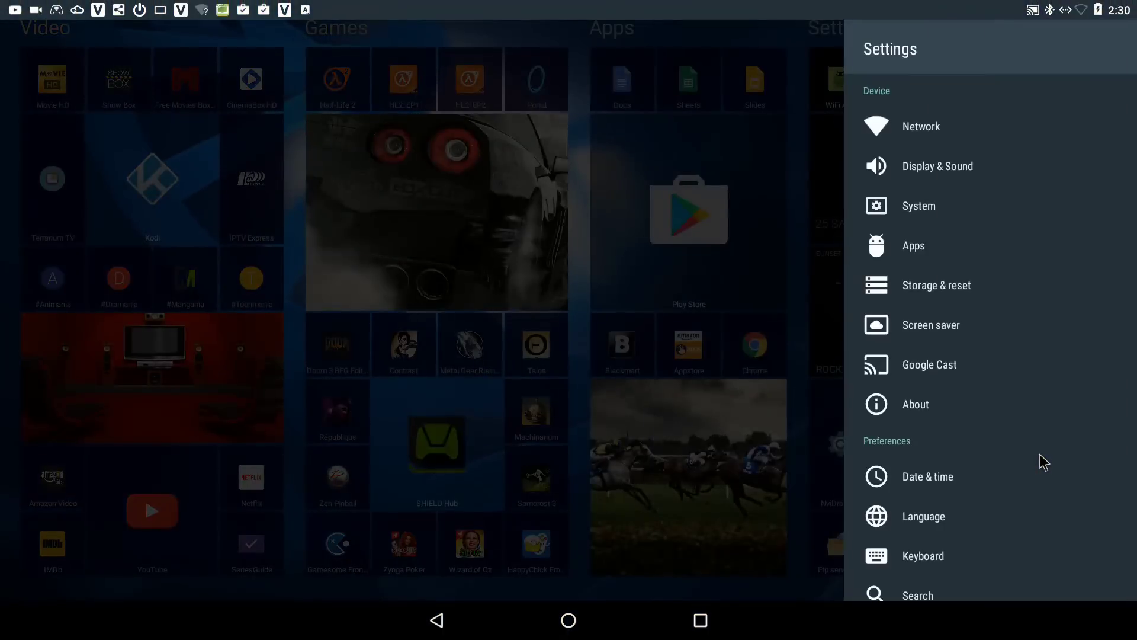
Scroll through the Android TV and tablet settings and select an entry.
scroll("down", 3)
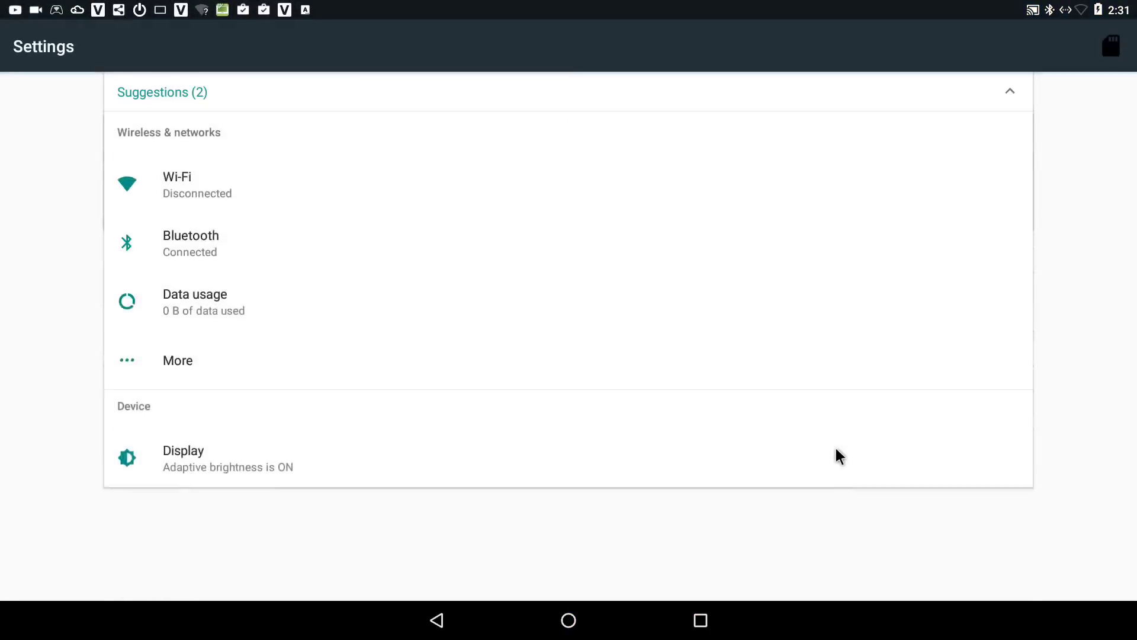
scroll("down", 3)
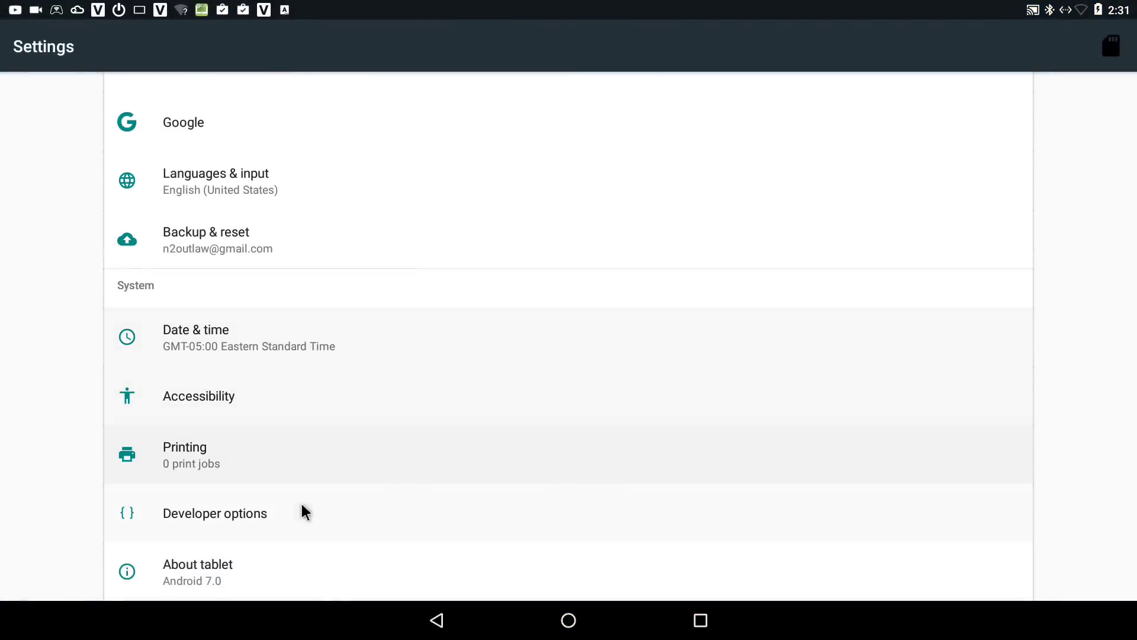
left_click(198, 571)
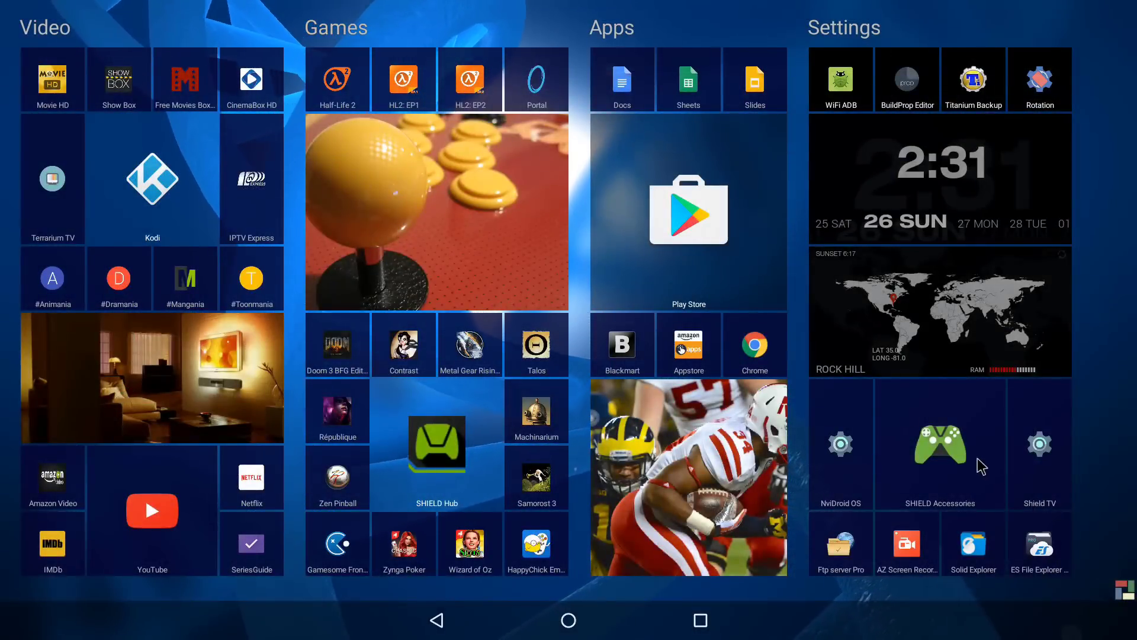
View a SHIELD controller's firmware details without forgetting it, then browse the 3D Play Store.
left_click(939, 443)
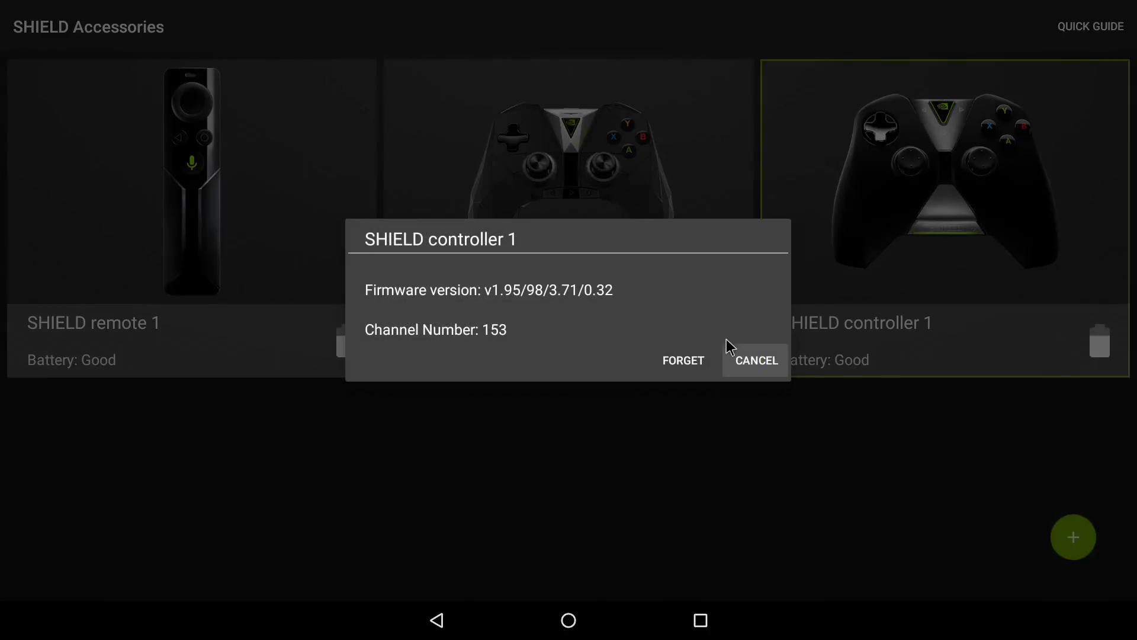
left_click(754, 359)
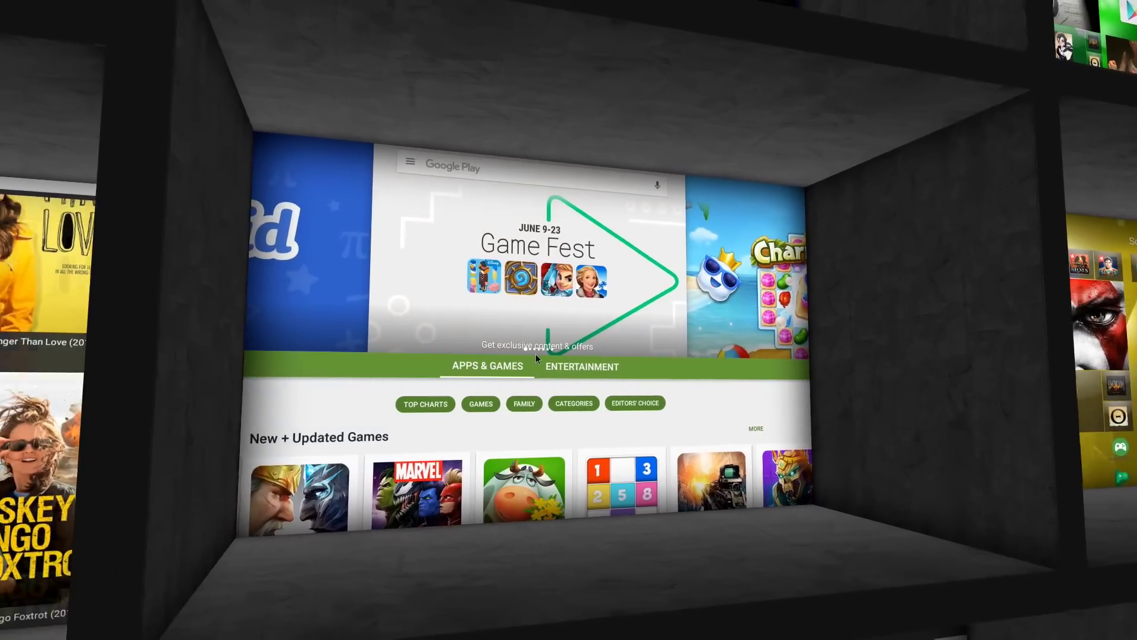
scroll("down", 3)
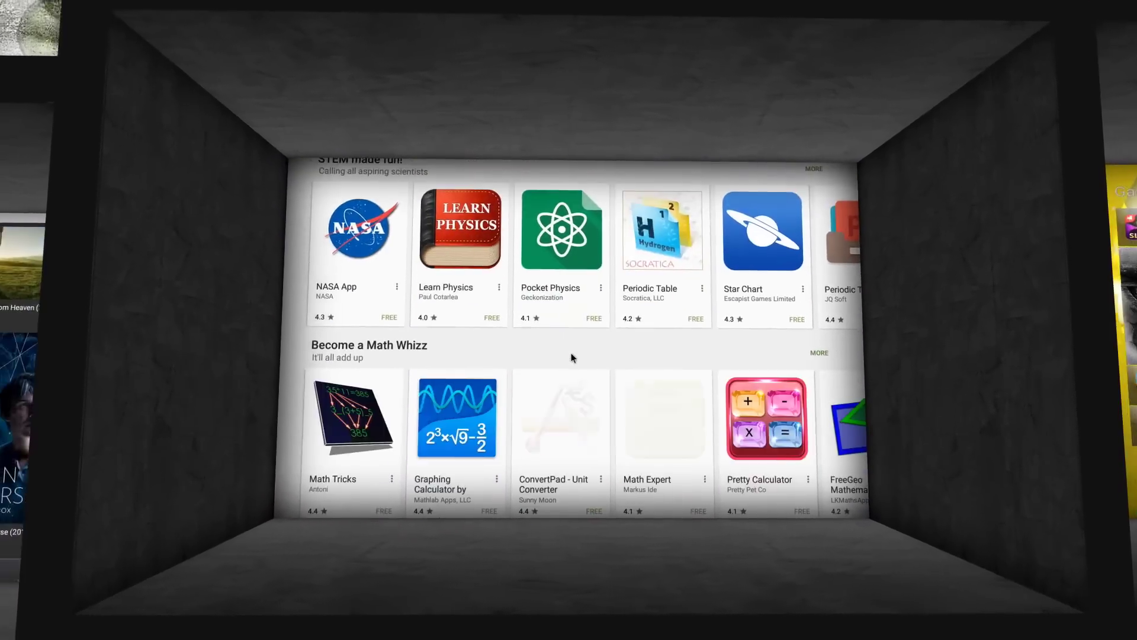
scroll("down", 3)
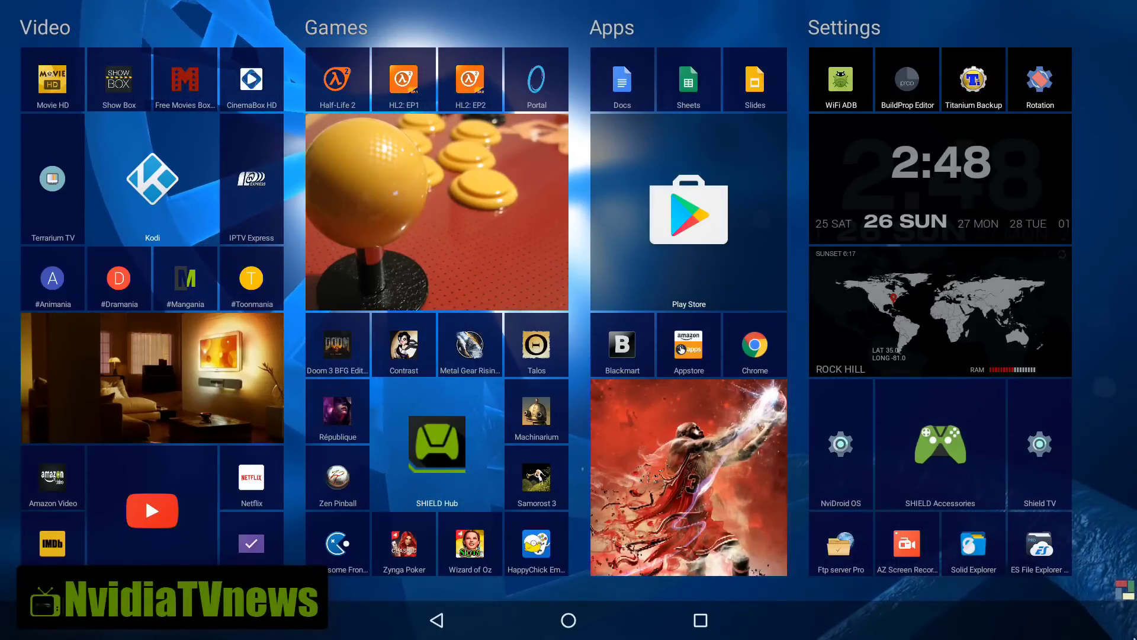
Pair two SHIELD controllers in SHIELD Accessories using the + button.
left_click(939, 445)
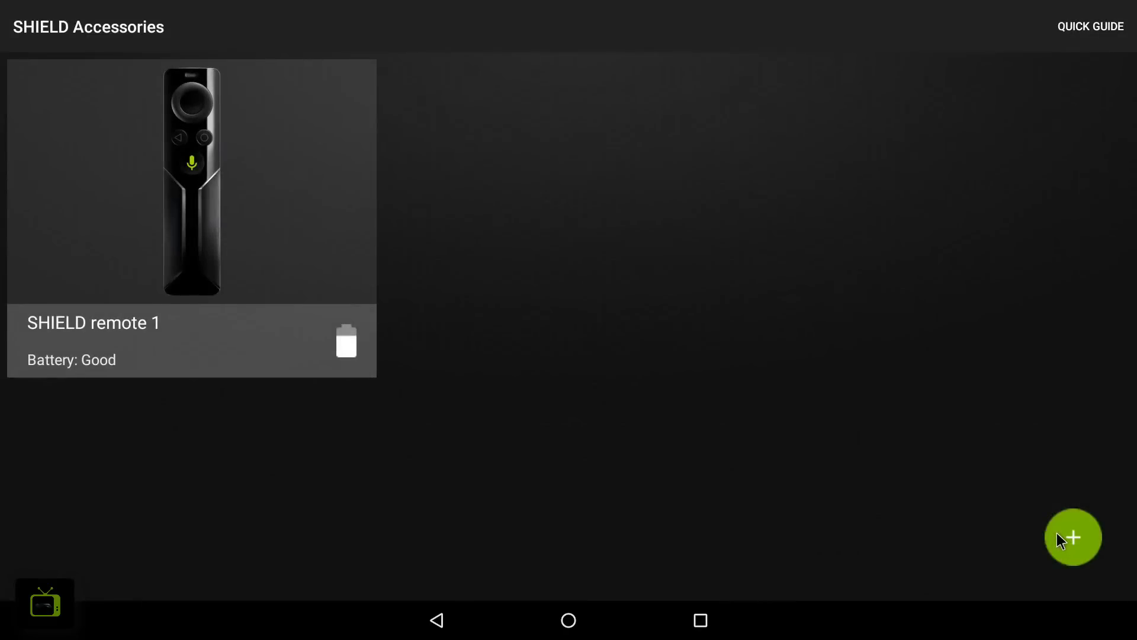
left_click(1073, 536)
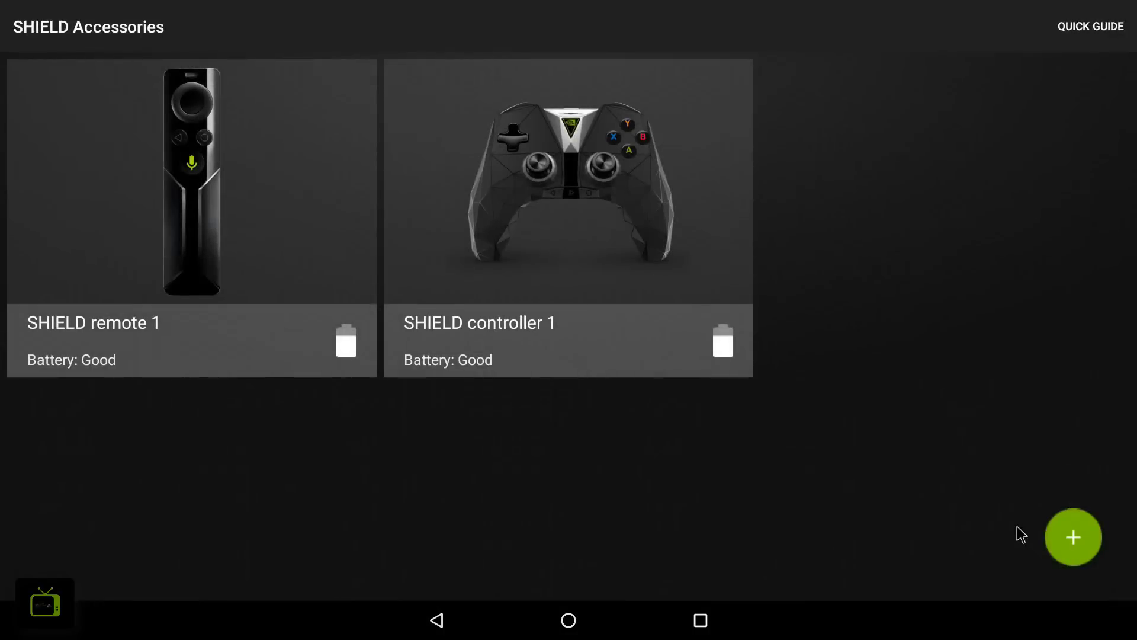
left_click(1073, 536)
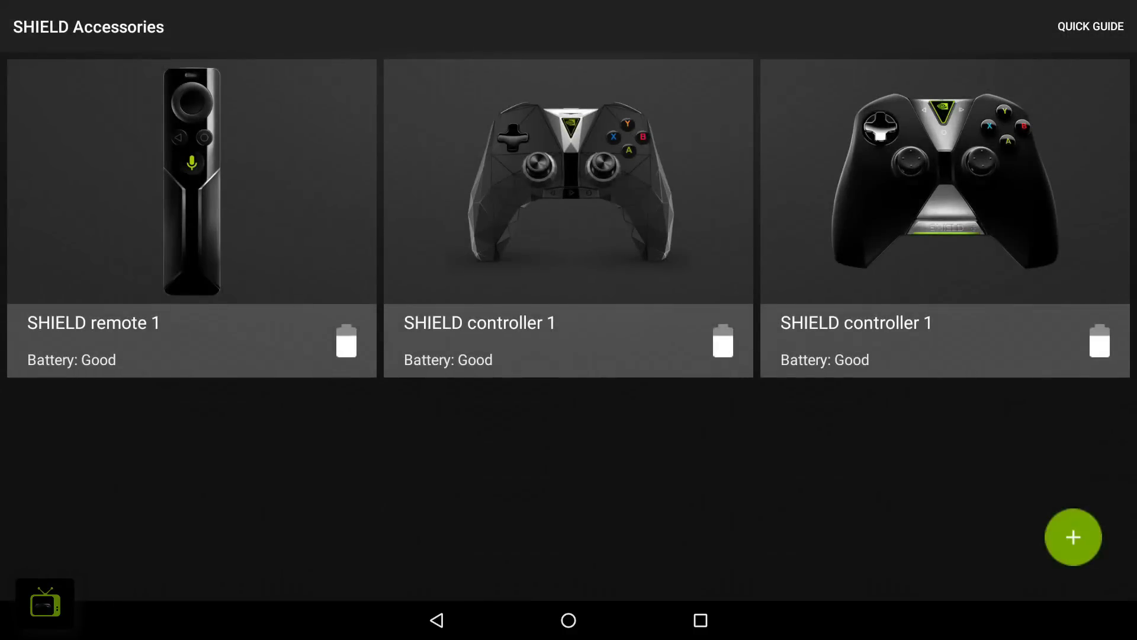
mouse_move(1021, 509)
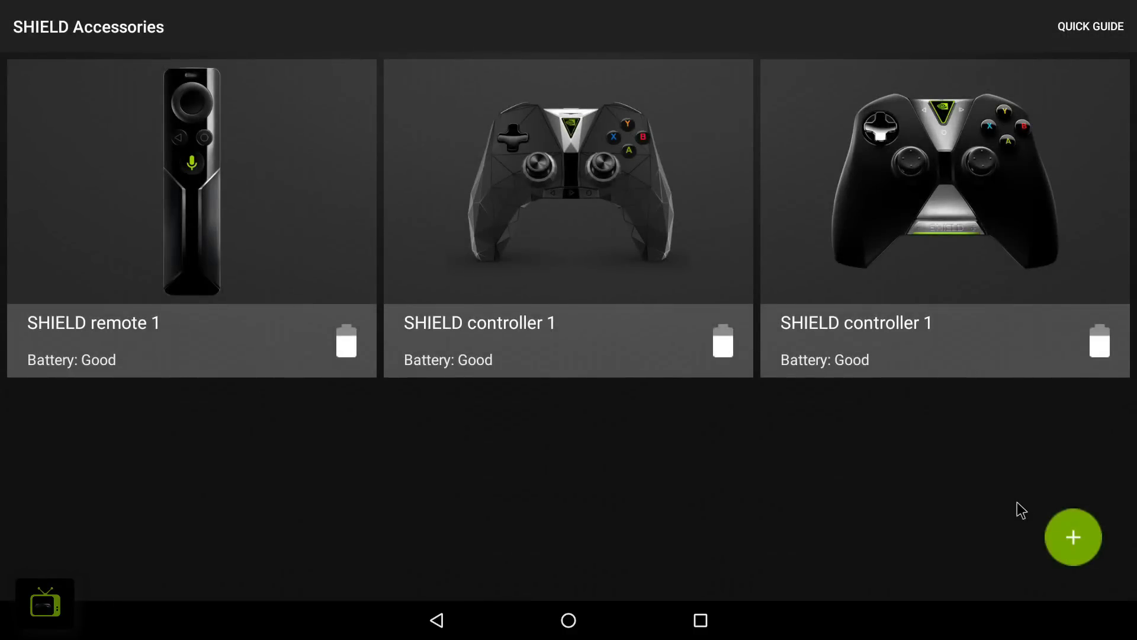
mouse_move(1076, 542)
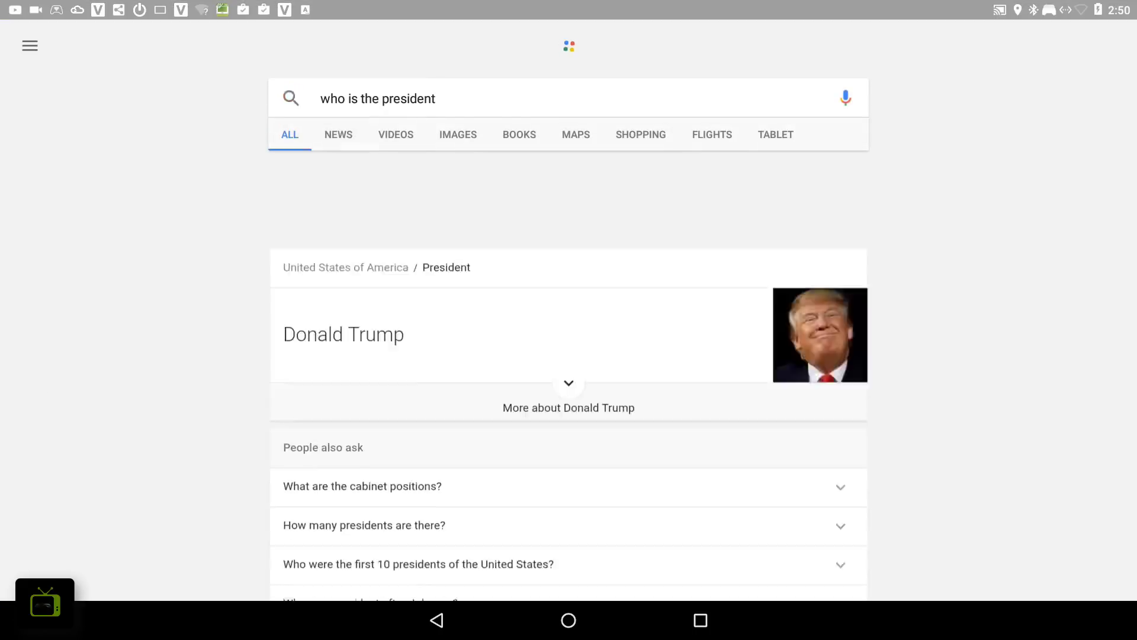
Scroll the 'who is the president' answer card, then go back home.
scroll("down", 3)
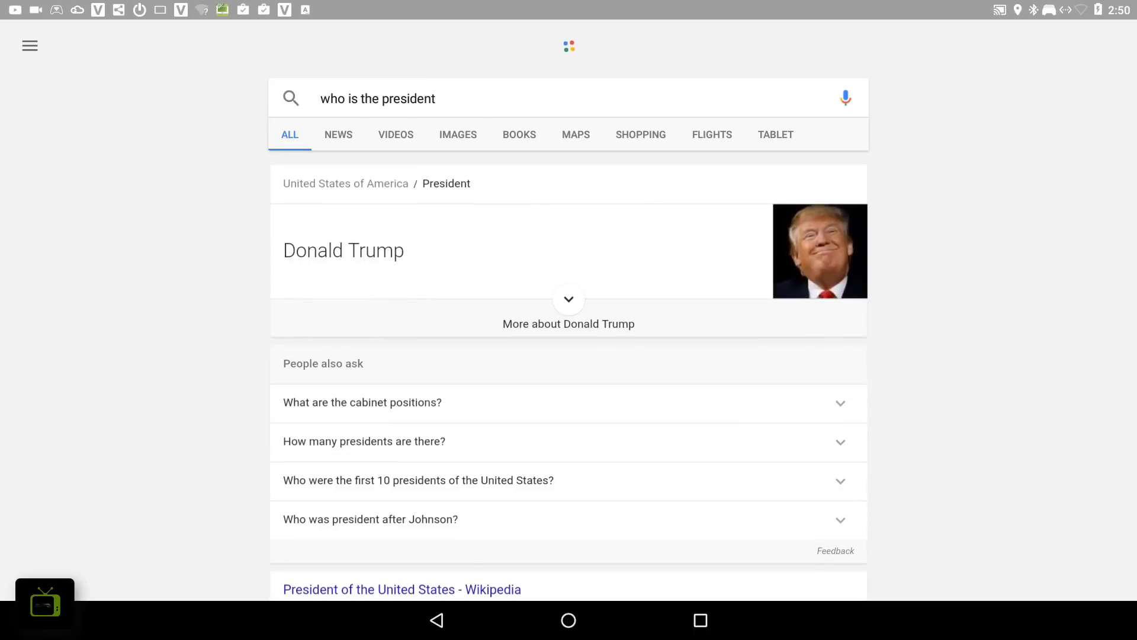
left_click(568, 620)
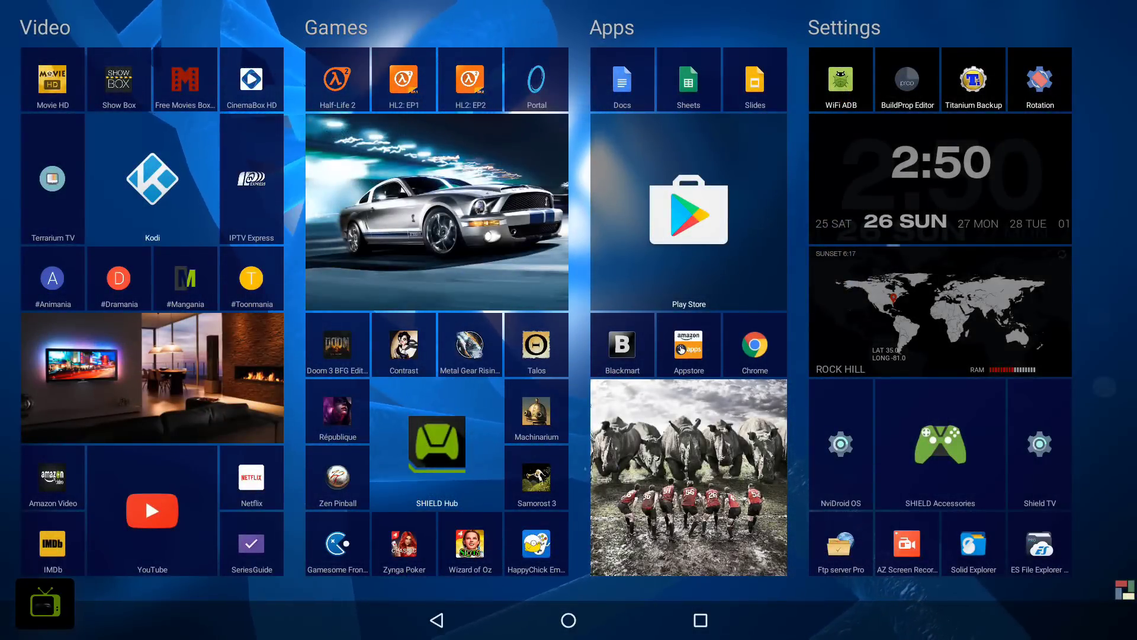
mouse_move(950, 507)
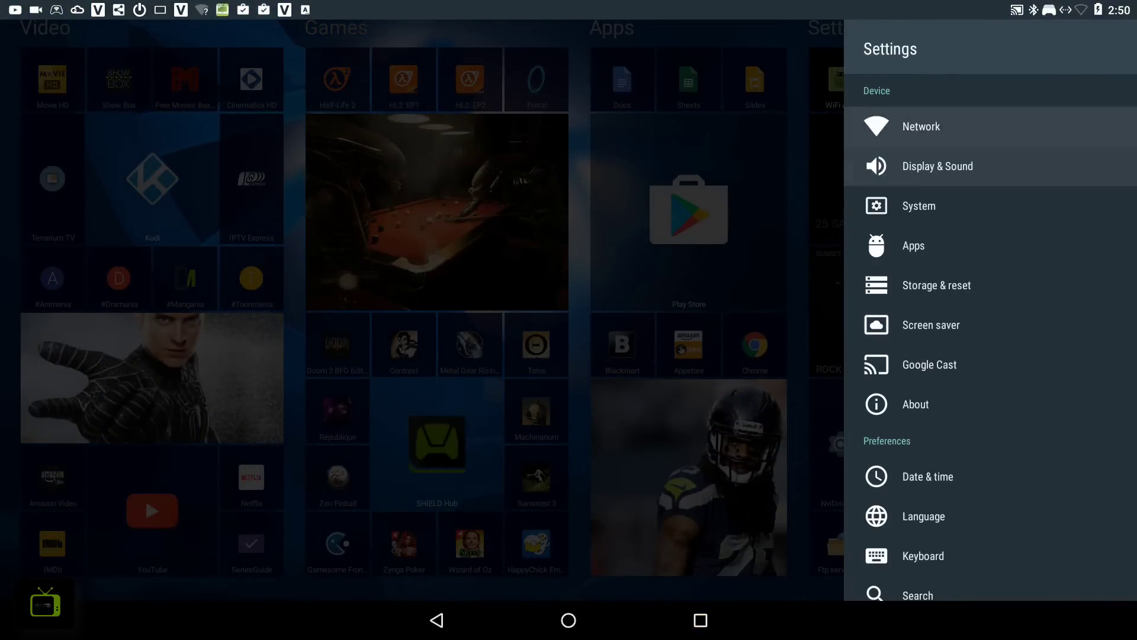
Open Advanced settings under Display & Sound in the Settings side panel.
left_click(921, 126)
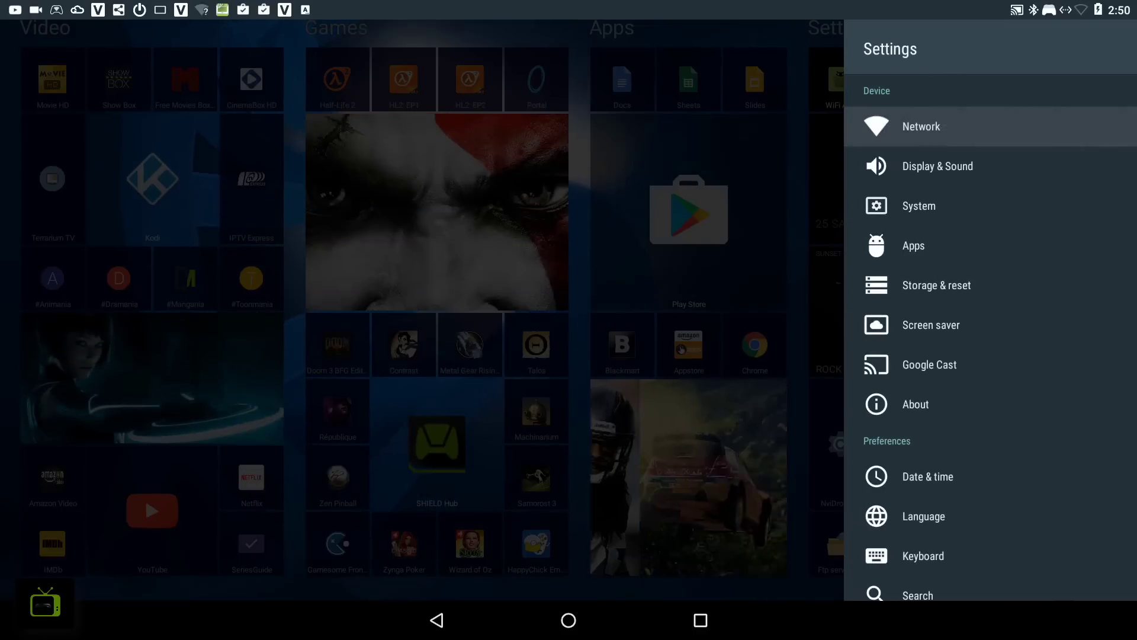
left_click(936, 165)
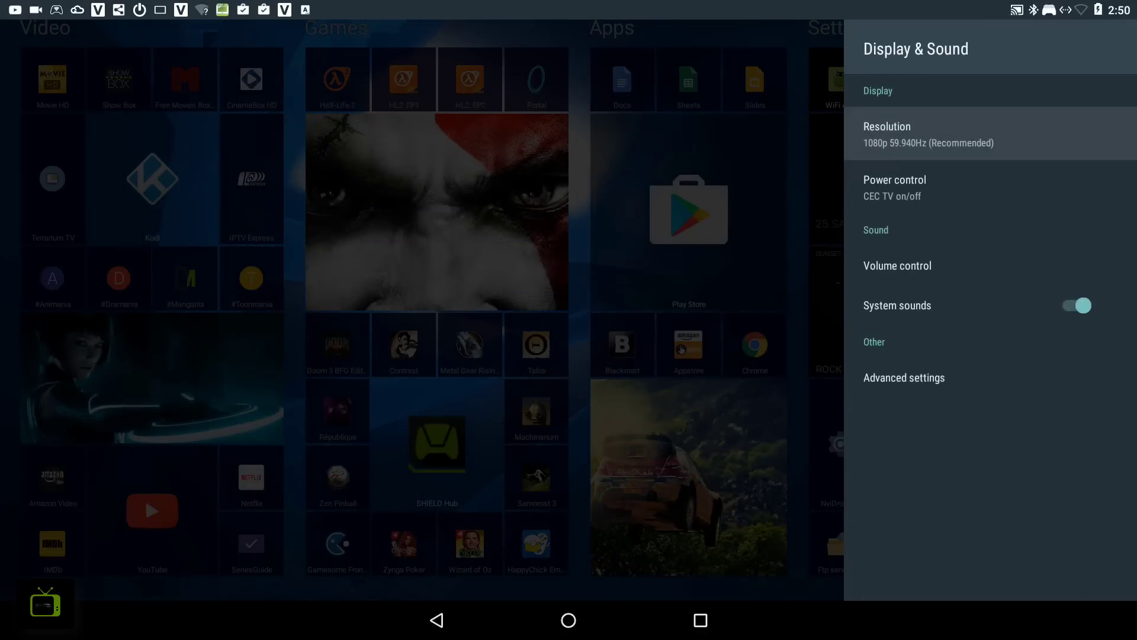
left_click(897, 265)
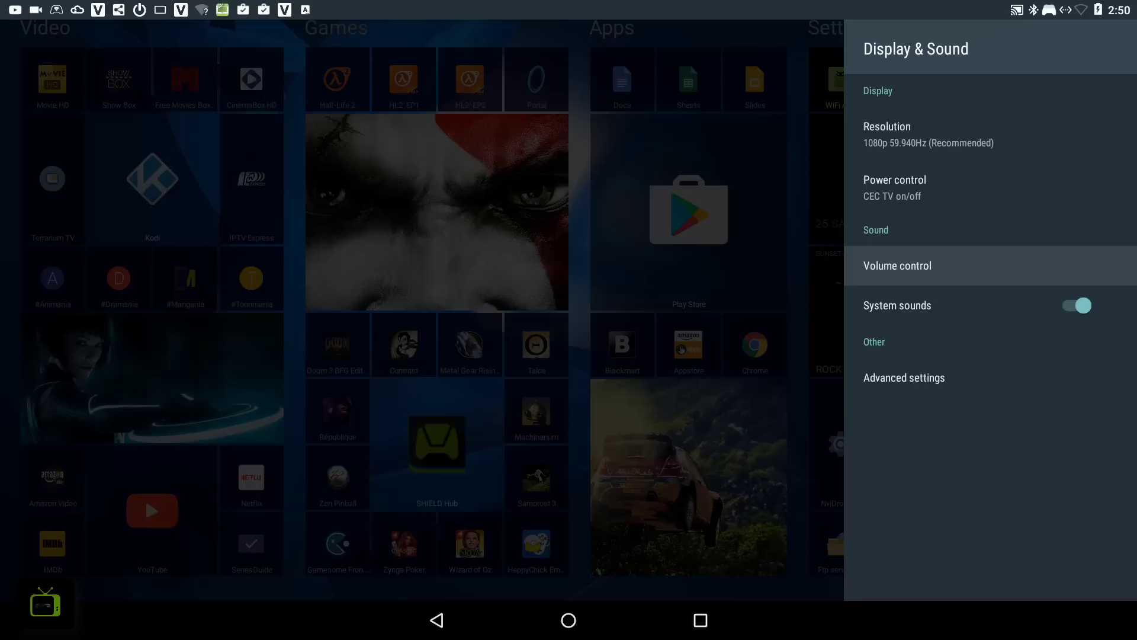
left_click(904, 377)
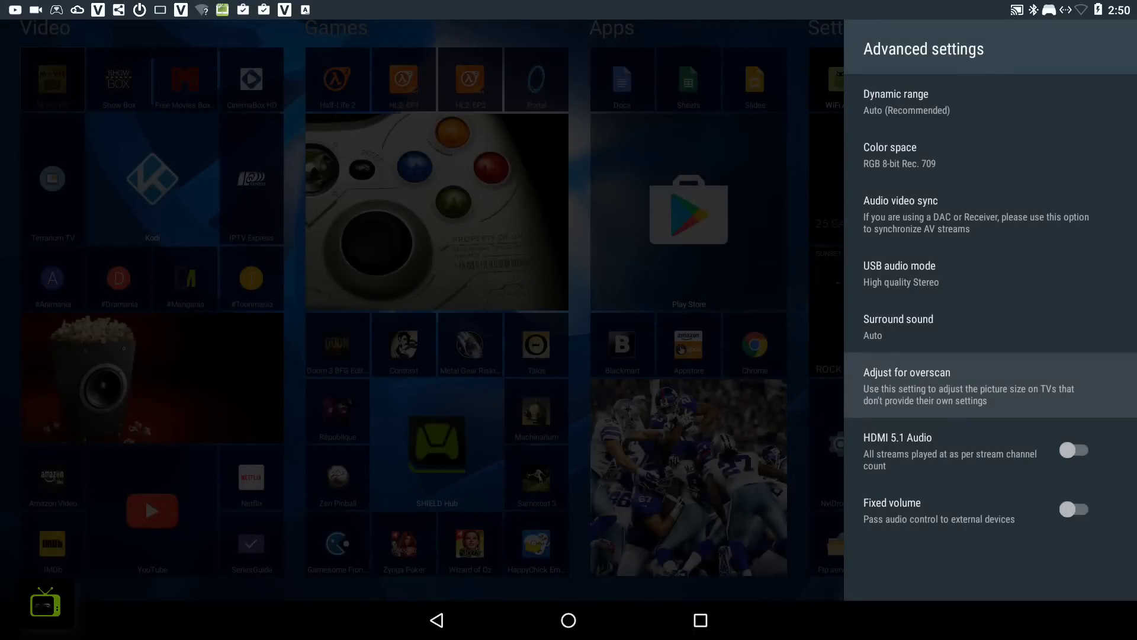
Revisit the Display & Sound and System pages, then return to the top-level Settings list.
key("Back")
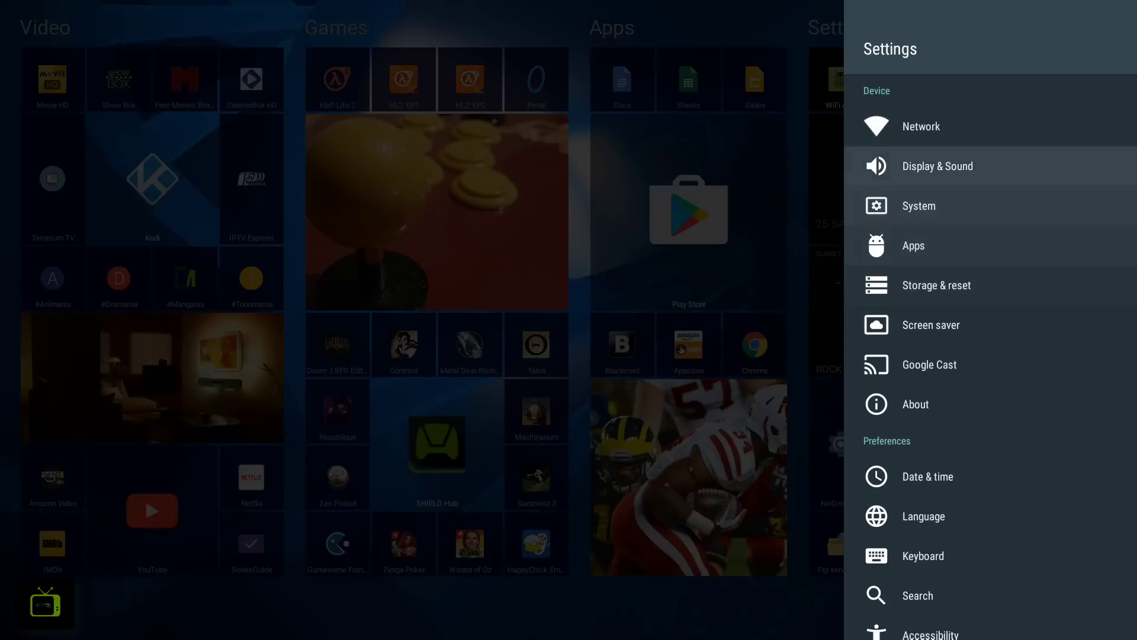
left_click(937, 165)
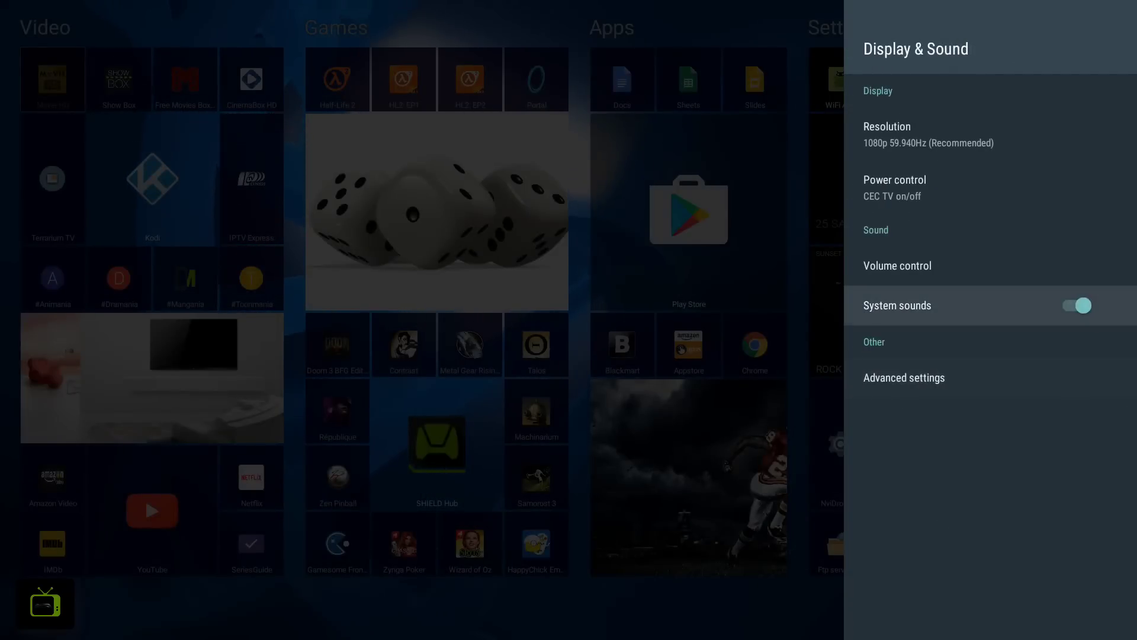
left_click(904, 377)
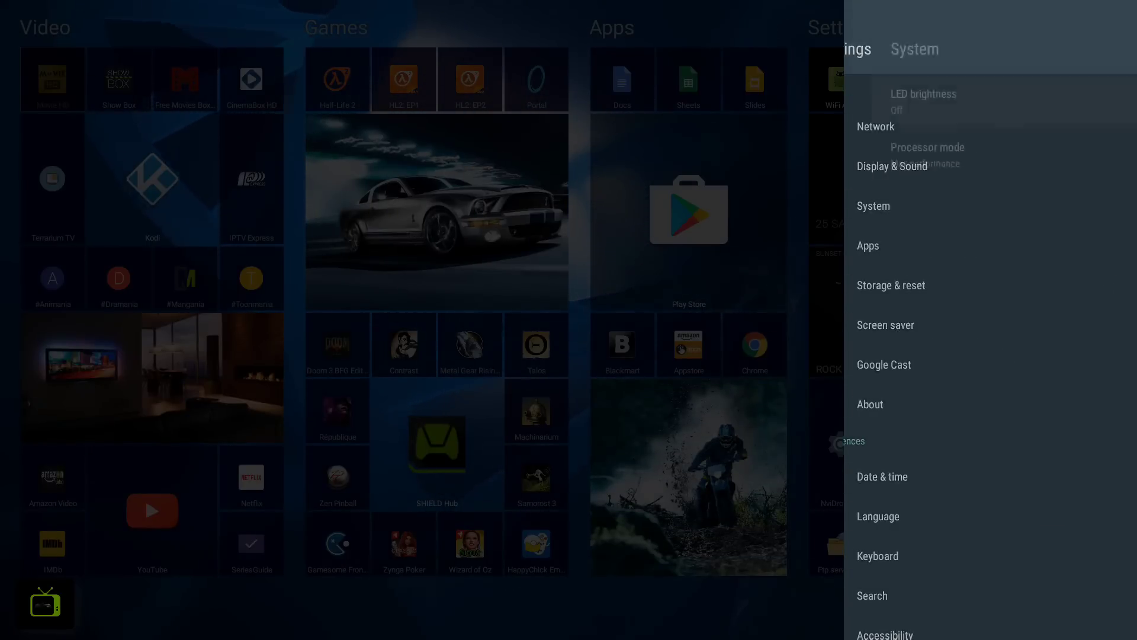
left_click(923, 101)
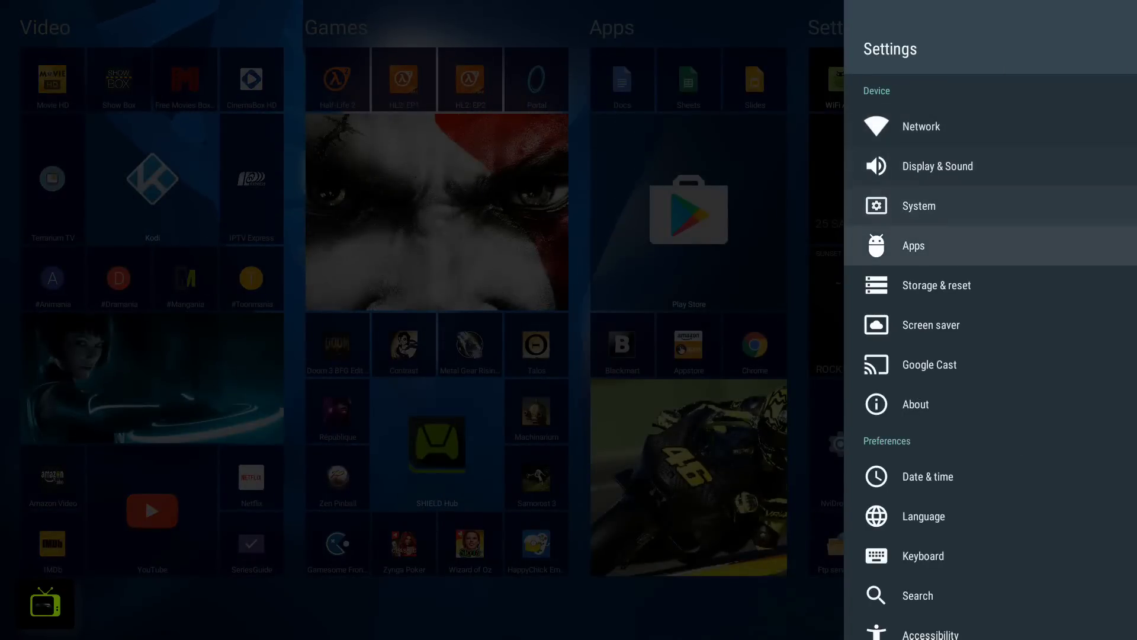
left_click(912, 245)
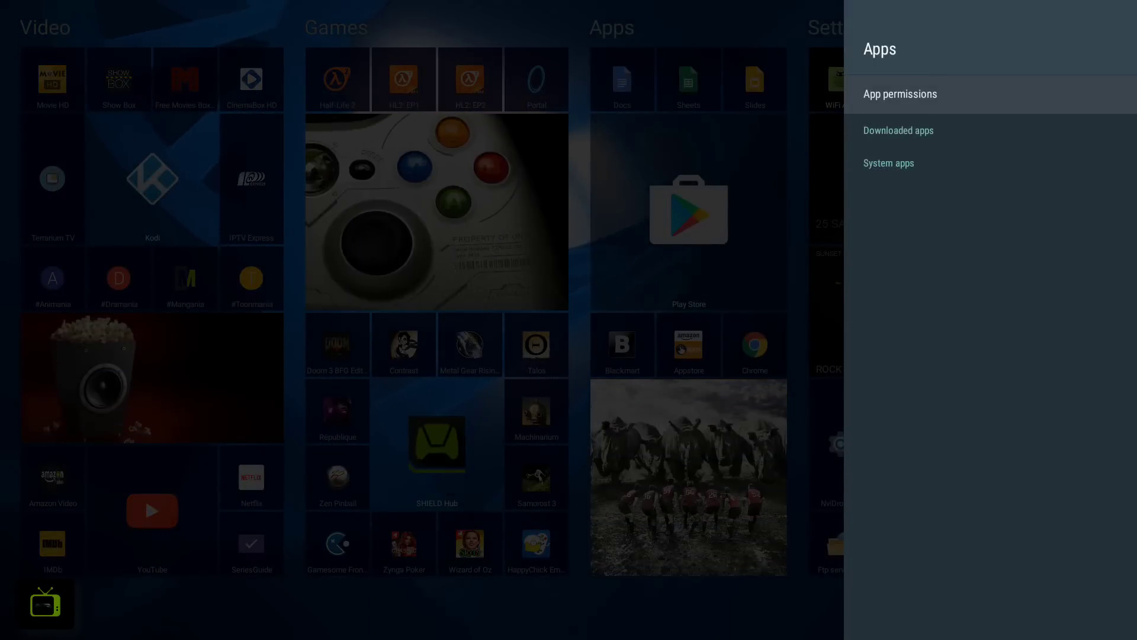
left_click(898, 129)
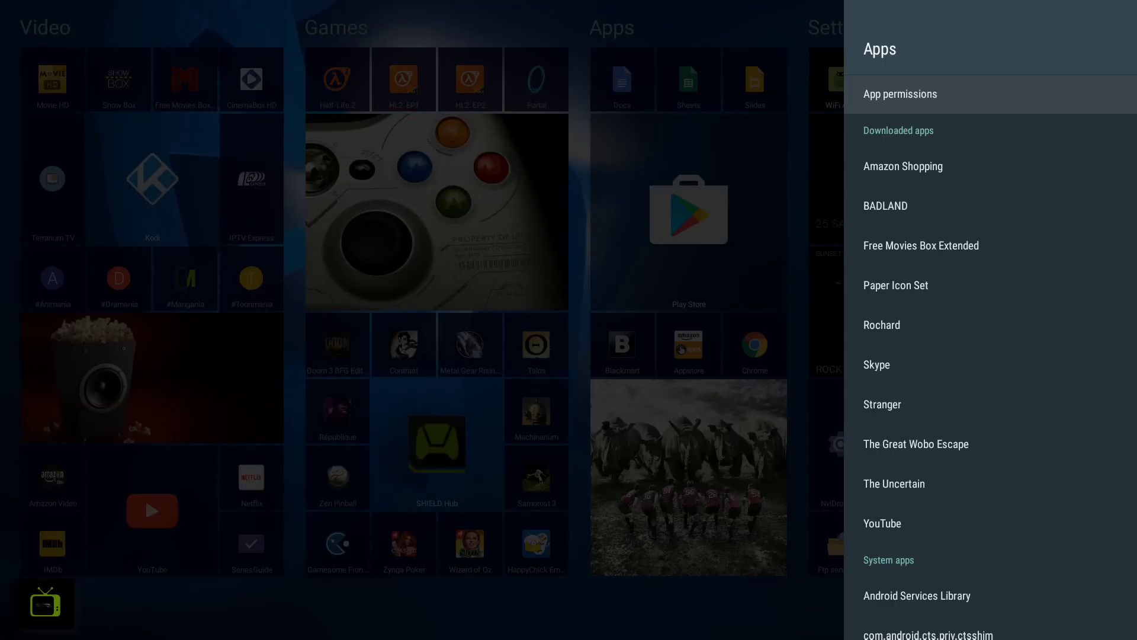
scroll("down", 3)
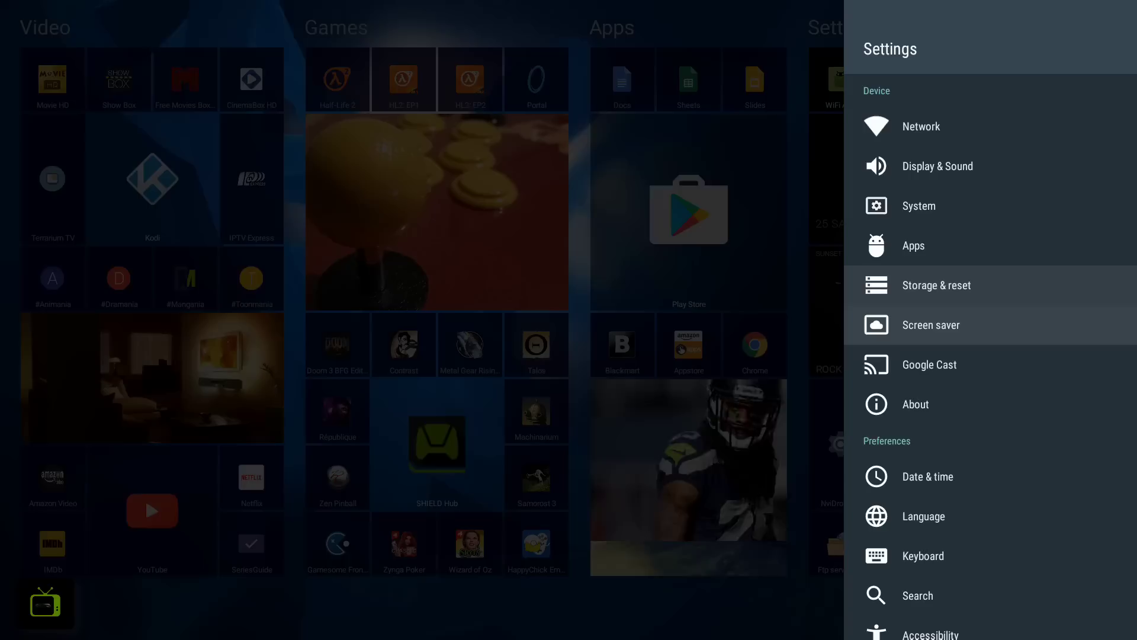
left_click(931, 324)
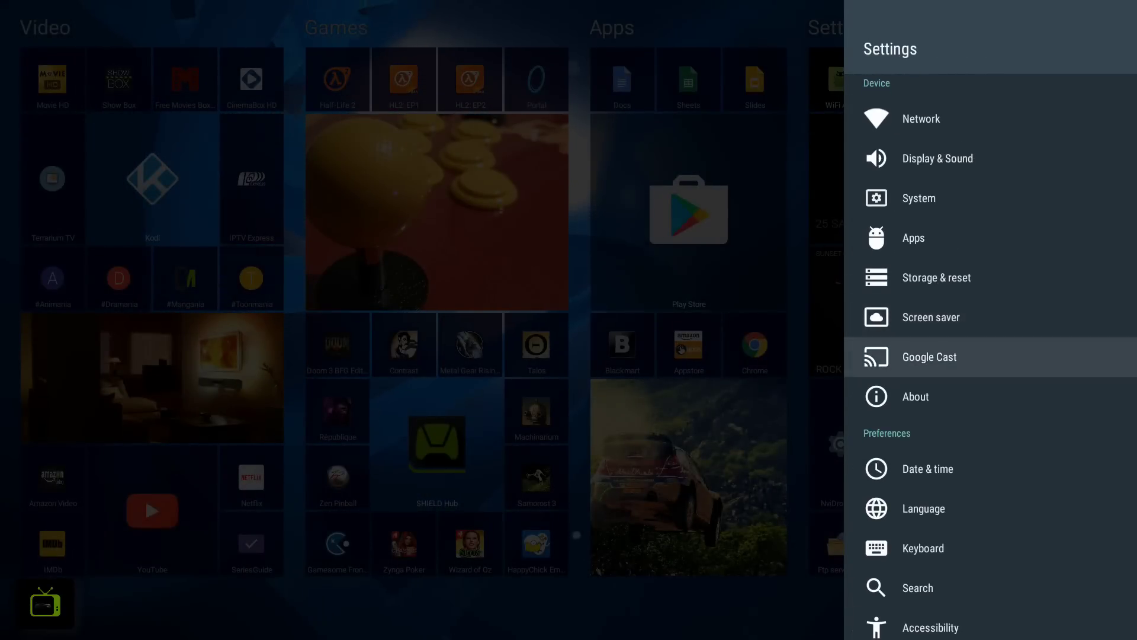
left_click(930, 356)
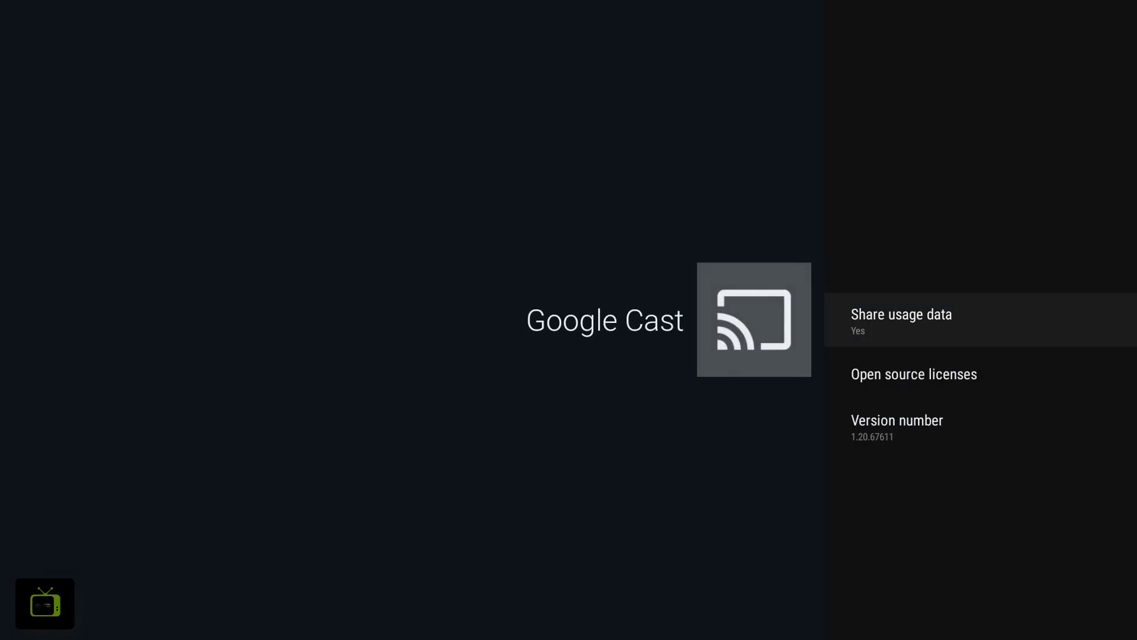
key("Down")
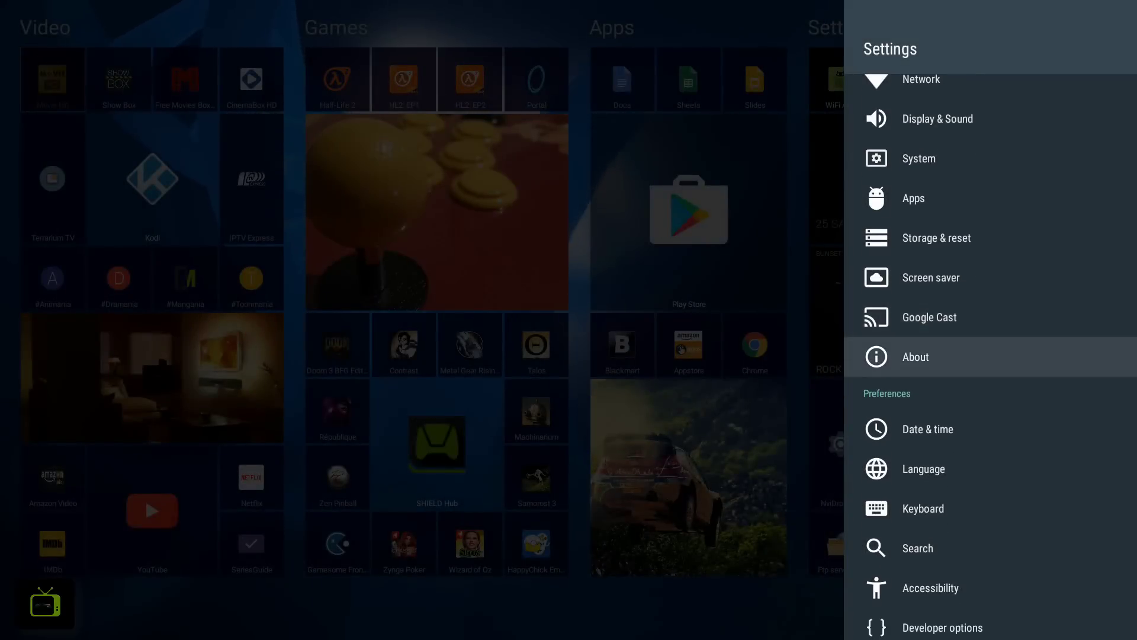
left_click(915, 356)
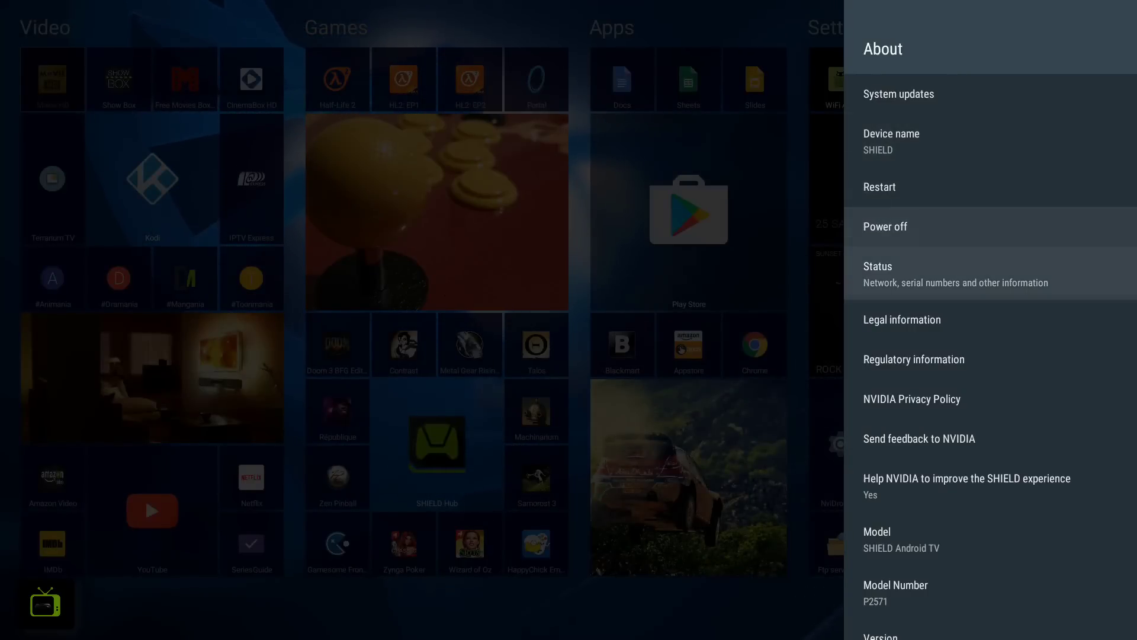
scroll("down", 3)
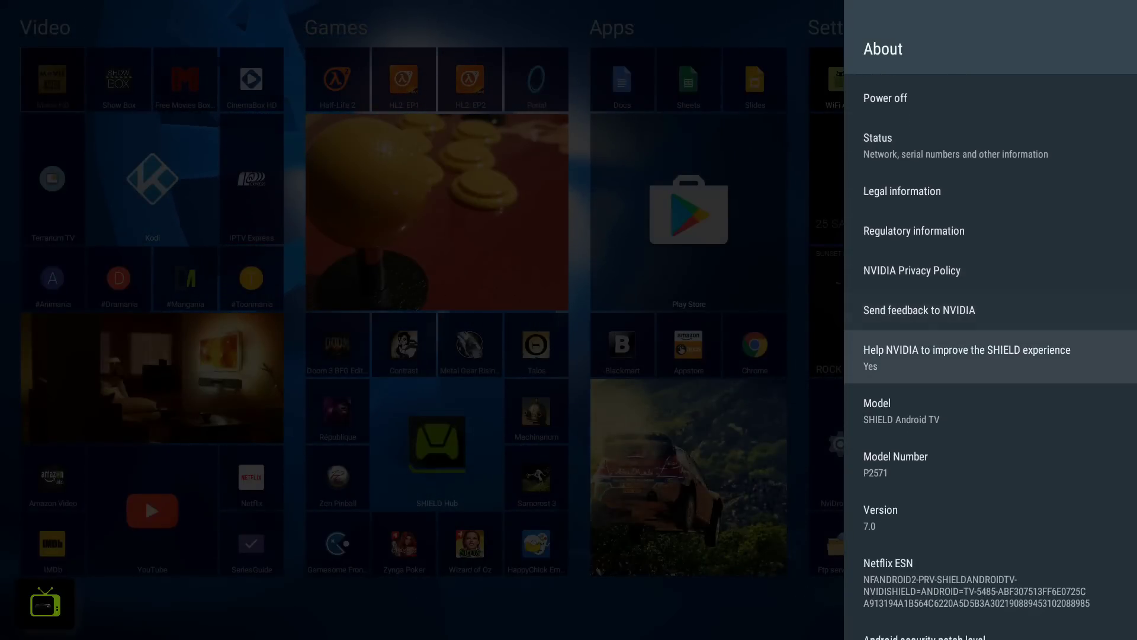
scroll("down", 3)
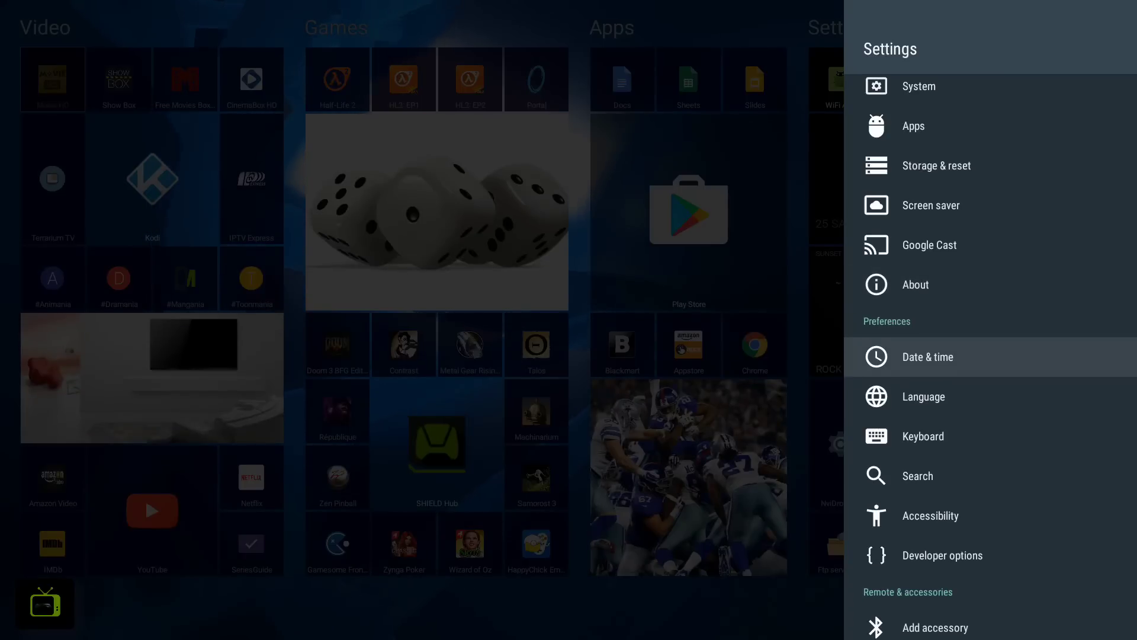
left_click(924, 396)
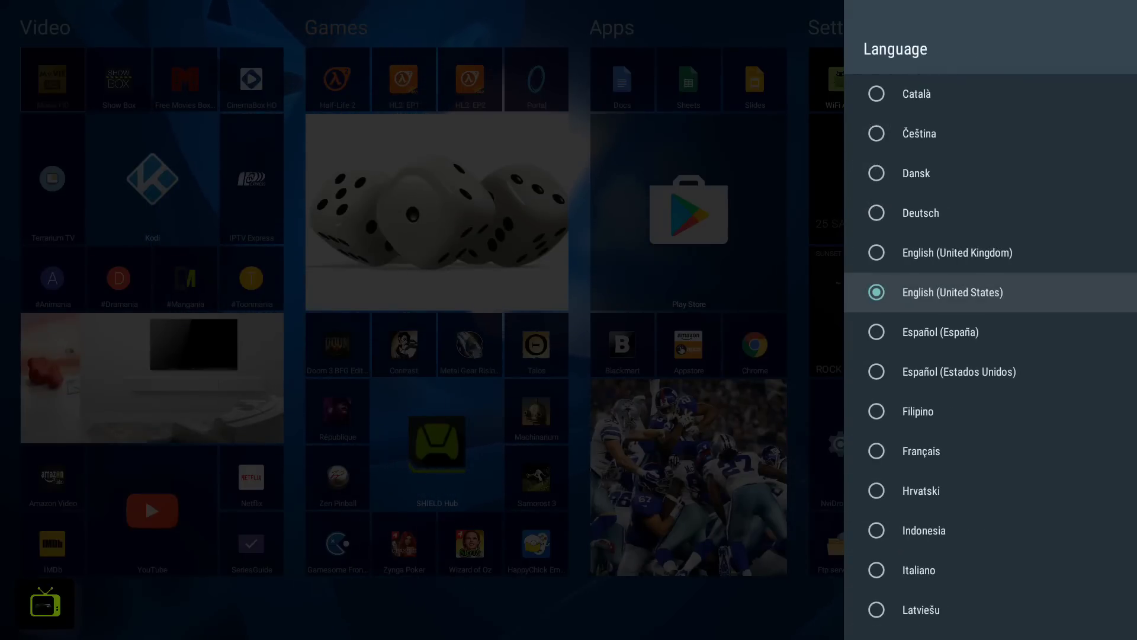
scroll("down", 3)
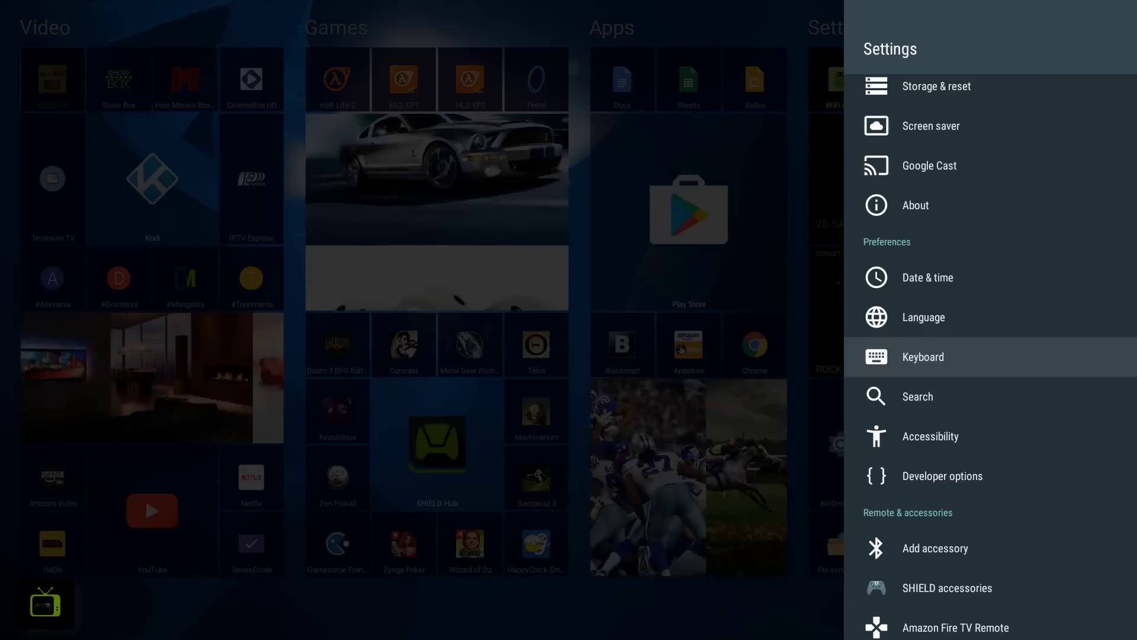
left_click(923, 356)
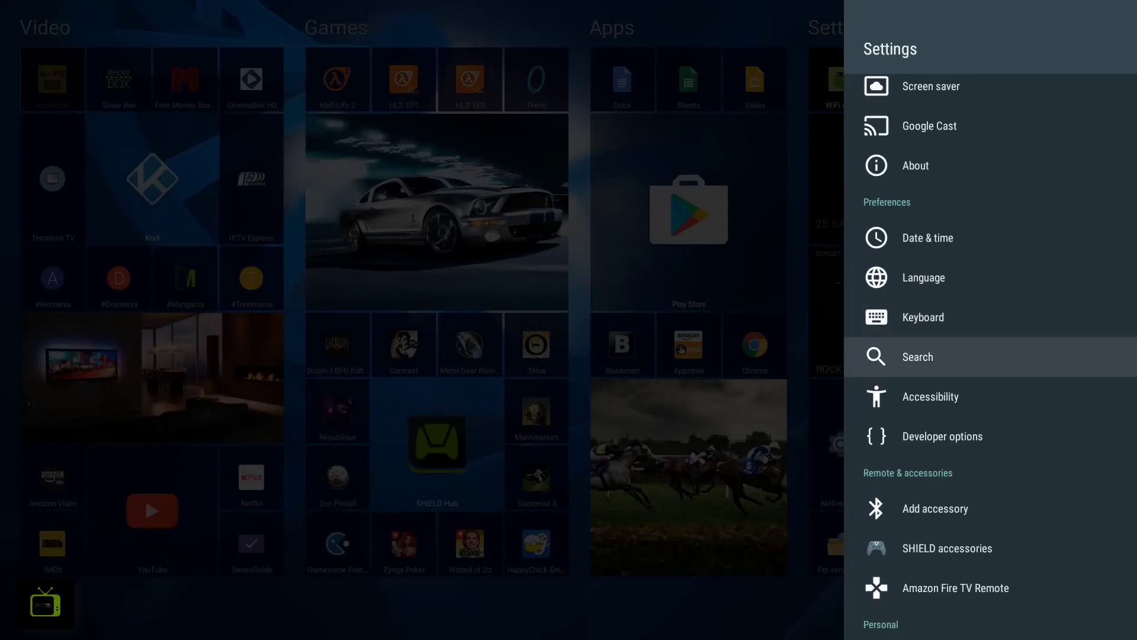
scroll("down", 3)
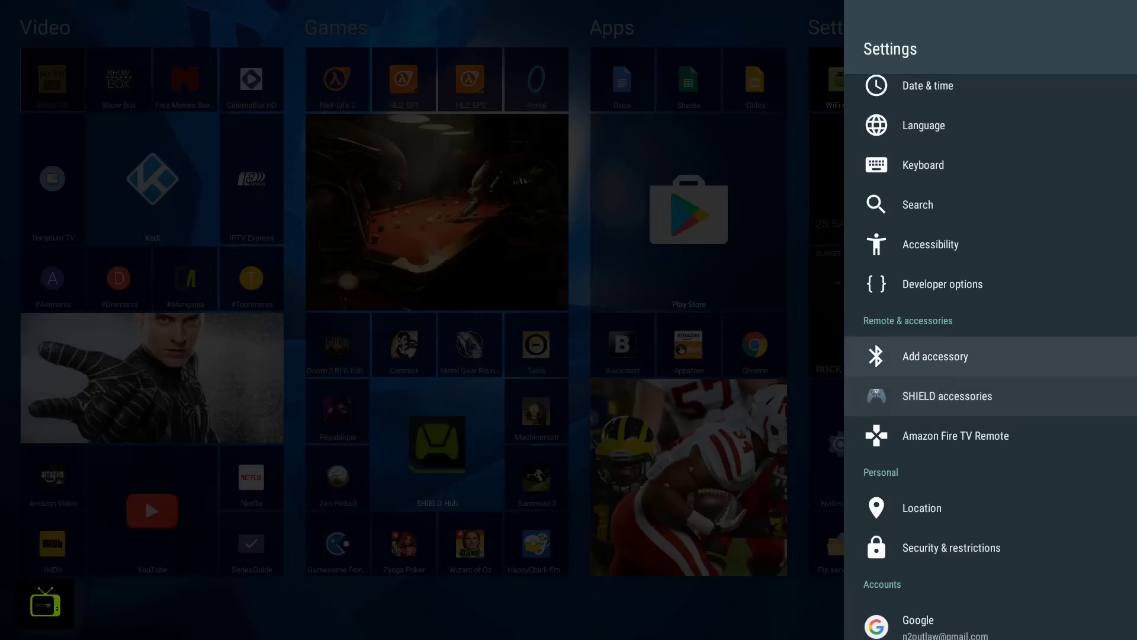
left_click(936, 356)
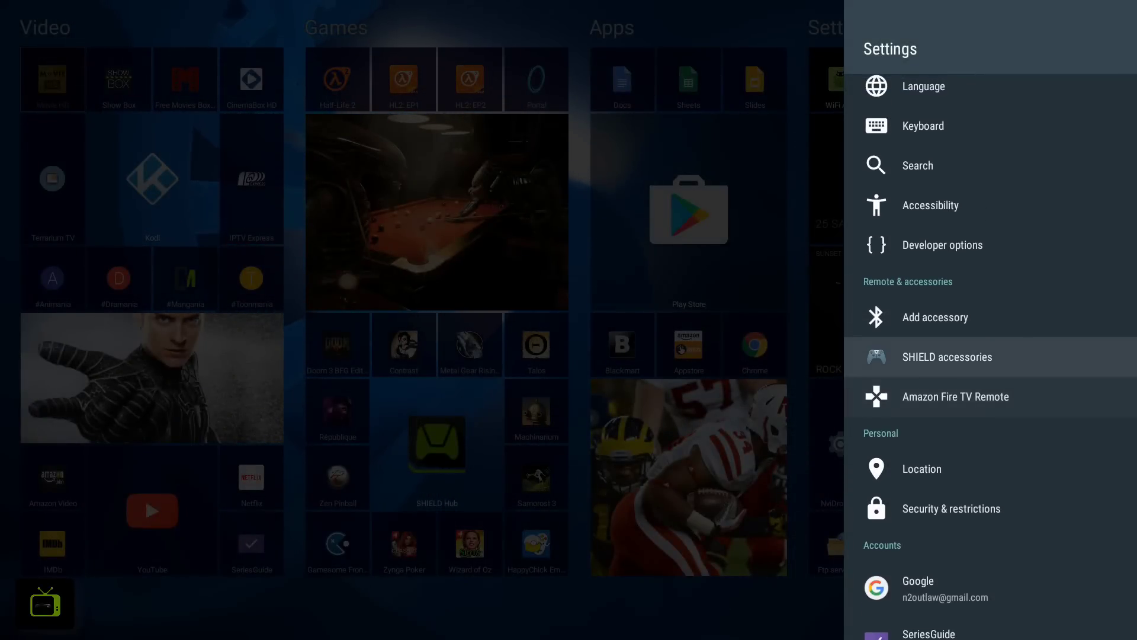
left_click(946, 356)
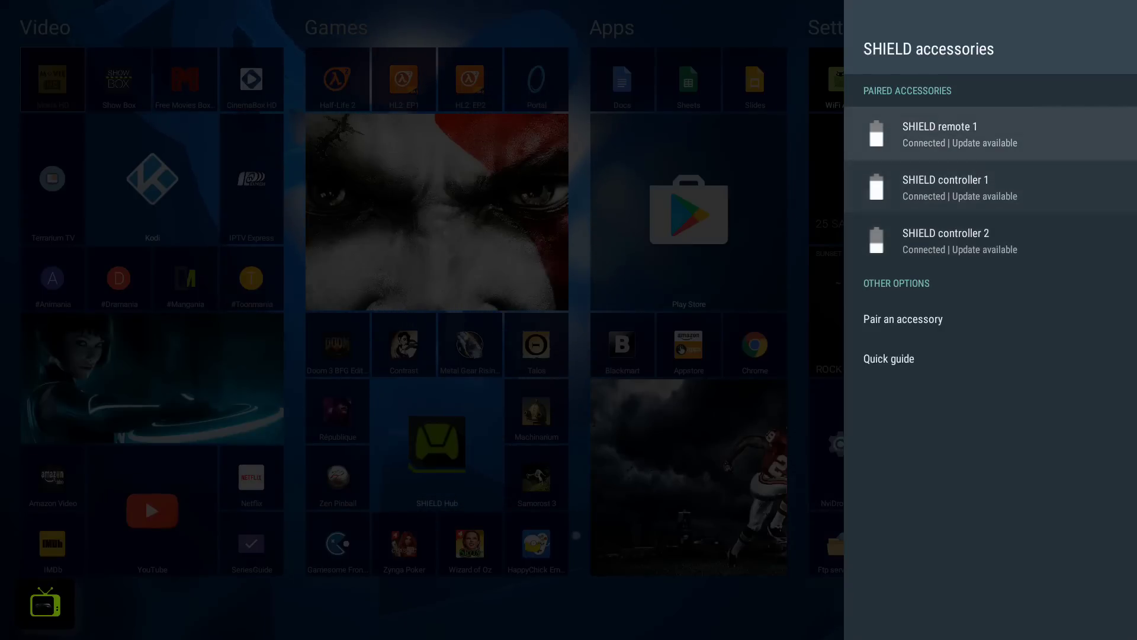
Update SHIELD remote 1's firmware to v1.06 from its details page.
left_click(938, 133)
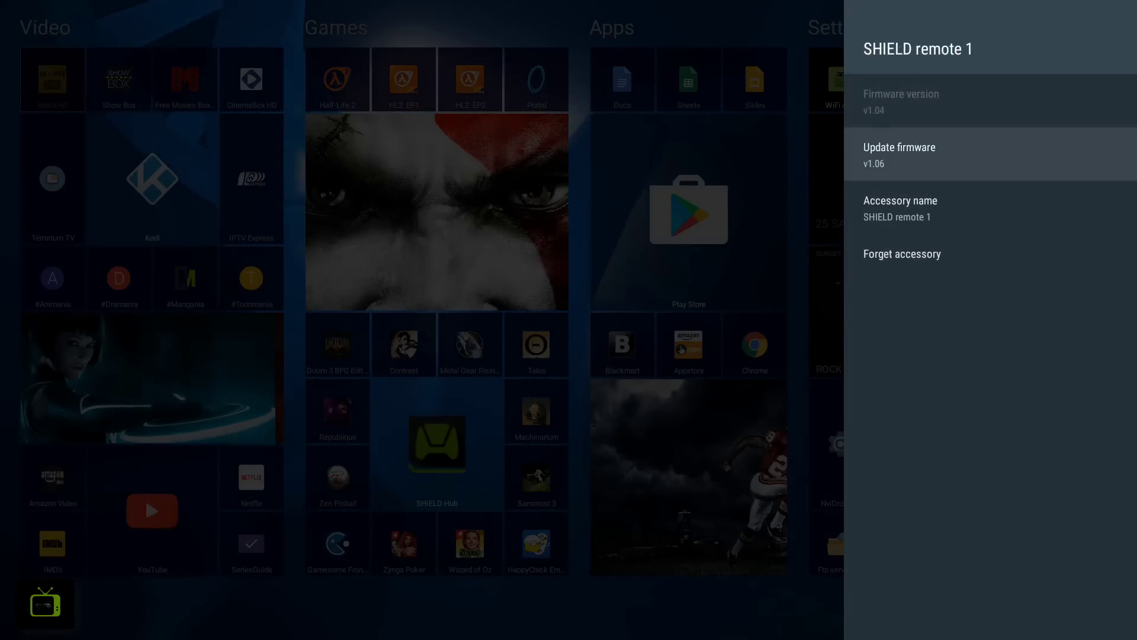
left_click(899, 154)
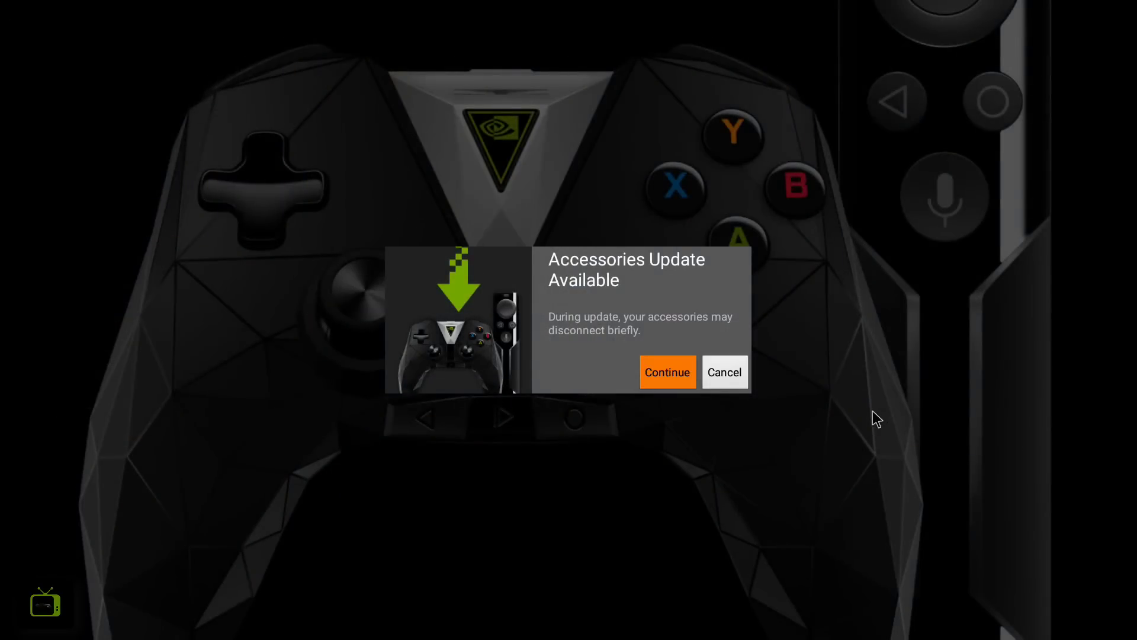
left_click(666, 372)
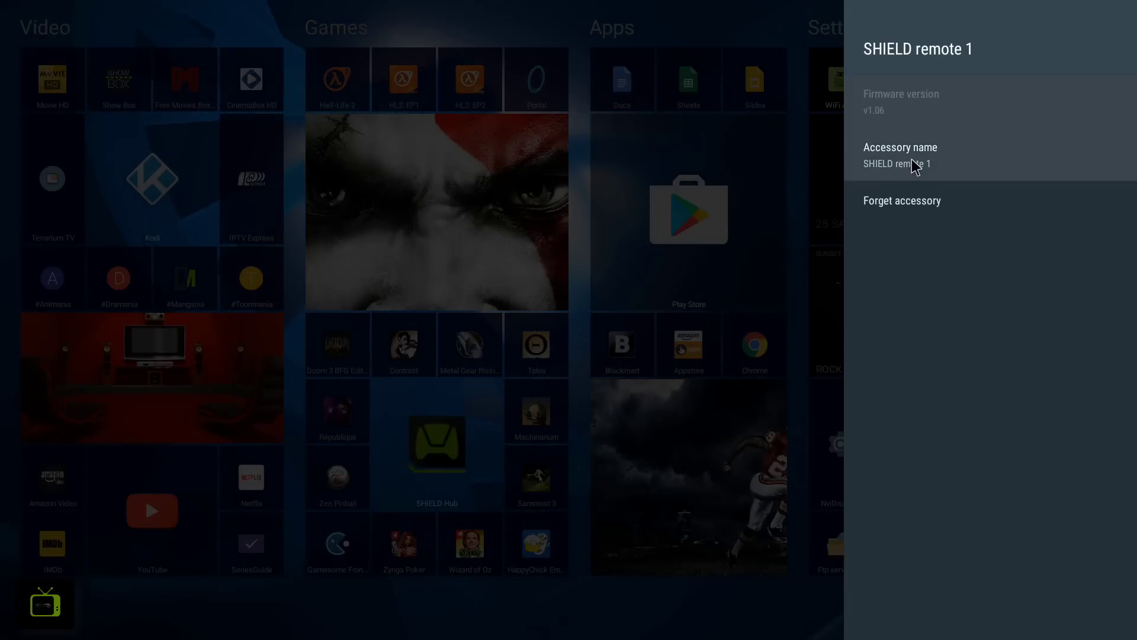
Rename SHIELD remote 1 to 'Android TV remote' using Google voice typing, then reopen its details.
left_click(897, 156)
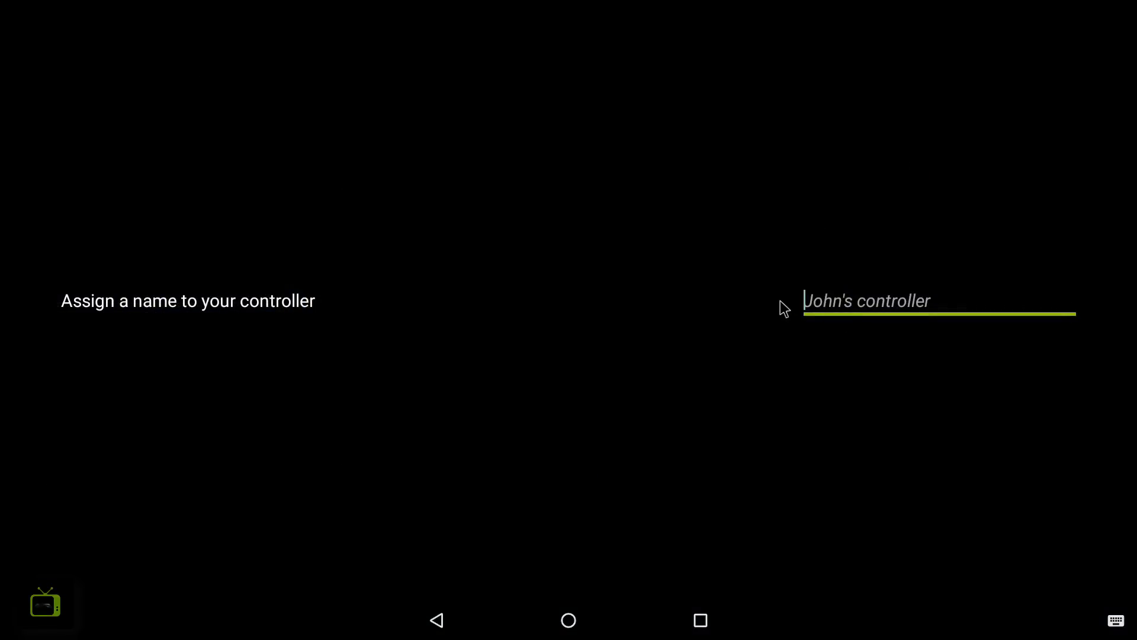
mouse_move(1120, 613)
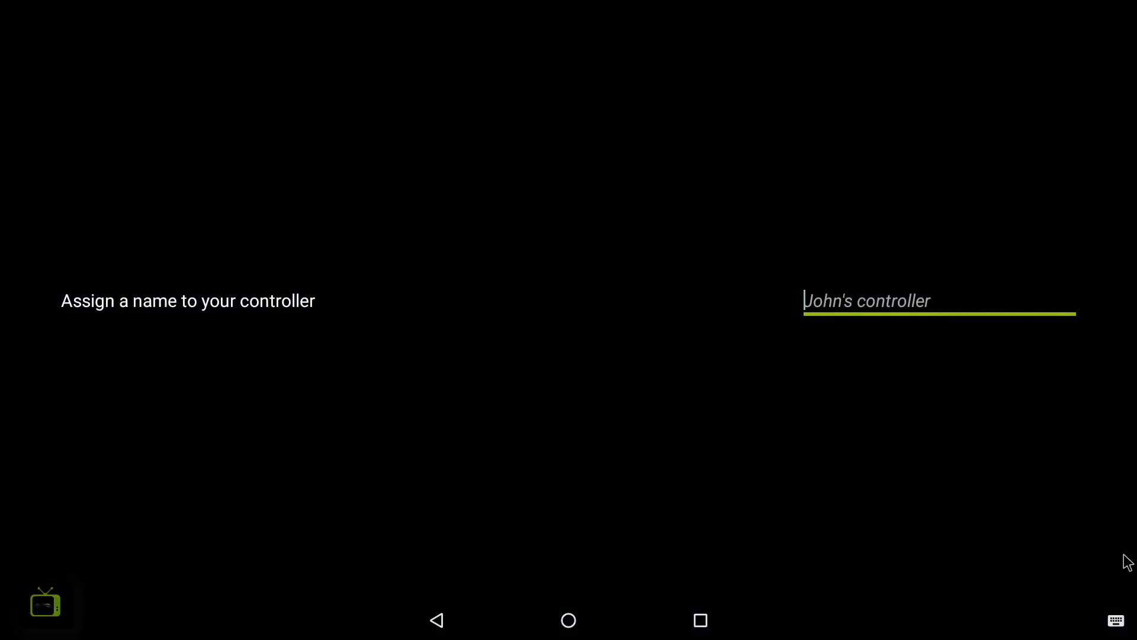
left_click(1115, 620)
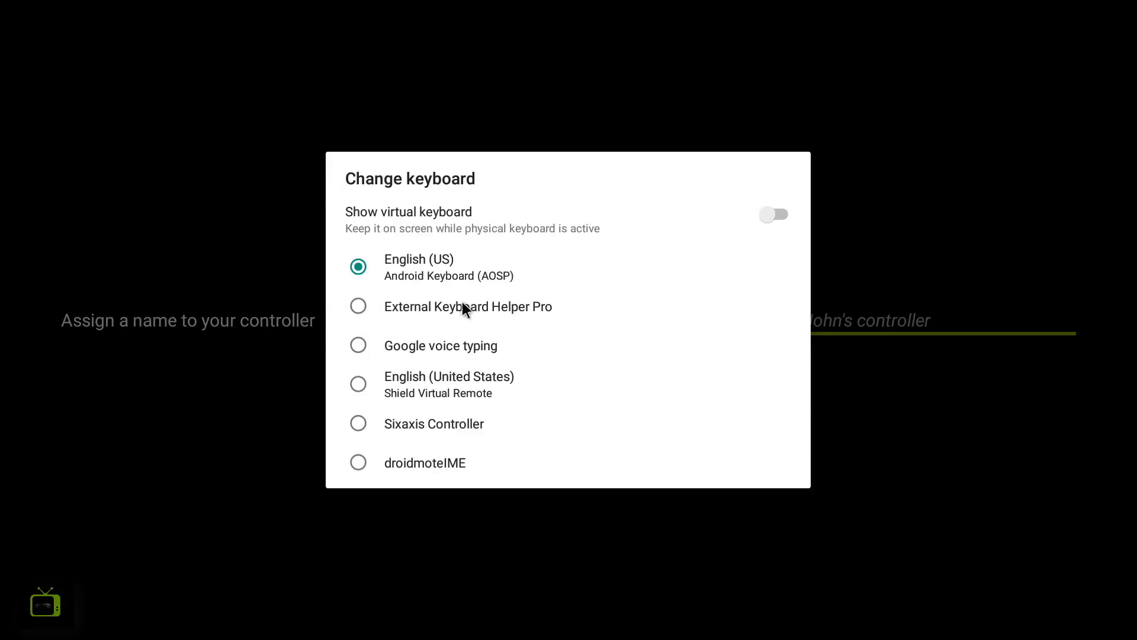
mouse_move(453, 312)
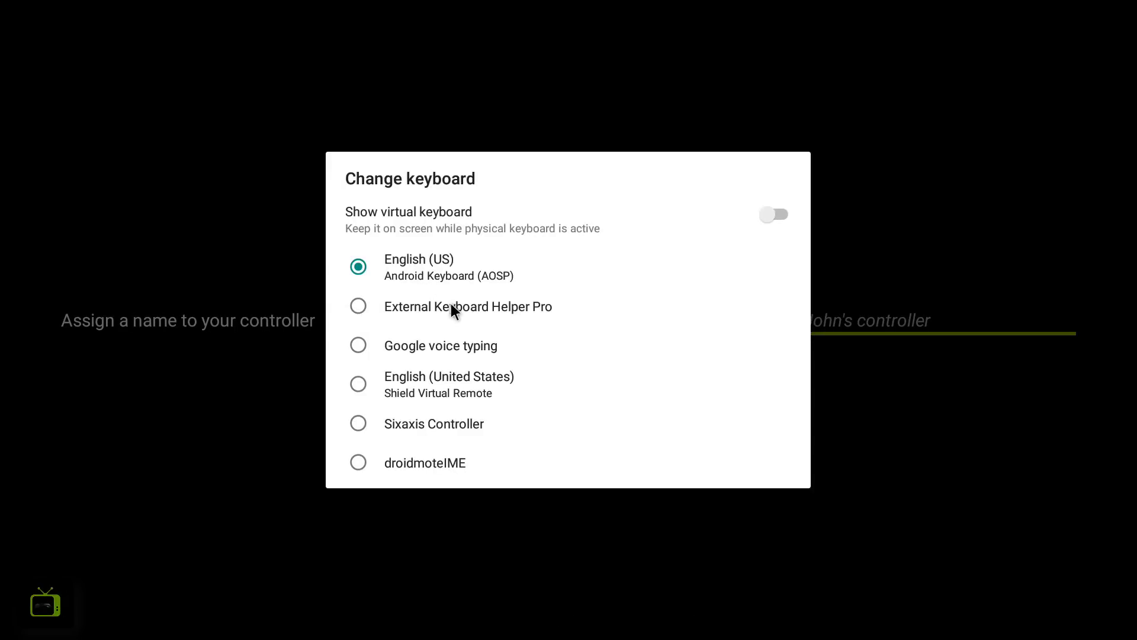
mouse_move(422, 365)
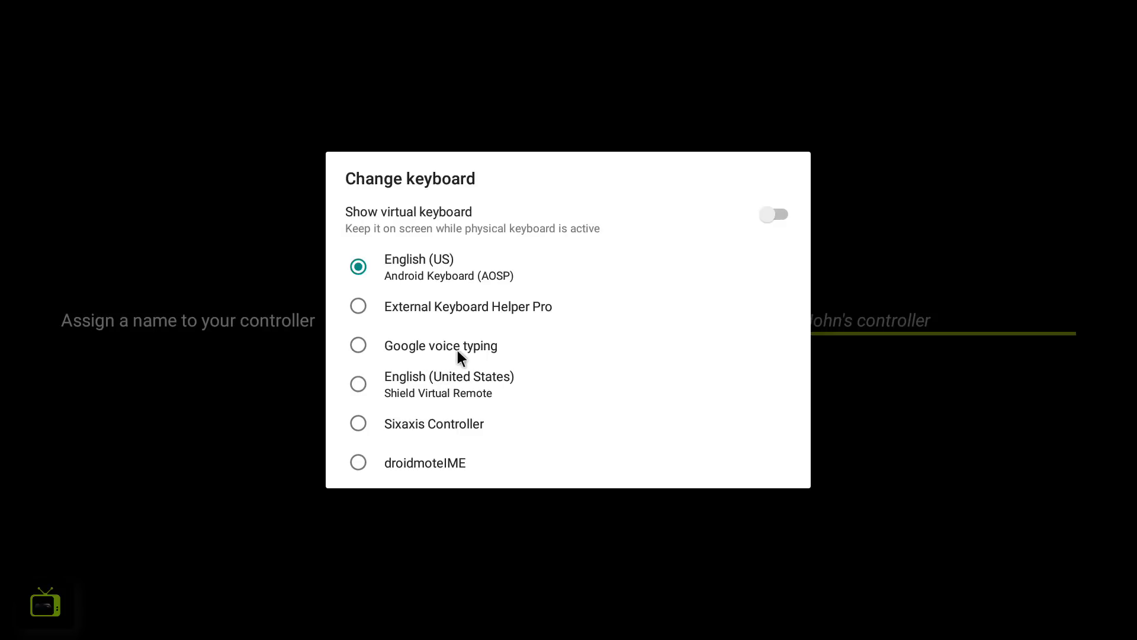
left_click(440, 345)
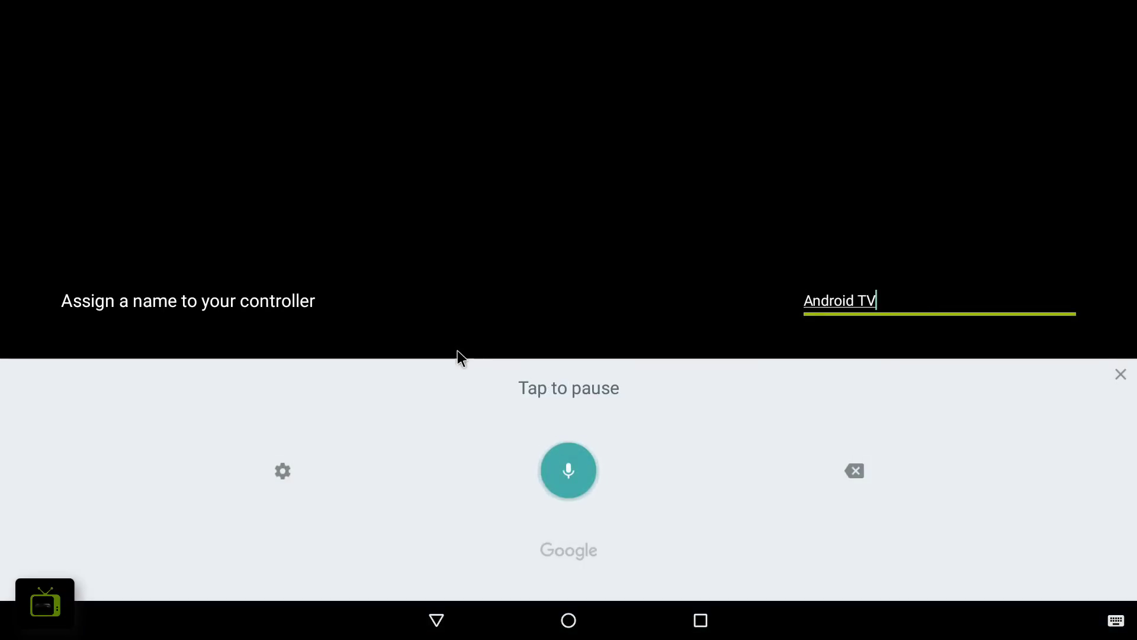
type("remote")
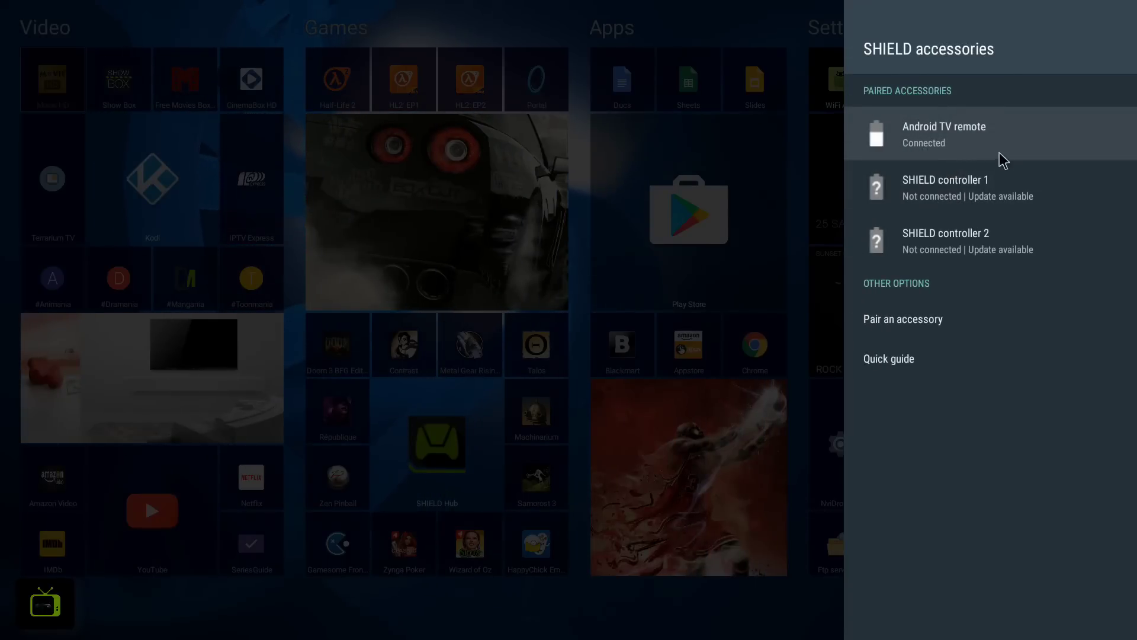
left_click(943, 133)
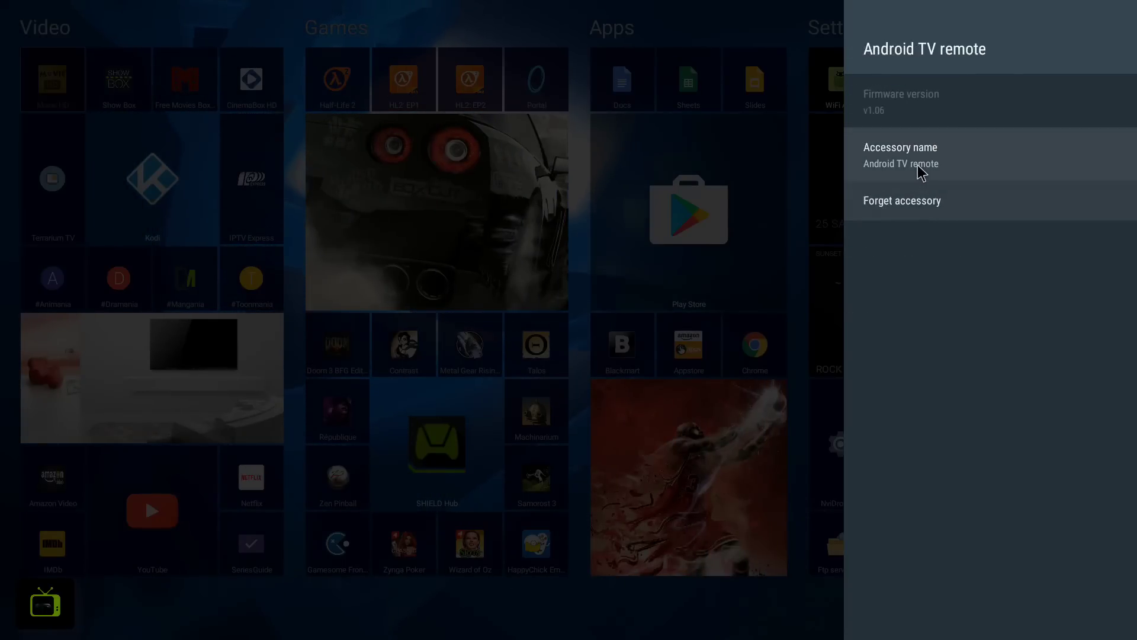
left_click(901, 155)
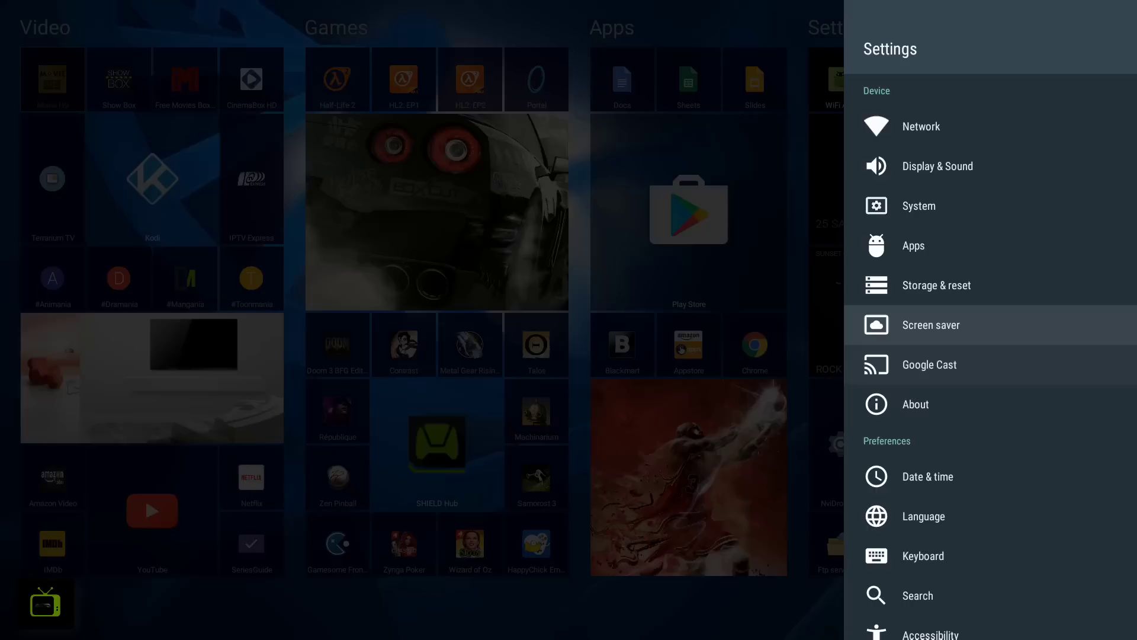
left_click(936, 285)
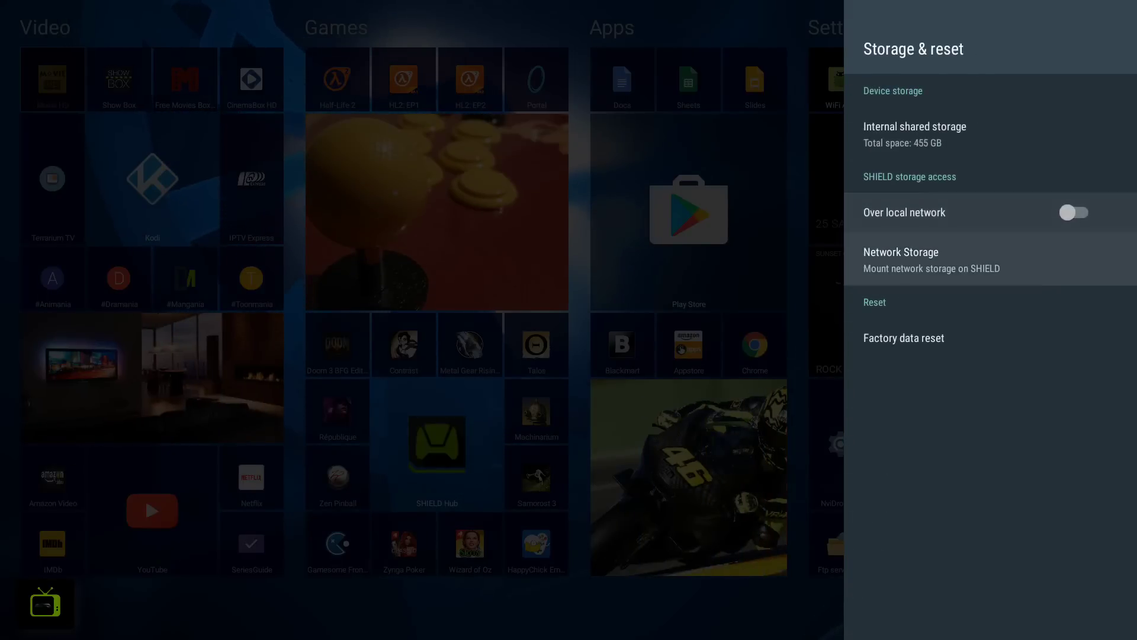
left_click(901, 259)
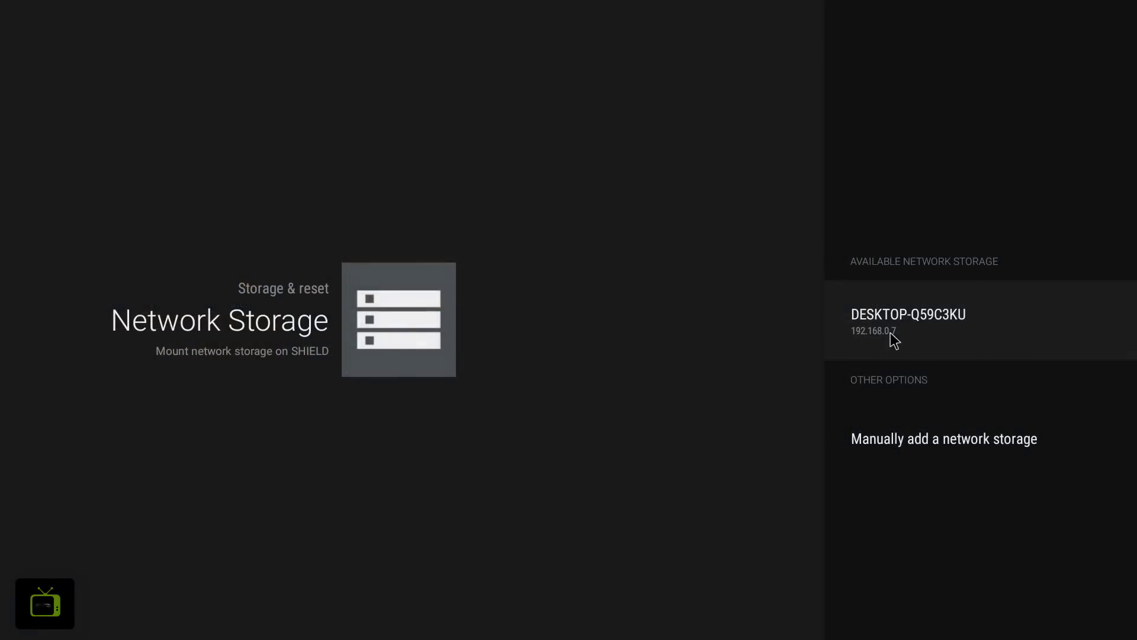
mouse_move(940, 341)
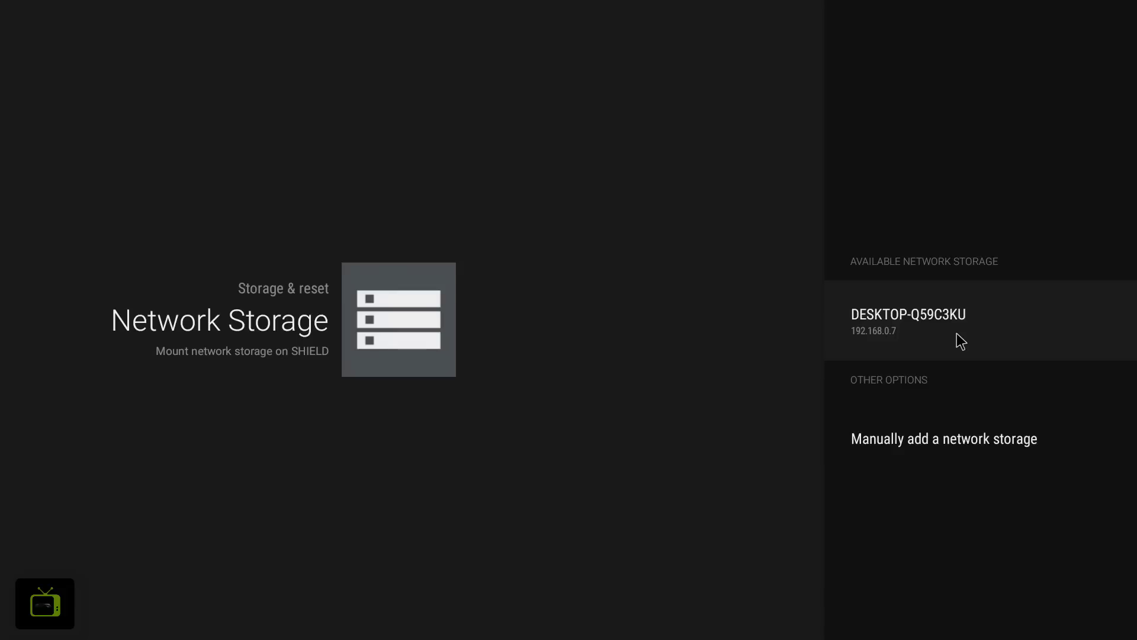
mouse_move(890, 320)
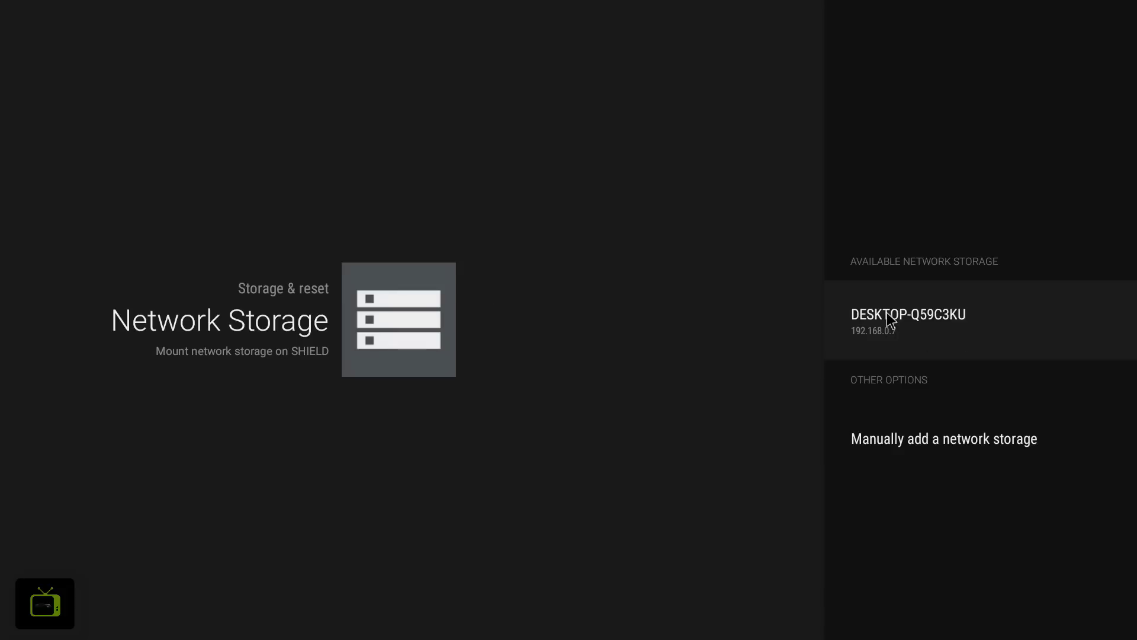
left_click(908, 320)
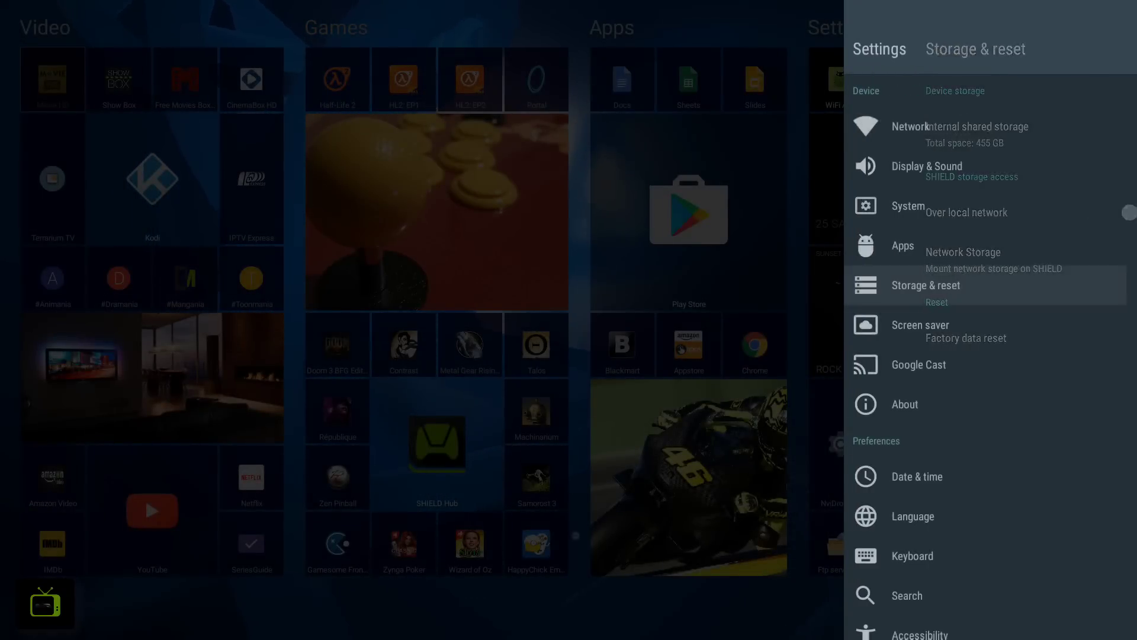
Scroll through the Device list, then select Bluetooth under Wireless & networks.
scroll("down", 3)
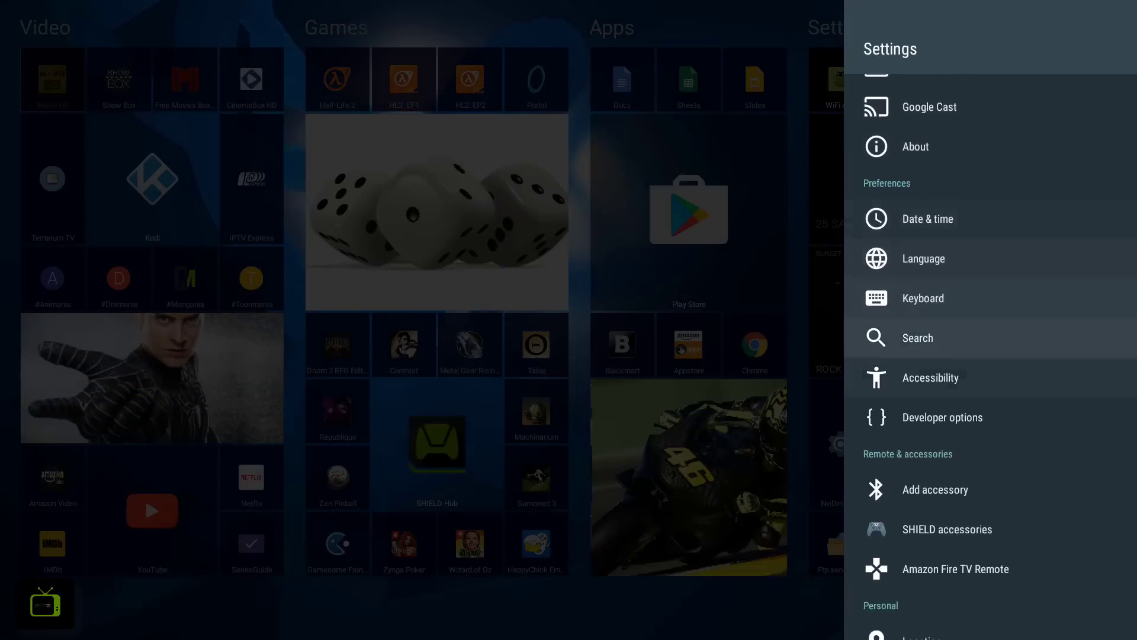
scroll("down", 3)
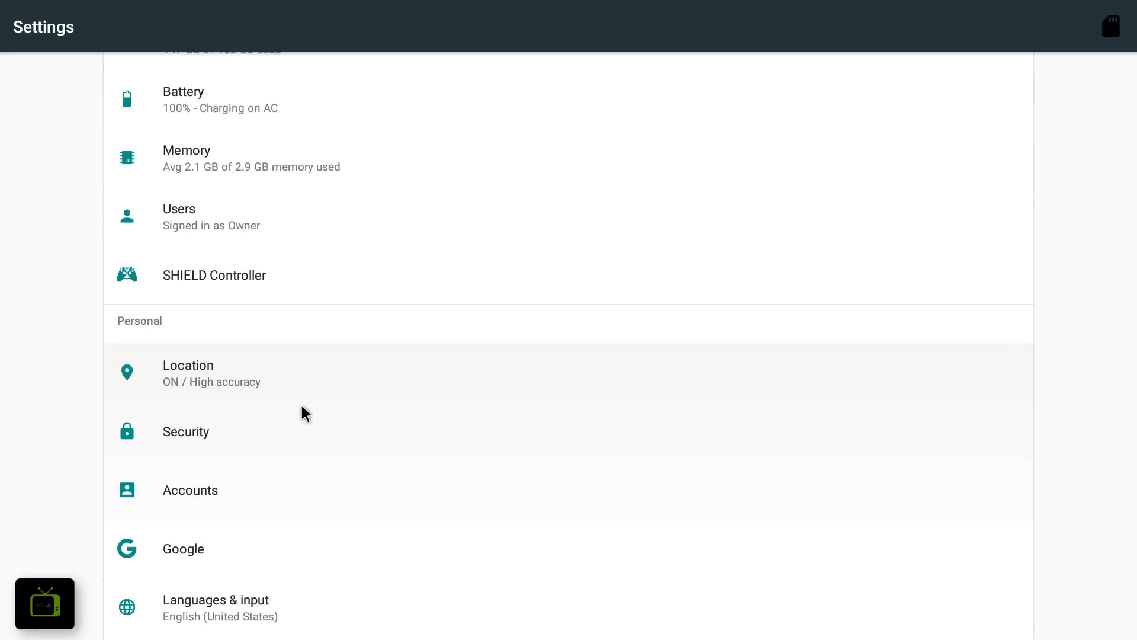
scroll("down", 3)
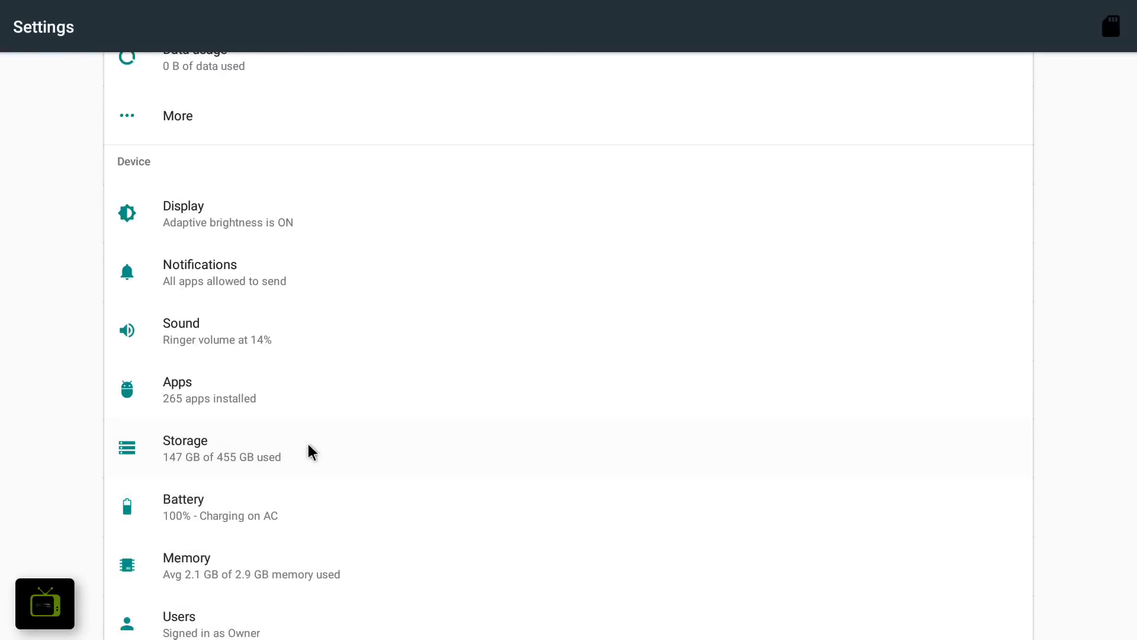
scroll("up", 3)
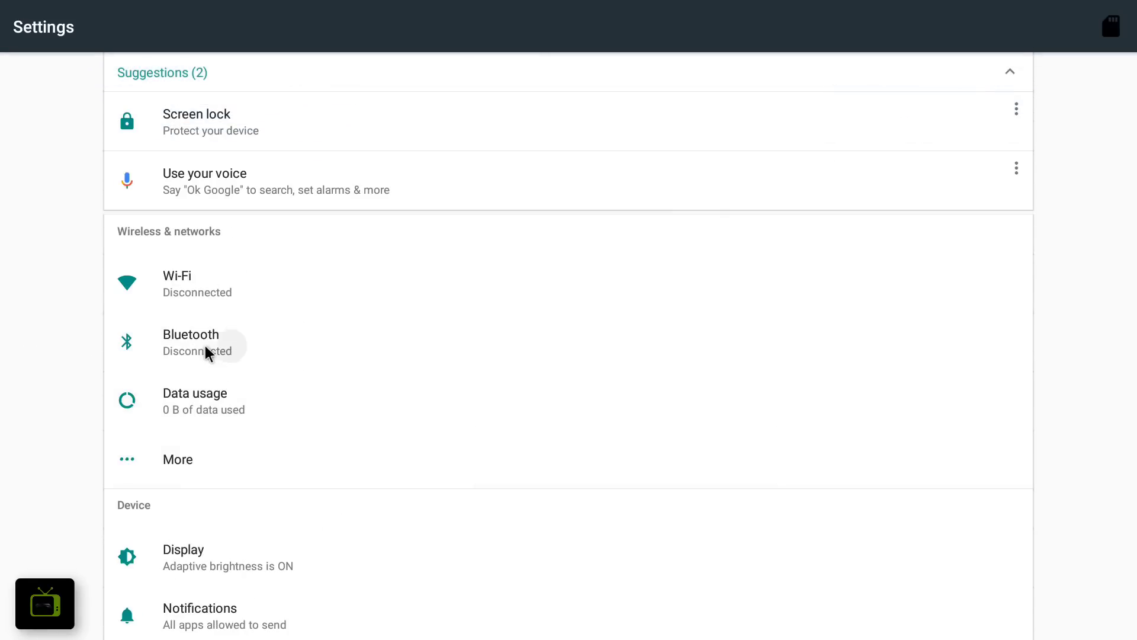
left_click(191, 342)
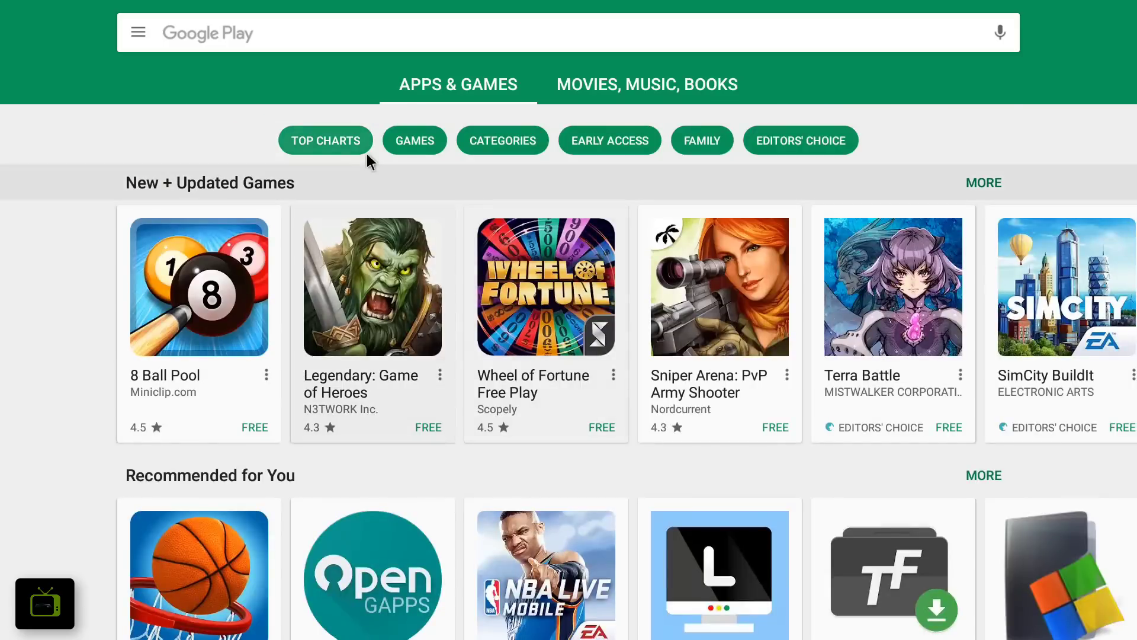
Install Wheel of Fortune Free Play from New + Updated Games and open it.
left_click(501, 139)
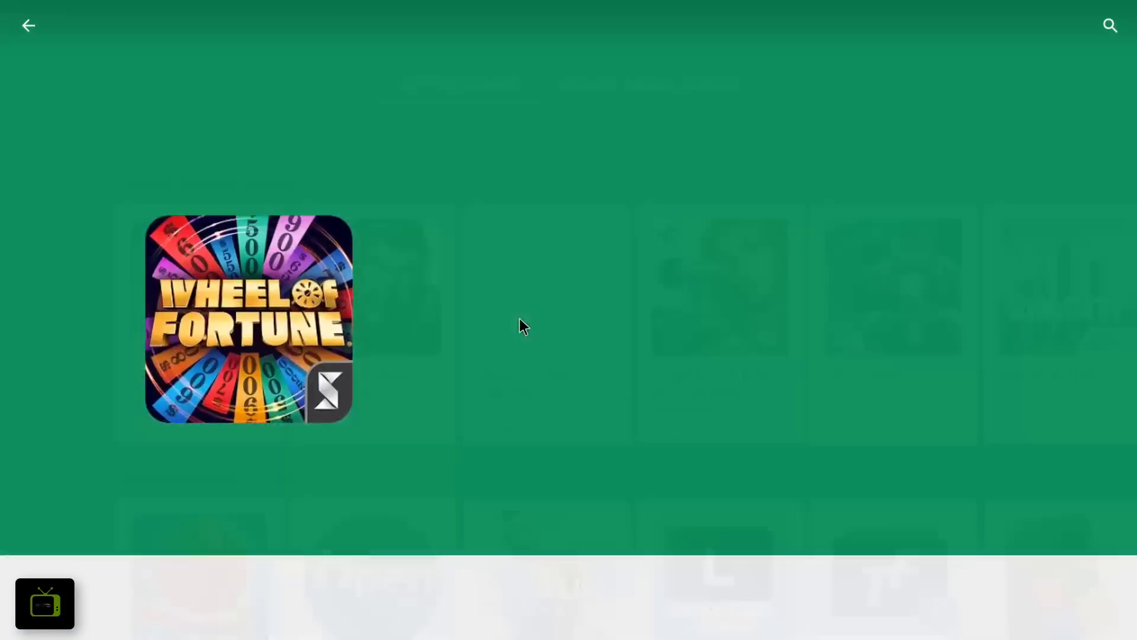
left_click(248, 319)
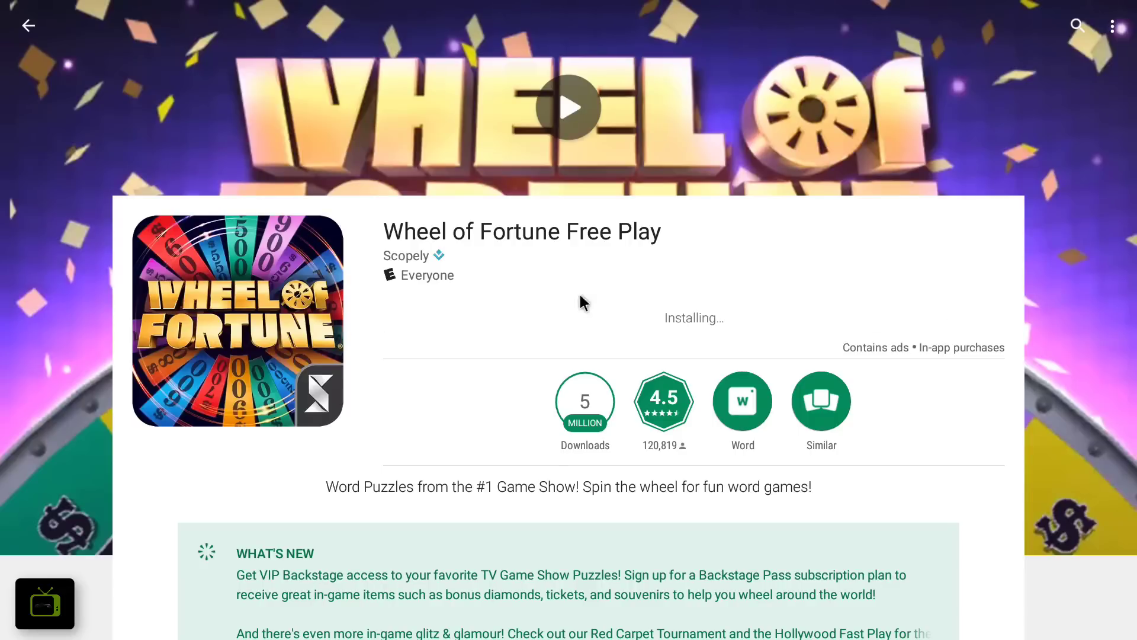
mouse_move(698, 267)
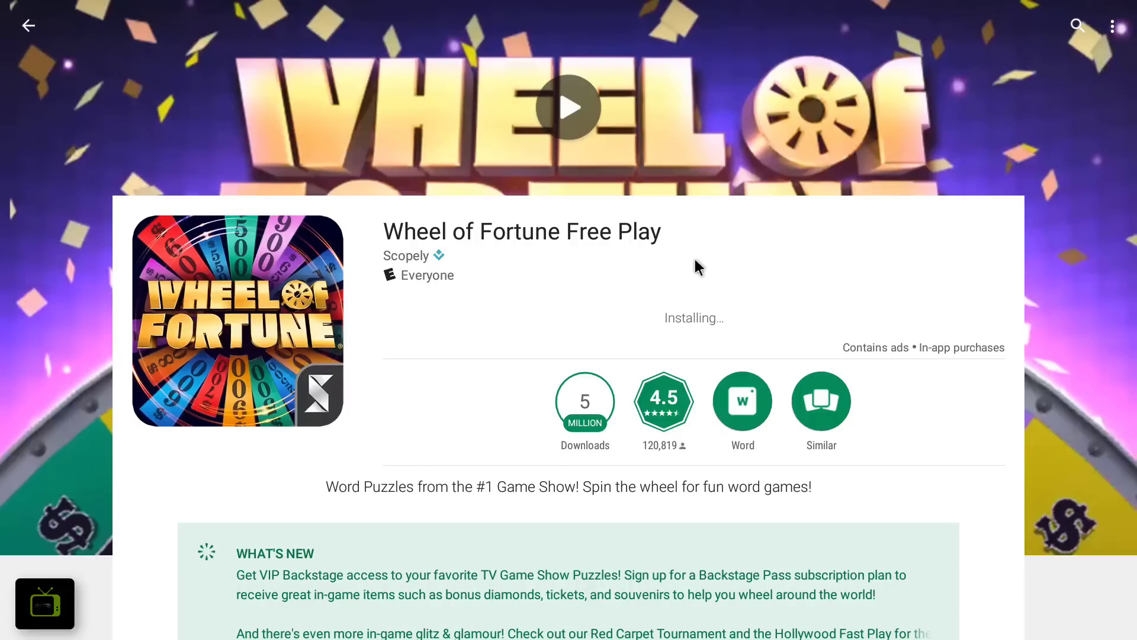
mouse_move(607, 292)
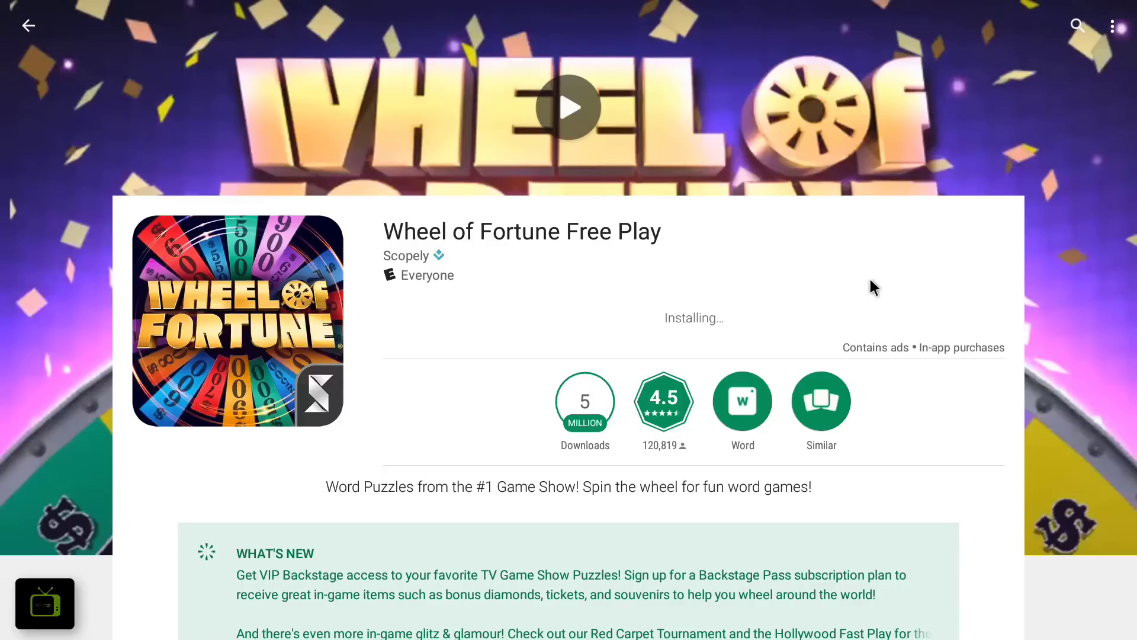
mouse_move(671, 320)
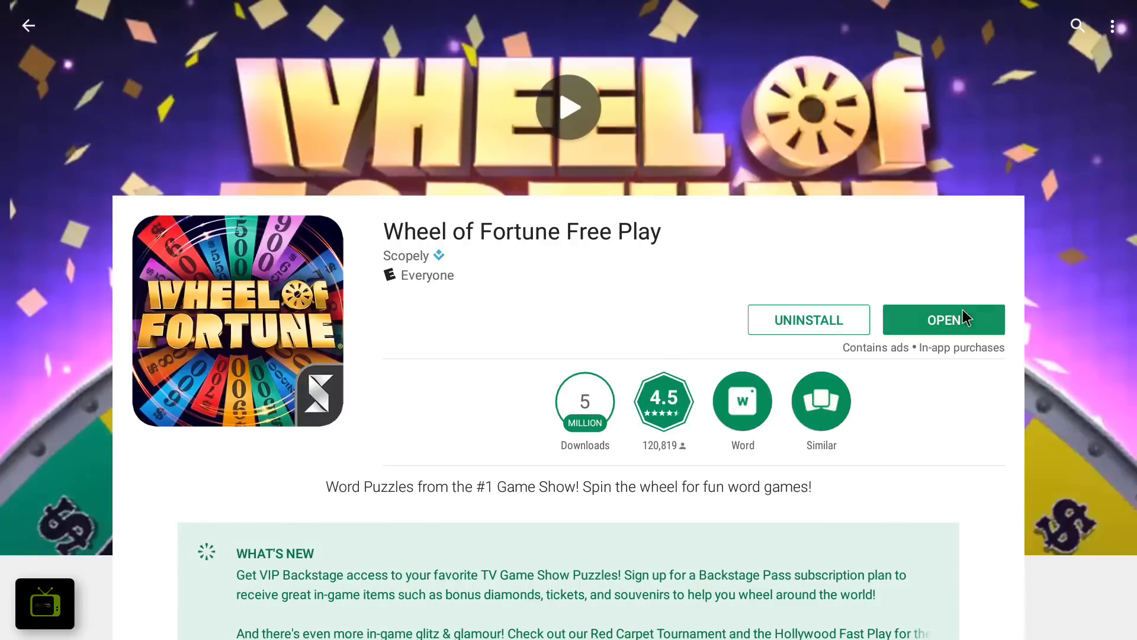
left_click(942, 320)
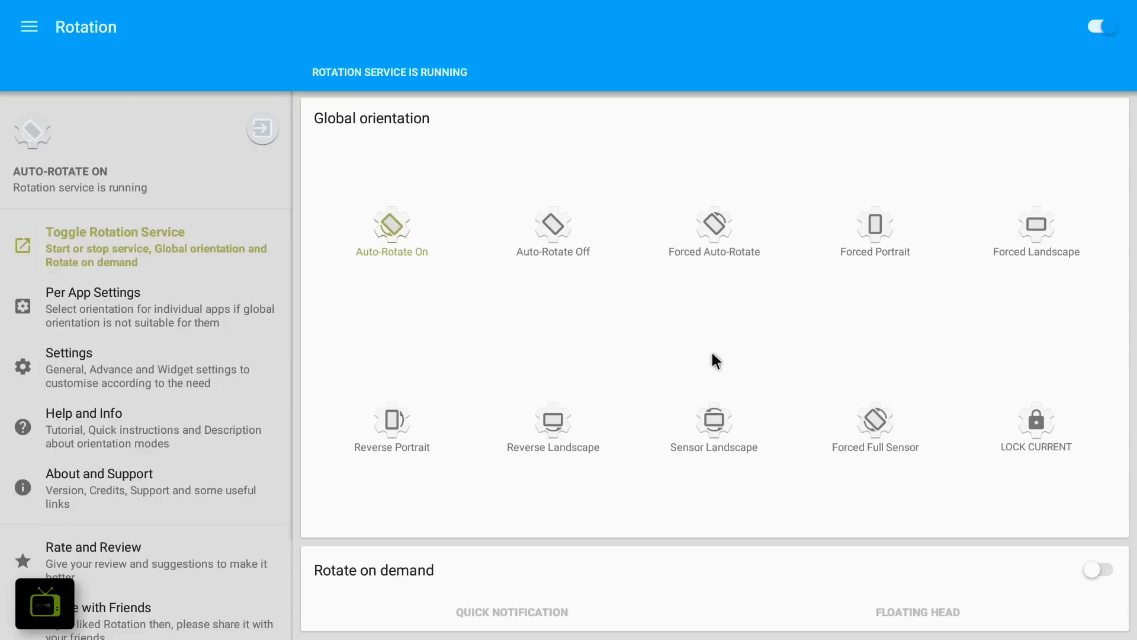
Set the Wheel app to Forced Landscape in Rotation's Per App Settings.
left_click(93, 292)
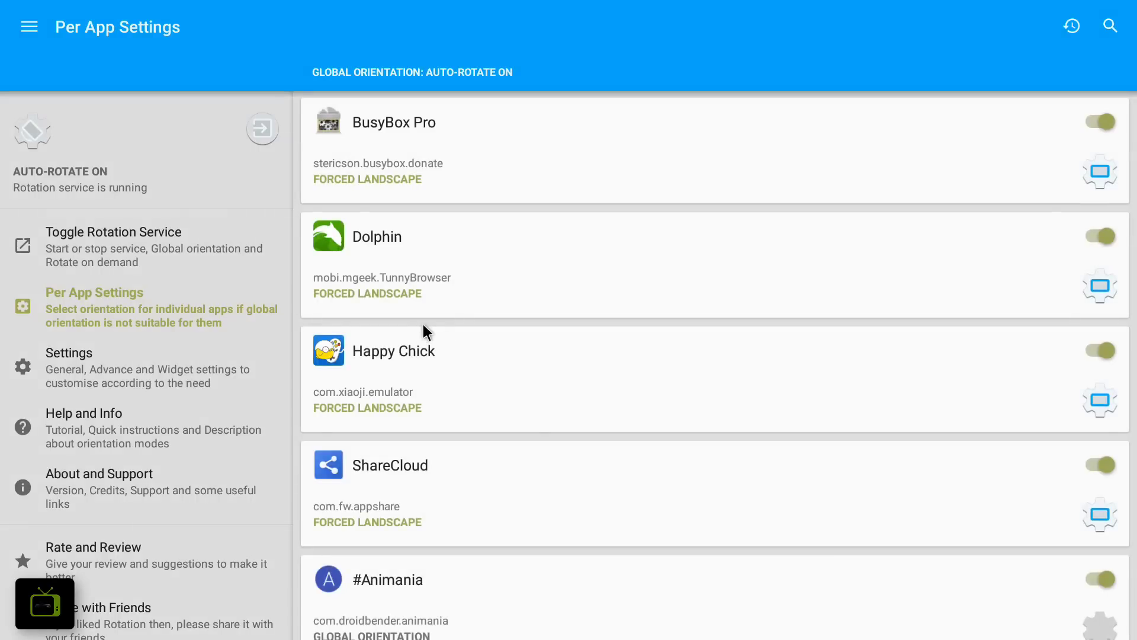
scroll("down", 3)
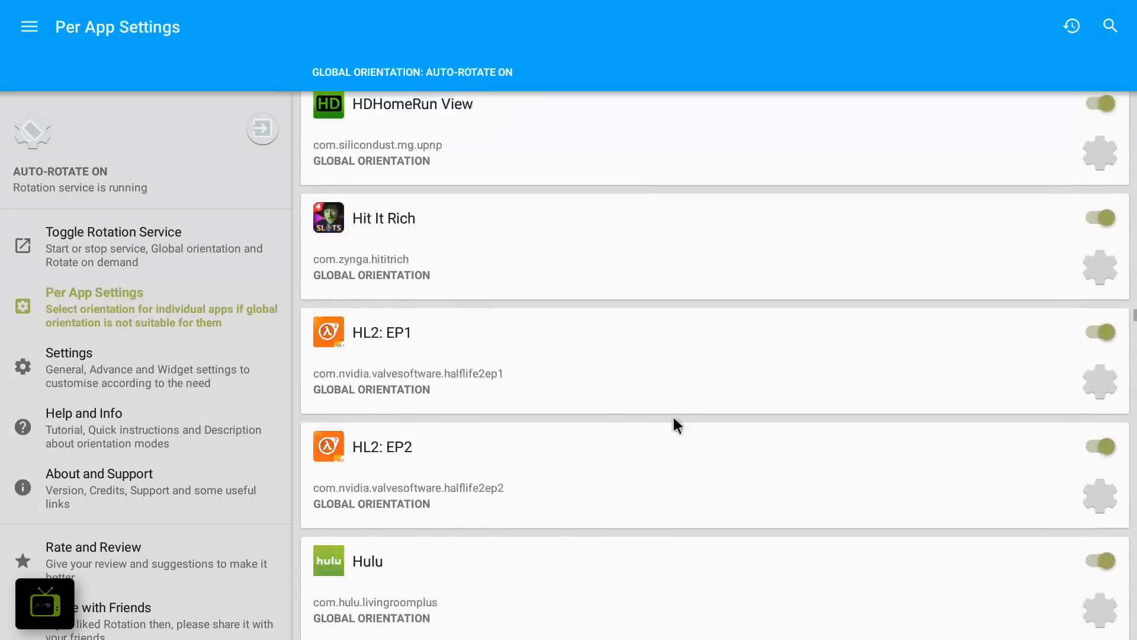
scroll("down", 3)
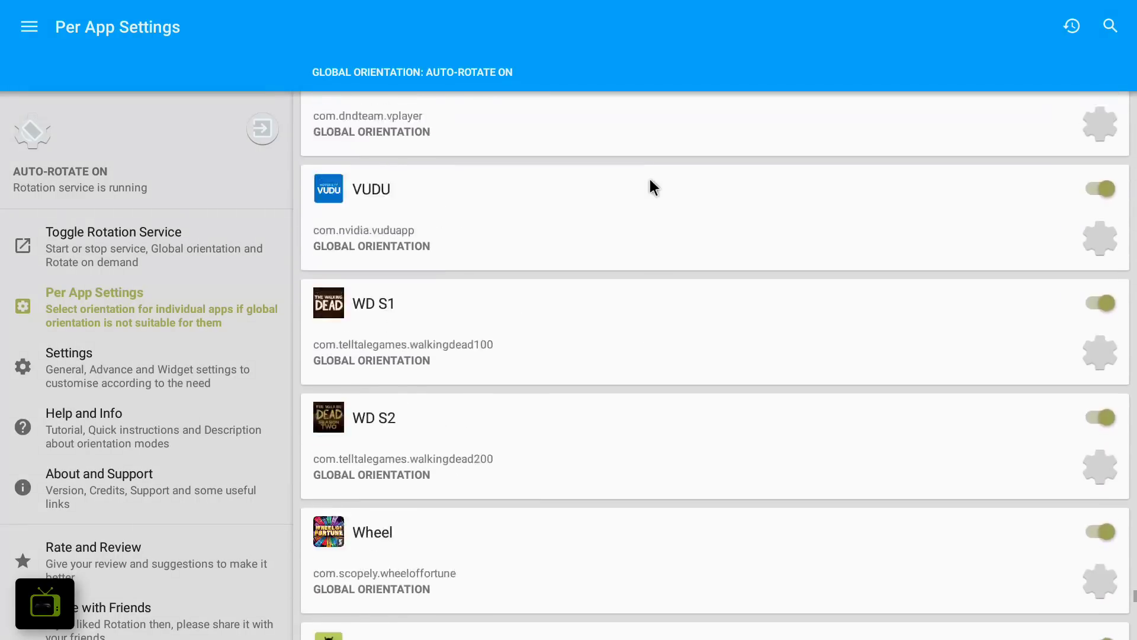
scroll("down", 3)
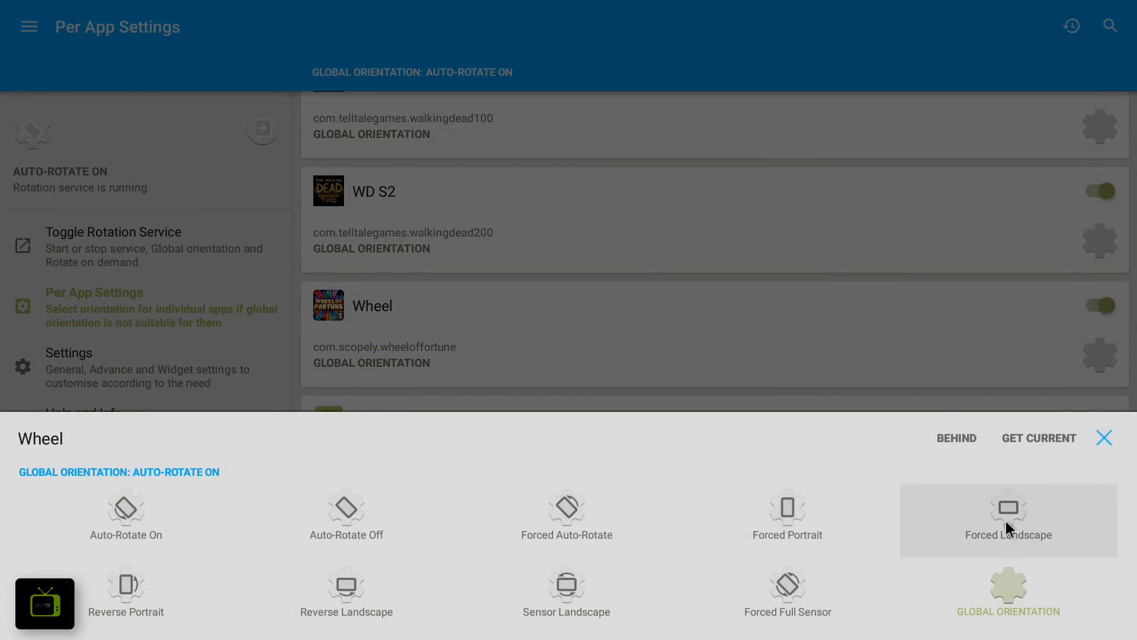
left_click(1007, 516)
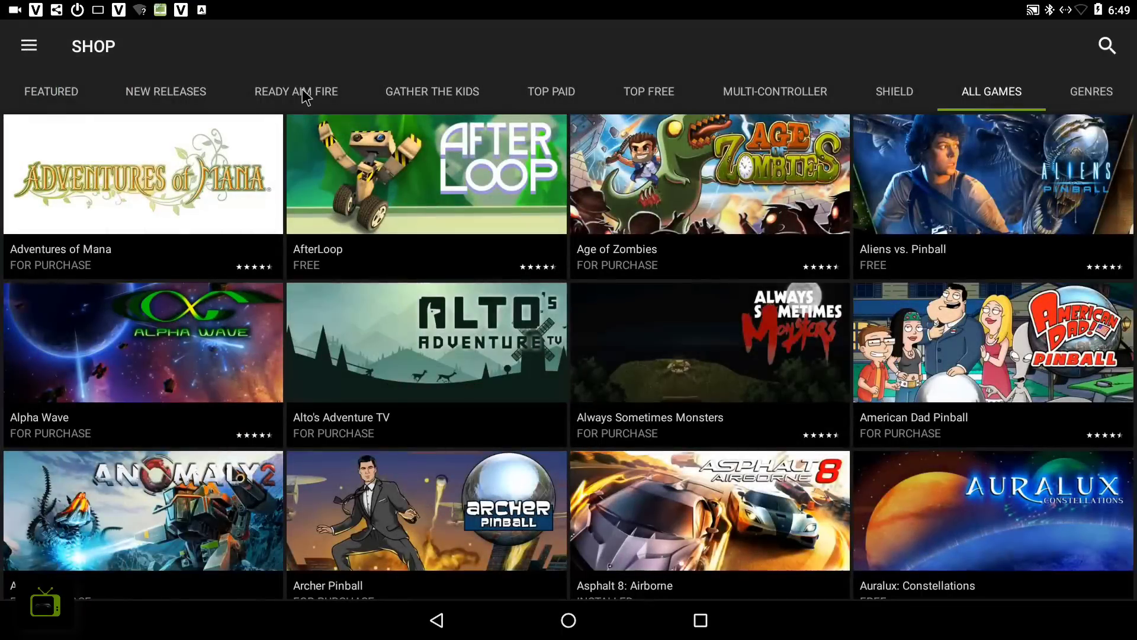
Browse the Ready Aim Fire collection and the GeForce NOW game catalog.
left_click(296, 91)
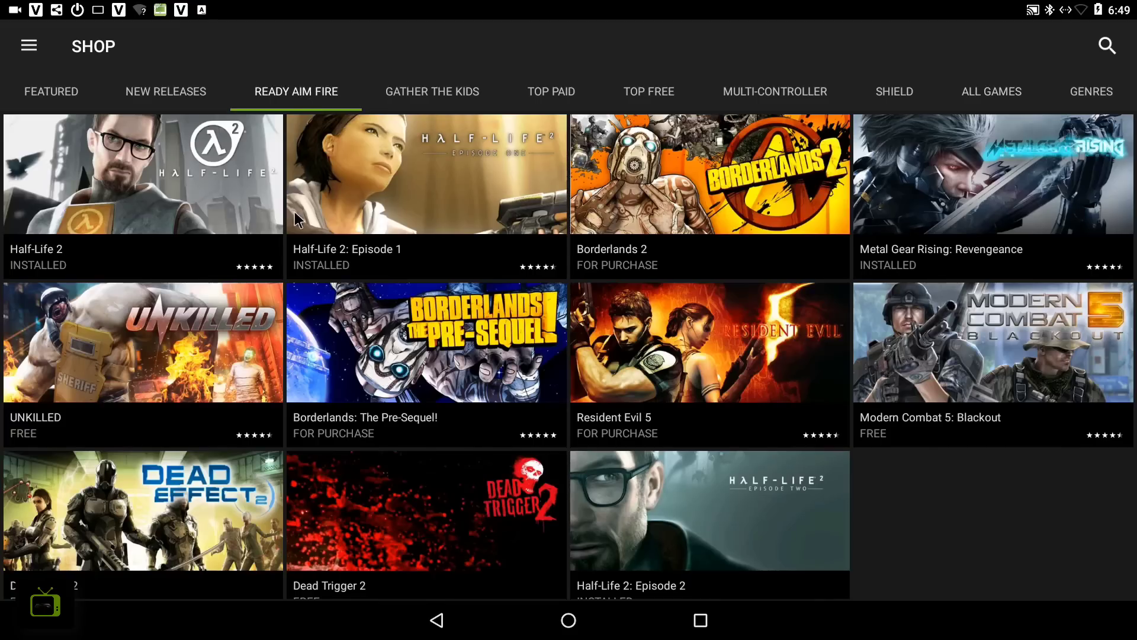
left_click(426, 173)
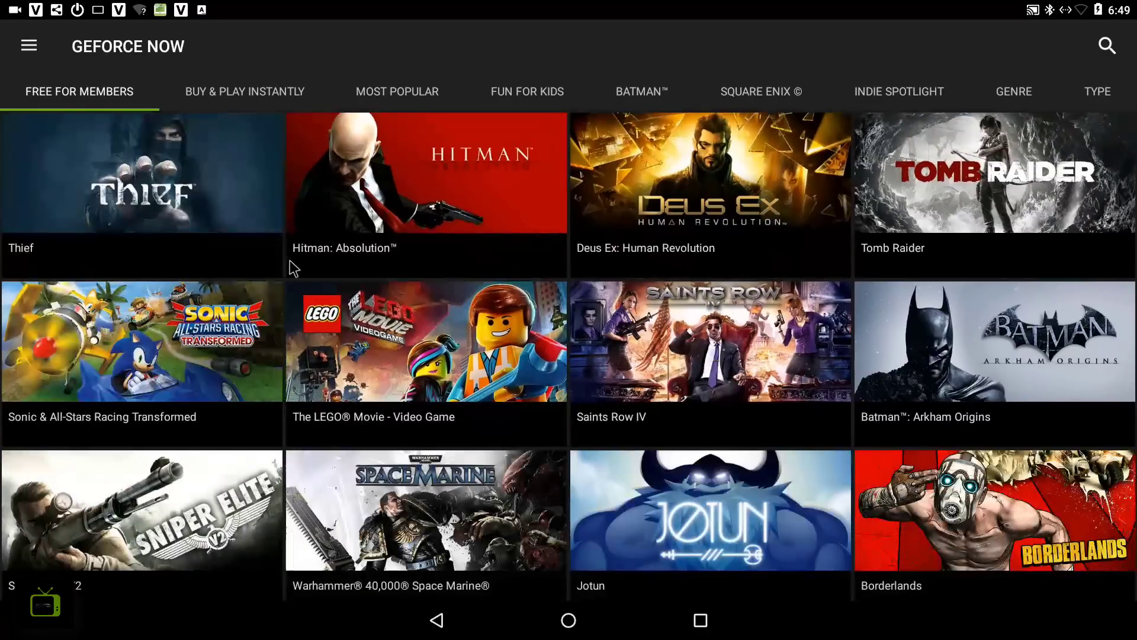
scroll("down", 3)
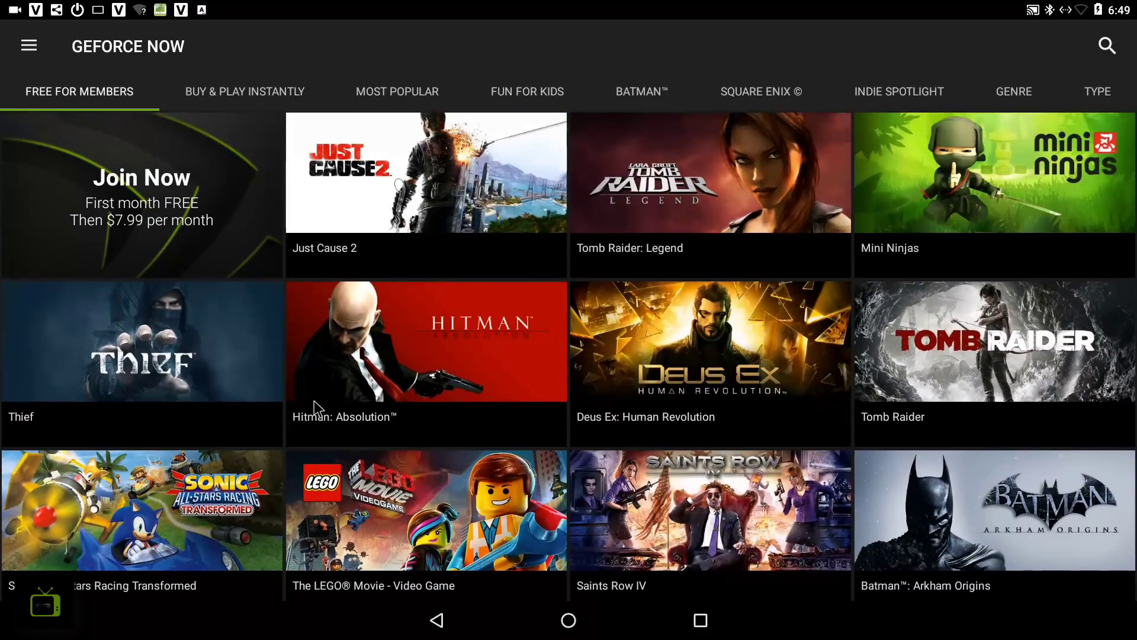
Back out of the GeForce NOW Join Now subscription terms and view the GameStream intro.
left_click(142, 196)
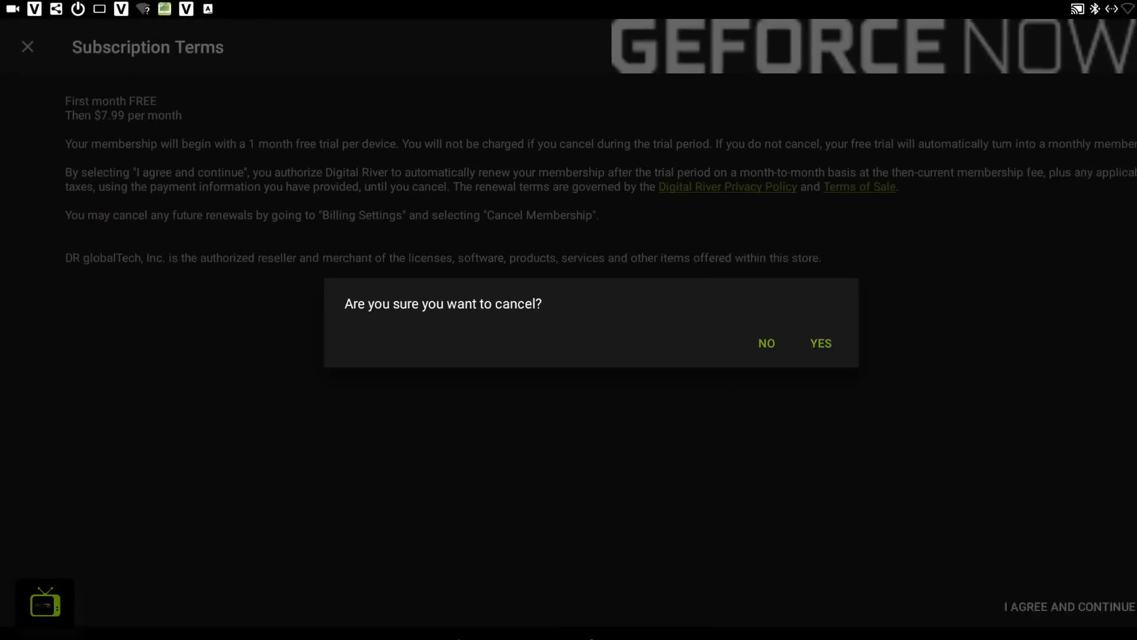
left_click(820, 343)
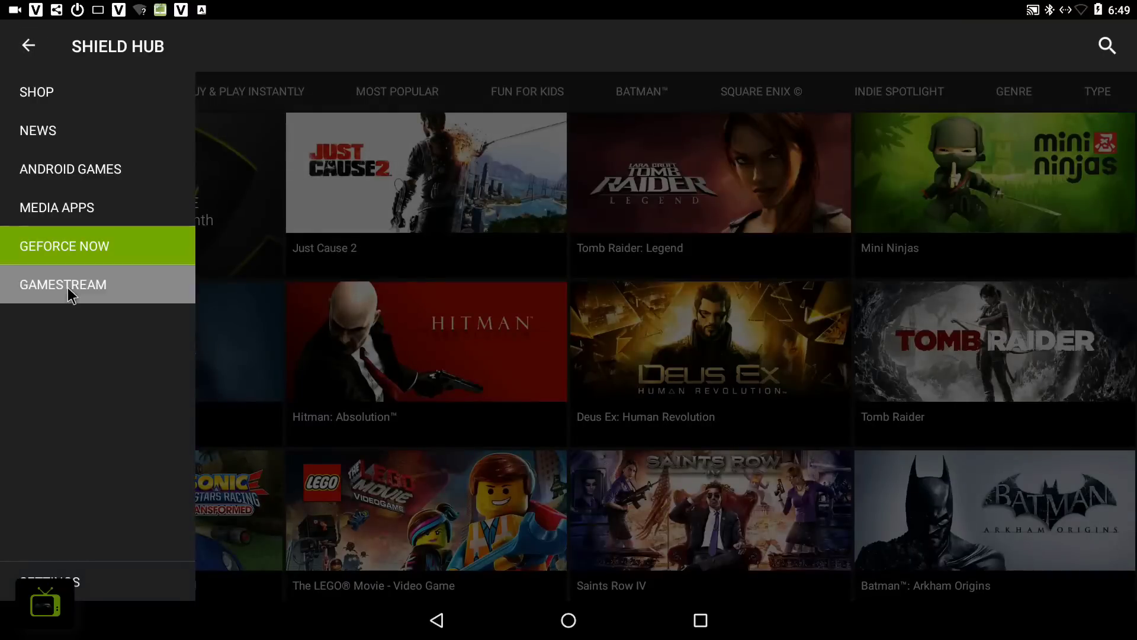
left_click(62, 284)
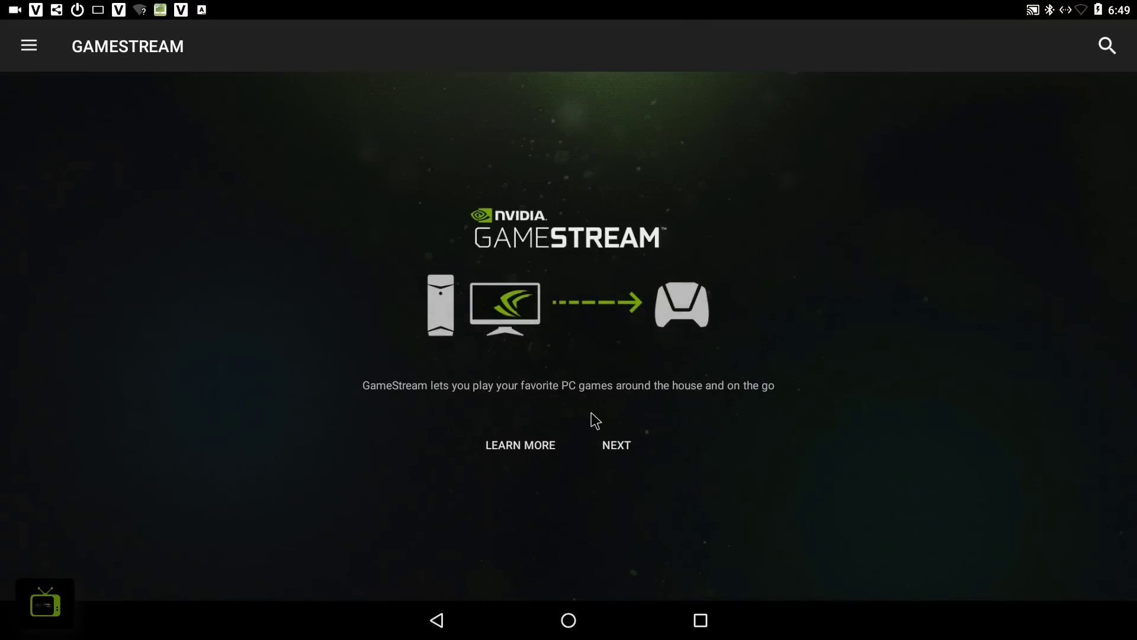
mouse_move(303, 183)
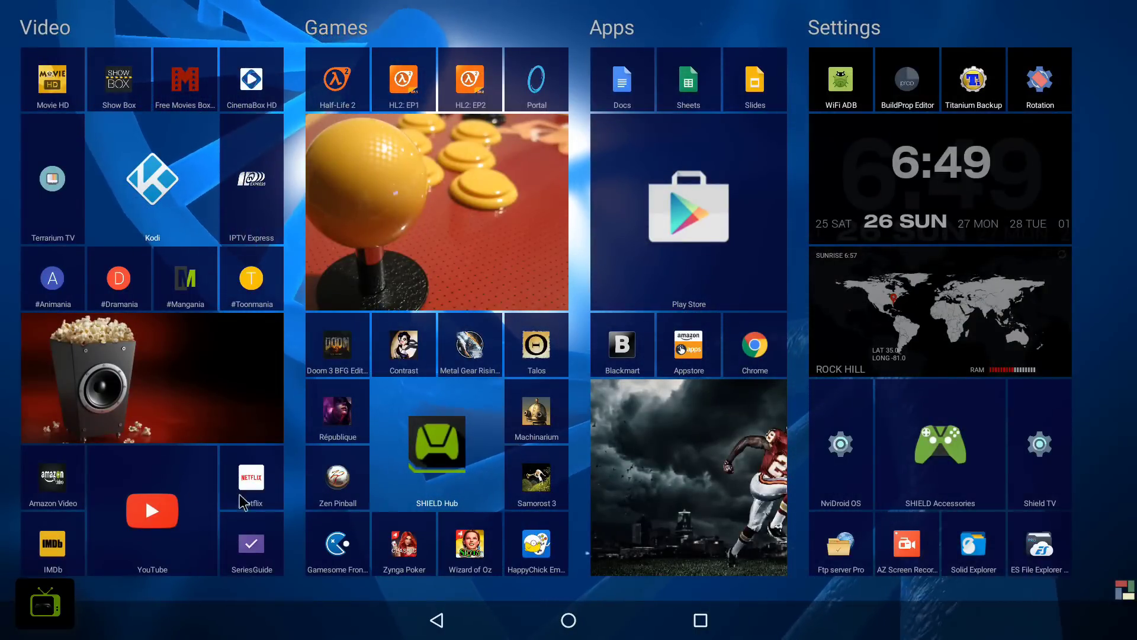
mouse_move(698, 620)
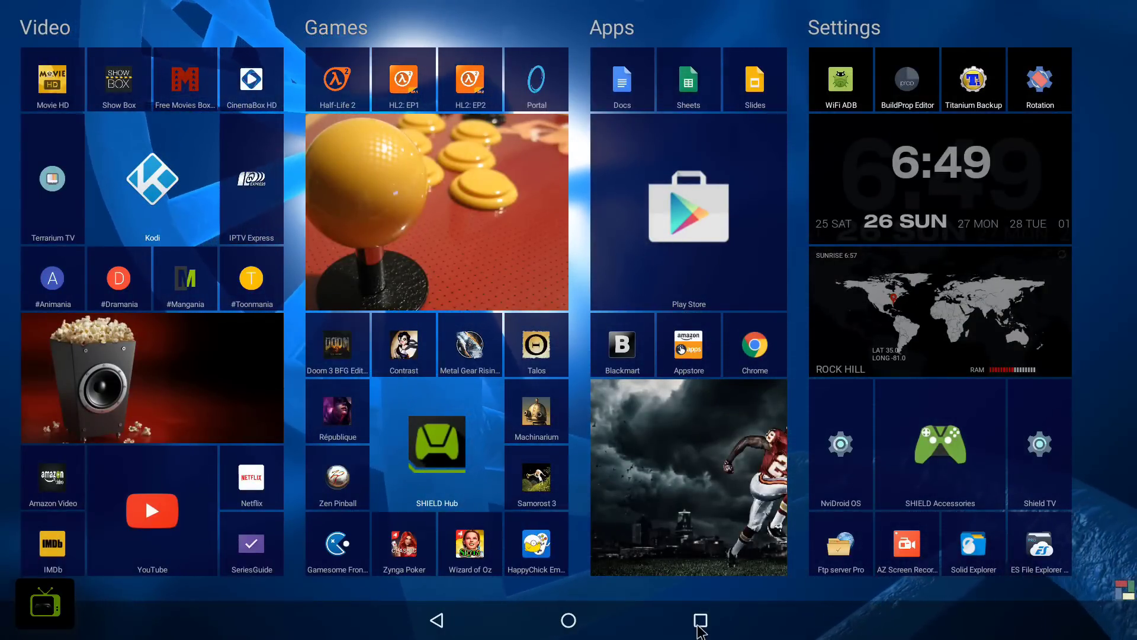
Play YouTube's Ark log cabin tutorial beside Chrome's GameSir M2 page, then exit split screen.
left_click(436, 444)
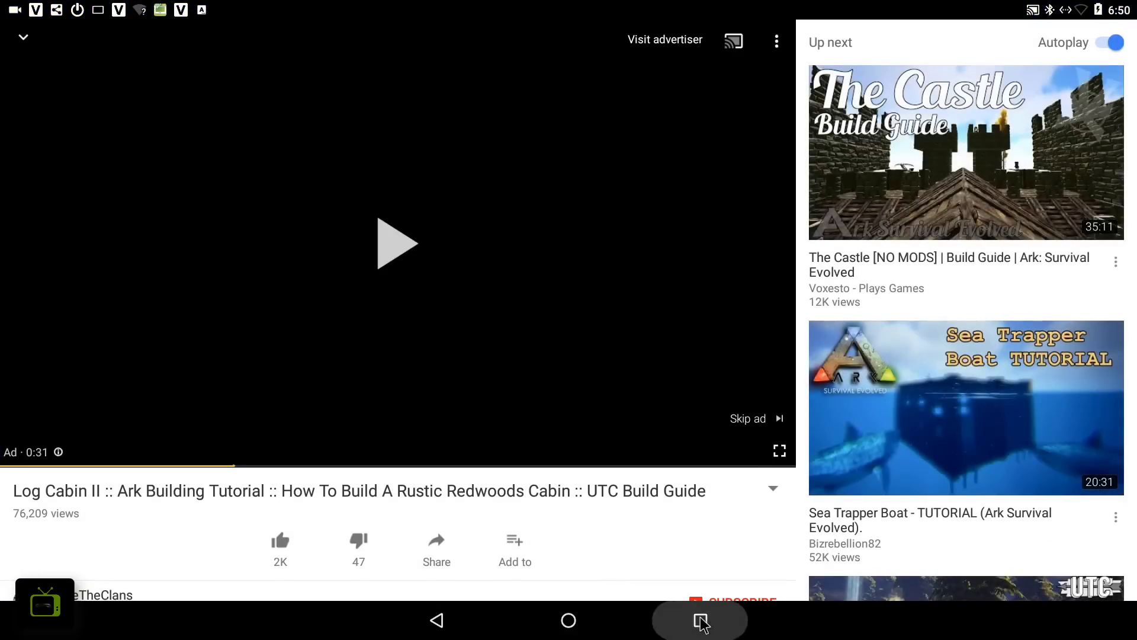
left_click(698, 620)
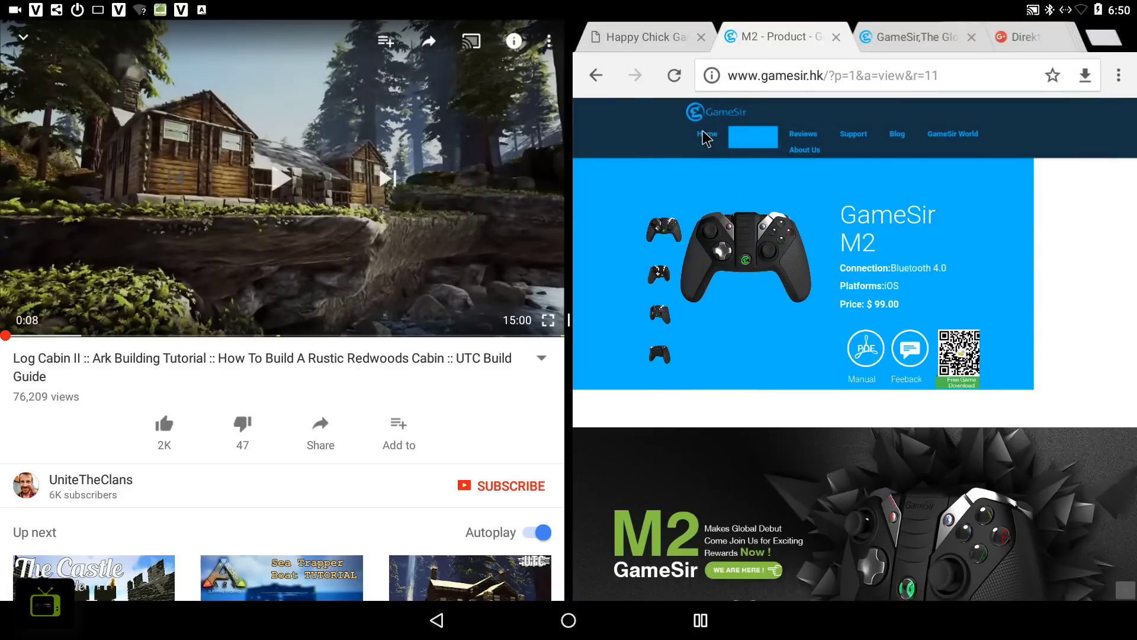
mouse_move(905, 337)
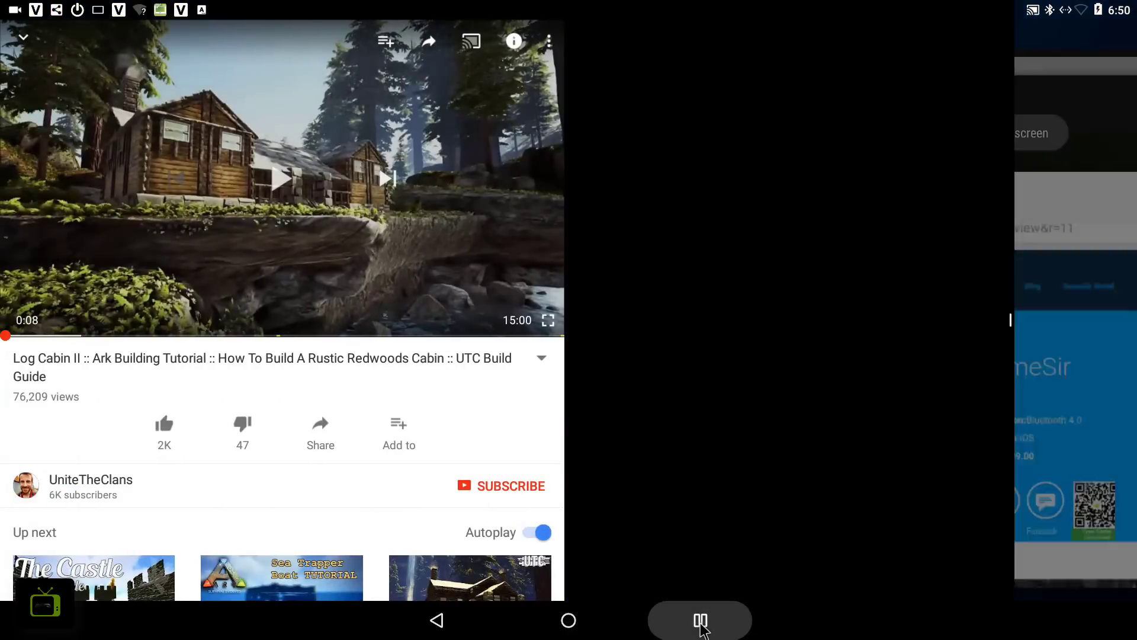
left_click(699, 620)
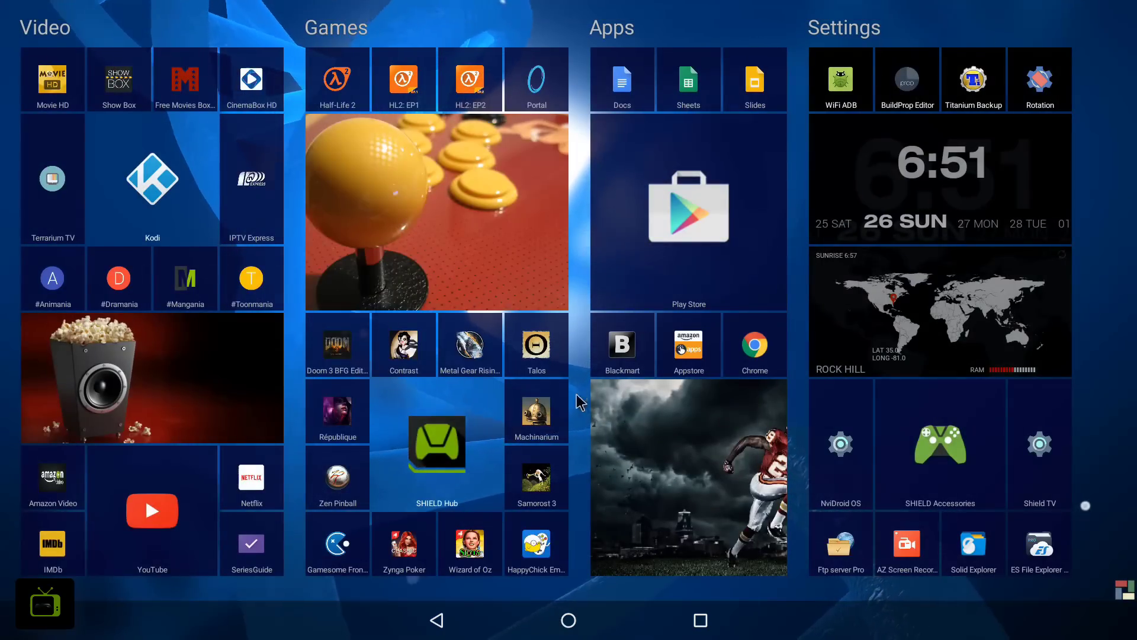
Launch God of War: Chains of Olympus from Happy Chick's My games list.
left_click(536, 546)
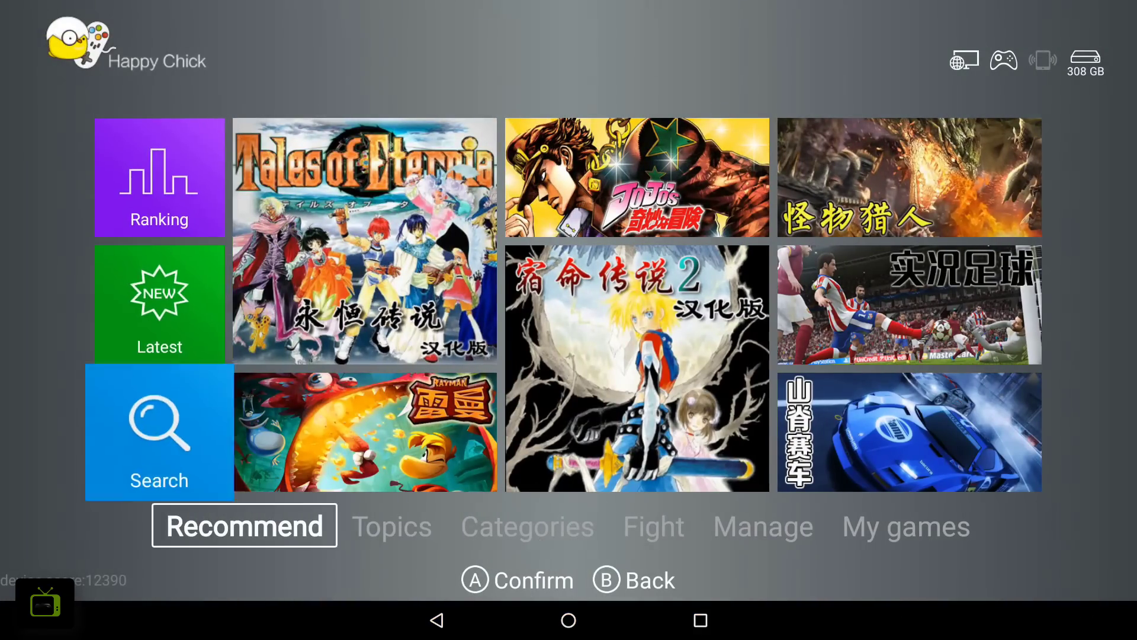
left_click(905, 526)
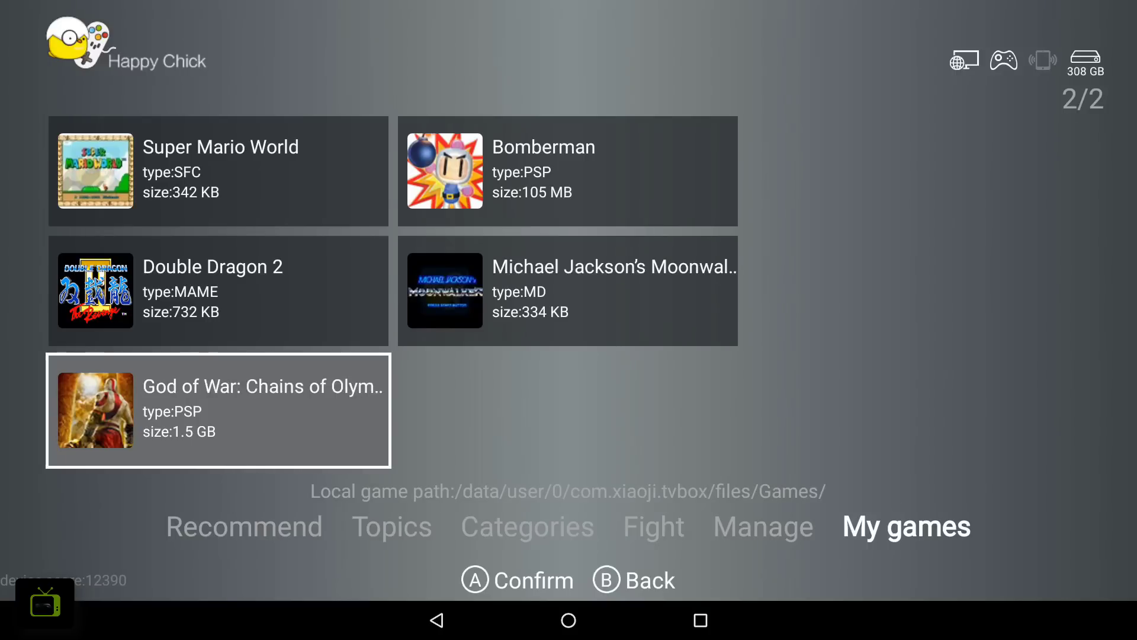
left_click(217, 410)
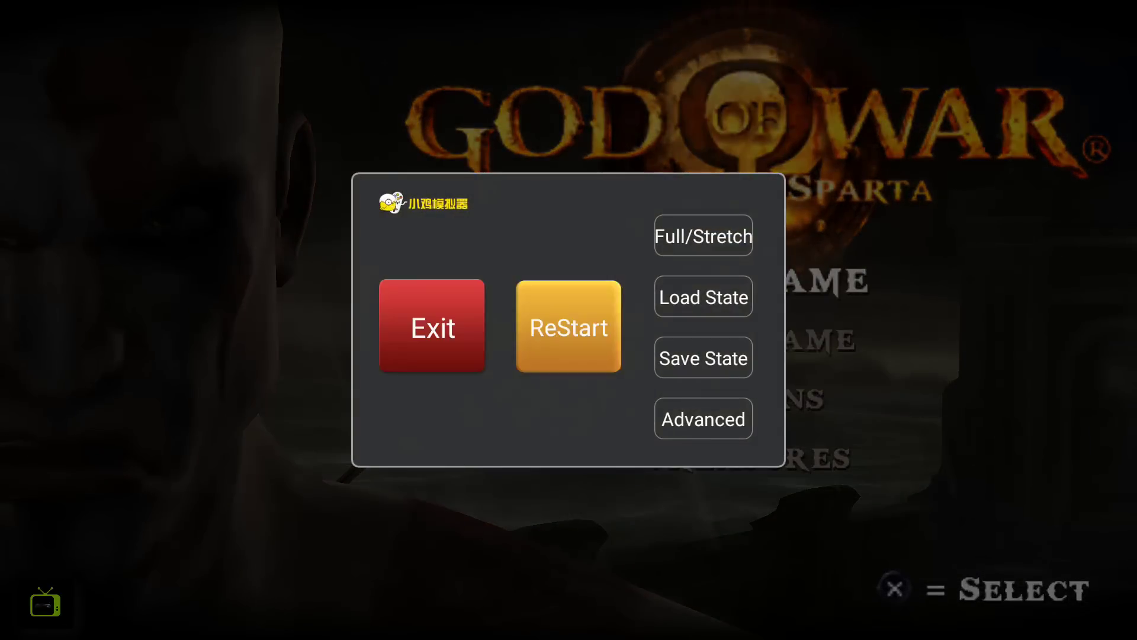
Dismiss the Hyperion Charge tip and exit God of War from the emulator menu.
left_click(702, 296)
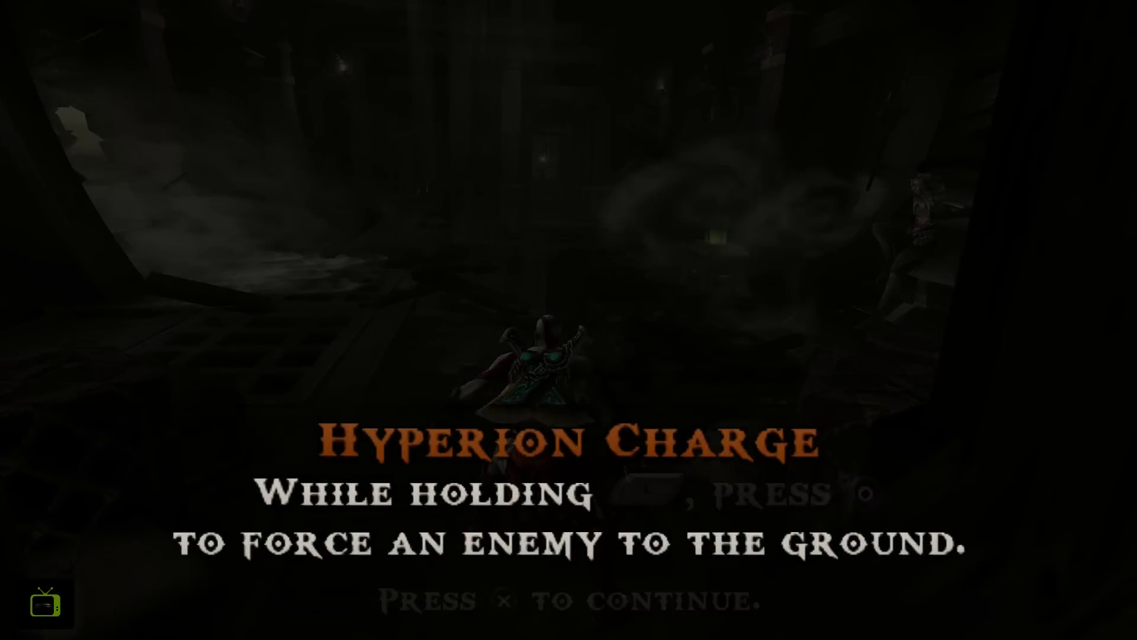
key("x")
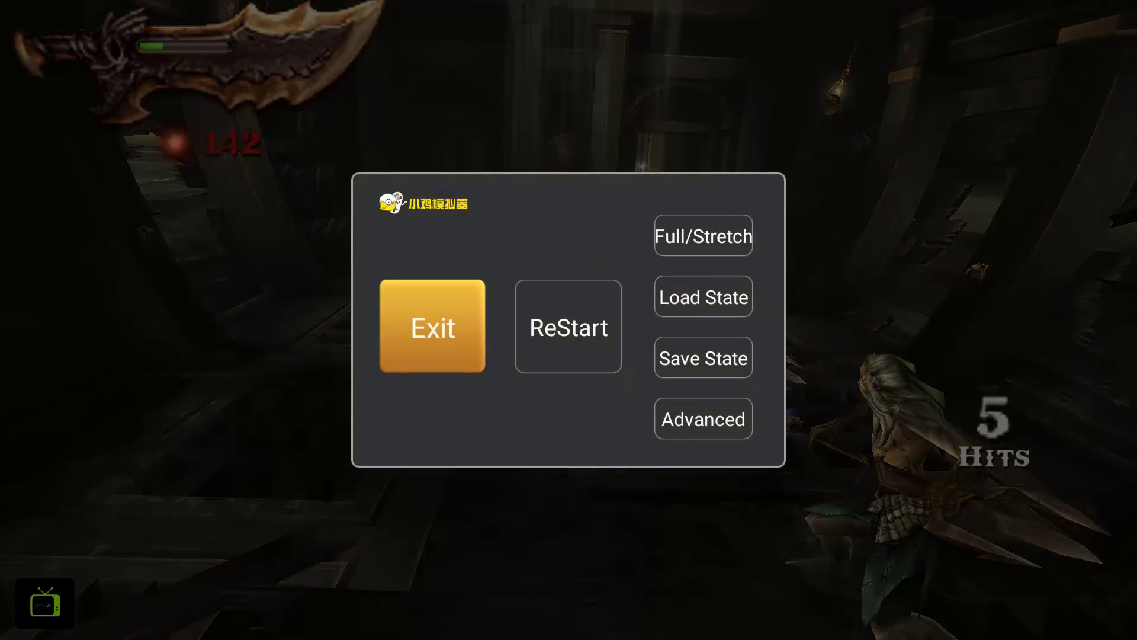
left_click(433, 326)
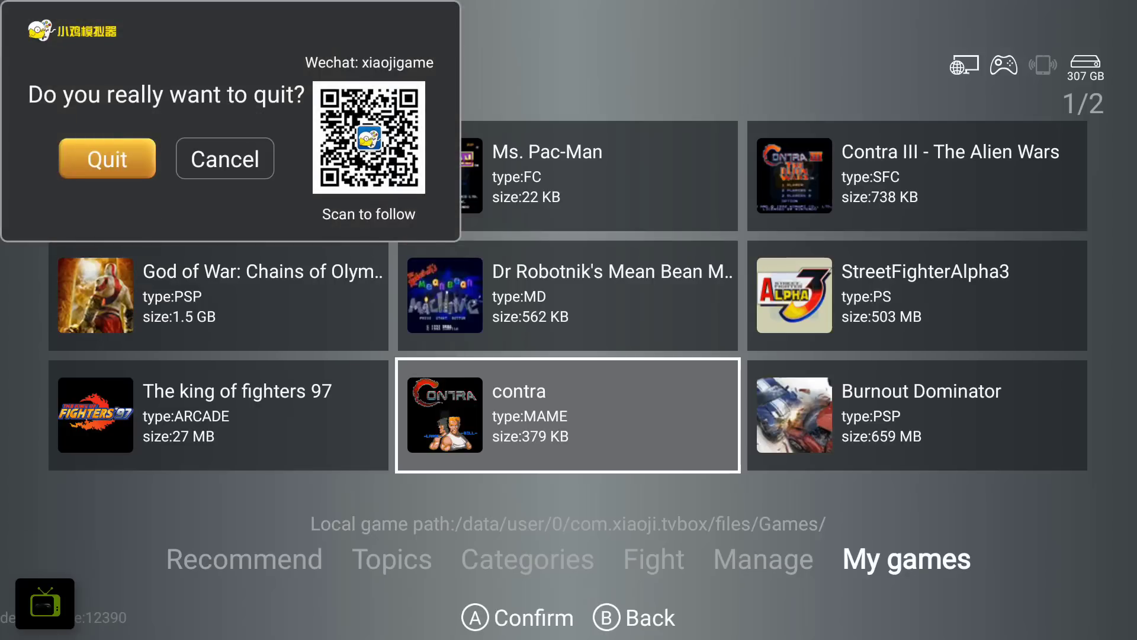
Cancel quitting, browse the Fight, Categories and n64 lists, then show Recommend.
left_click(224, 159)
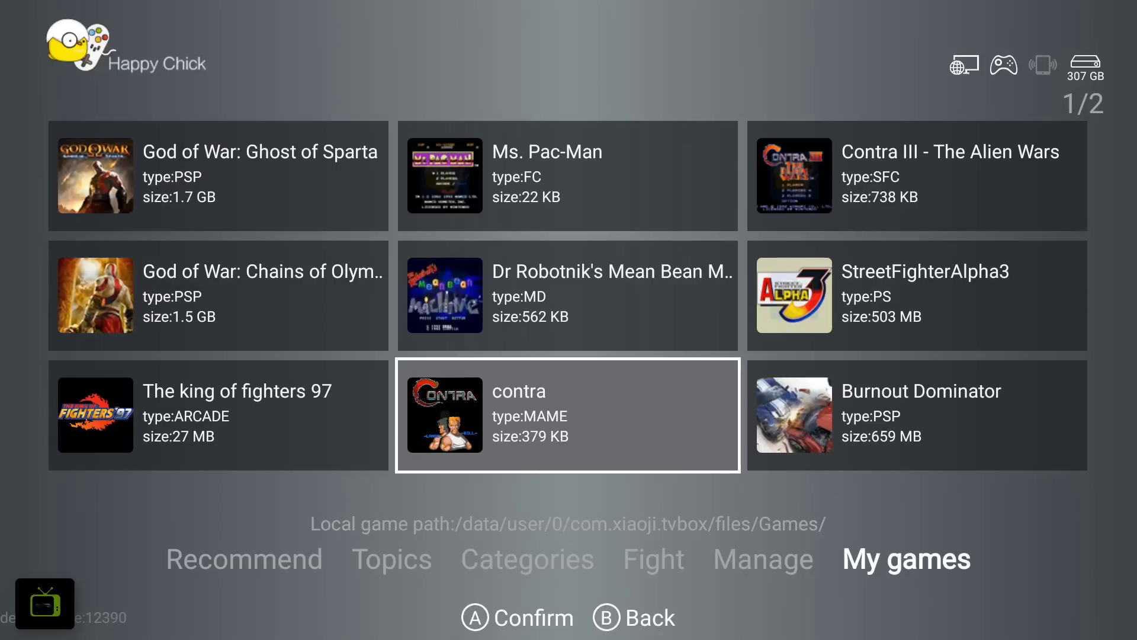
left_click(651, 558)
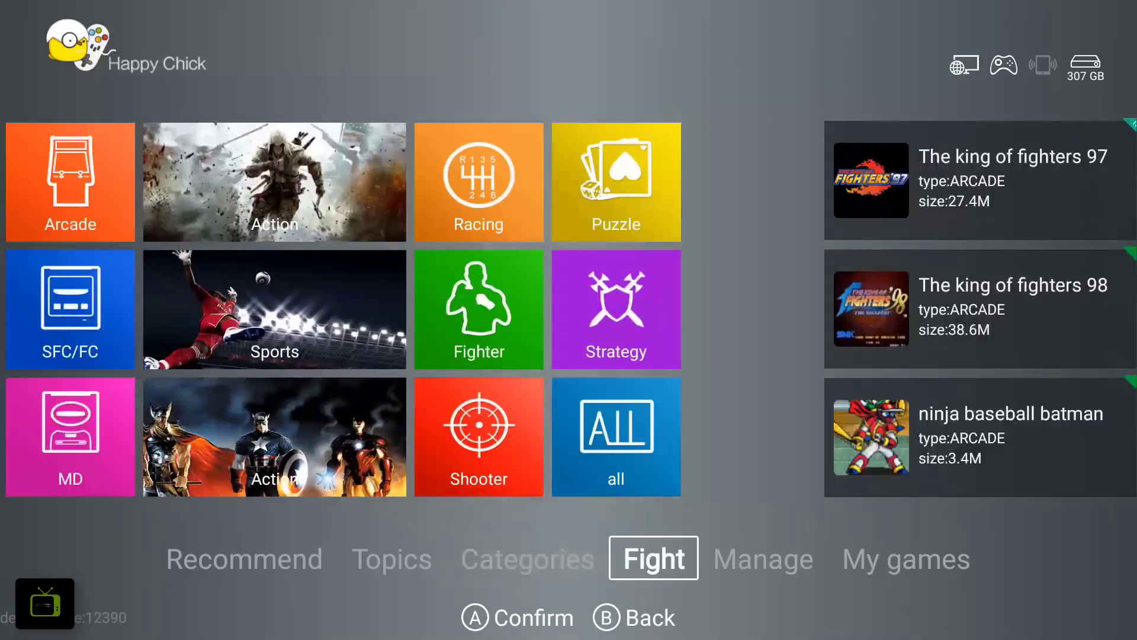
left_click(528, 559)
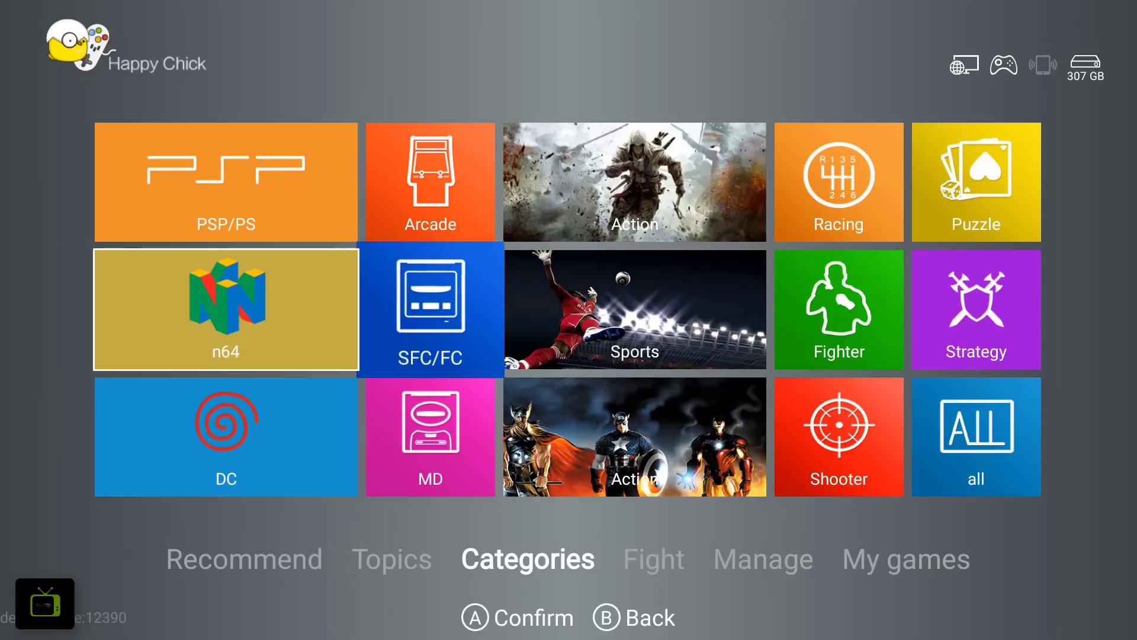
left_click(226, 309)
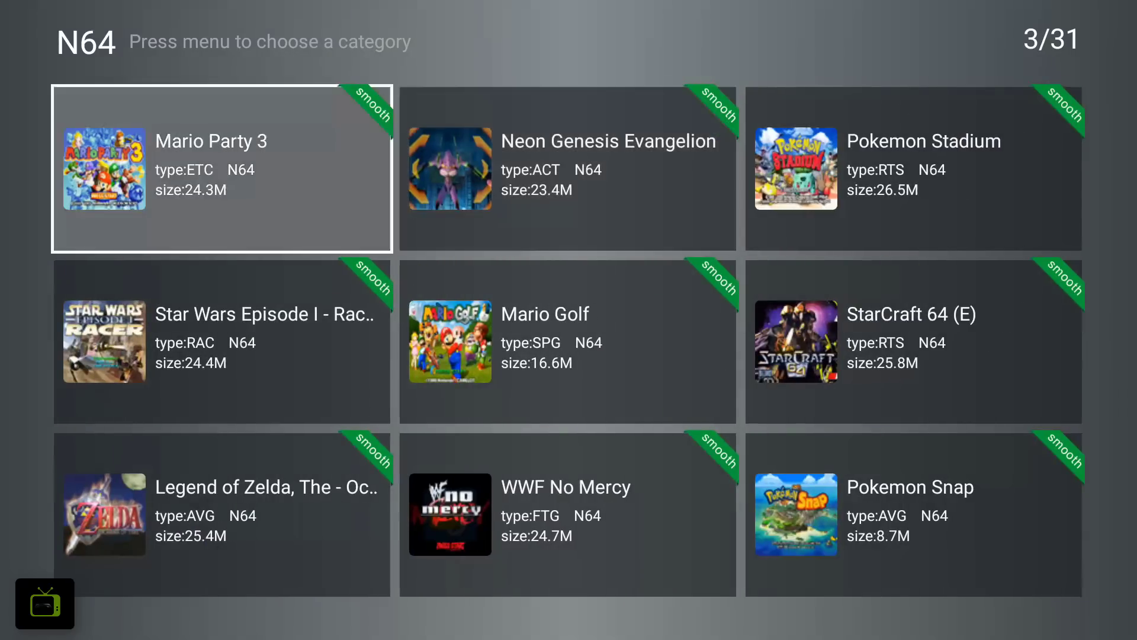
left_click(221, 168)
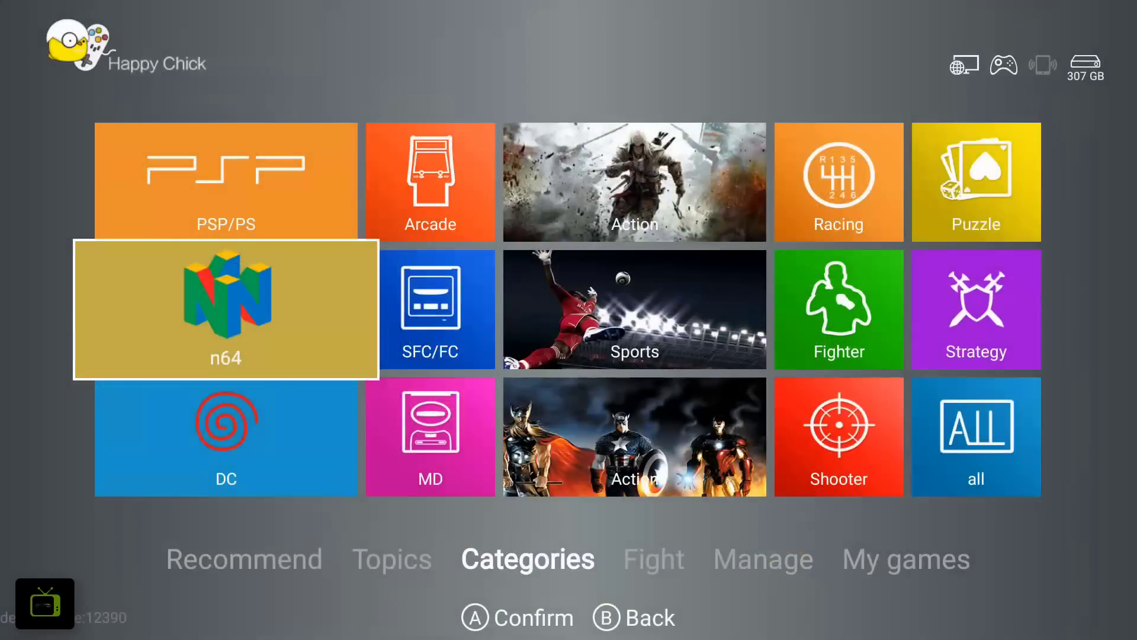
left_click(243, 558)
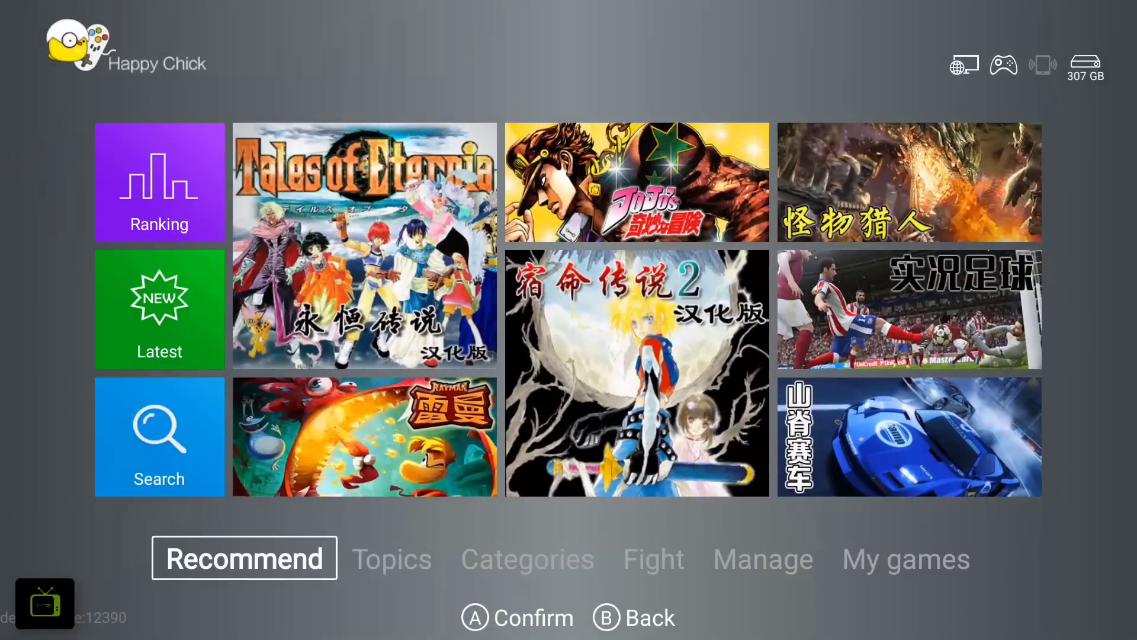
Search Happy Chick for 'mario', review the 29 results, then leave the emulator.
left_click(158, 437)
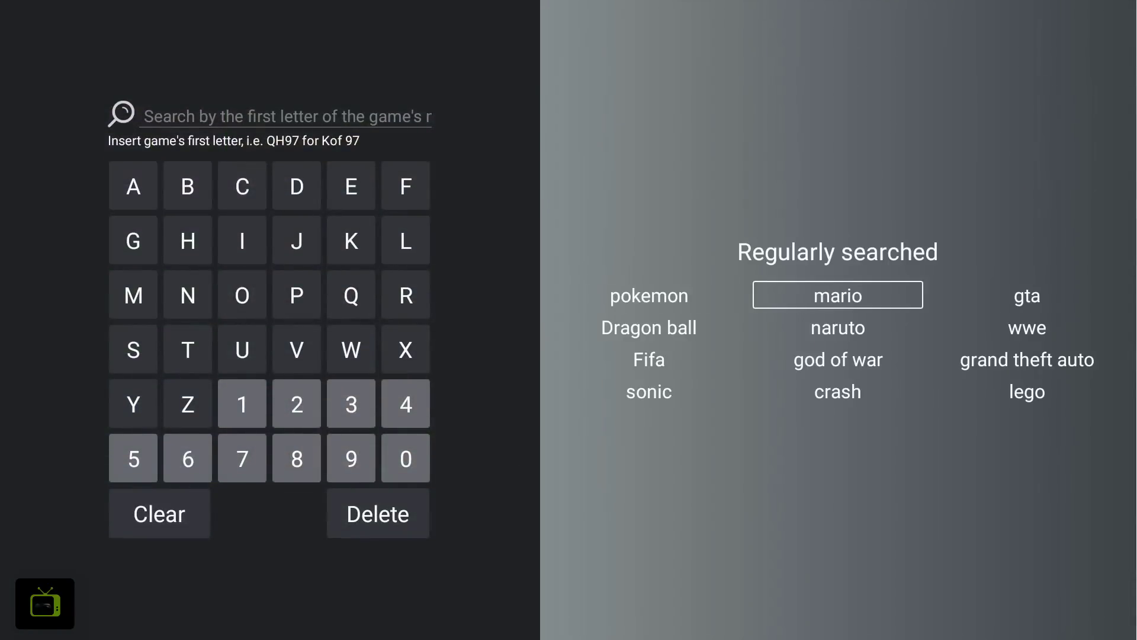
left_click(836, 294)
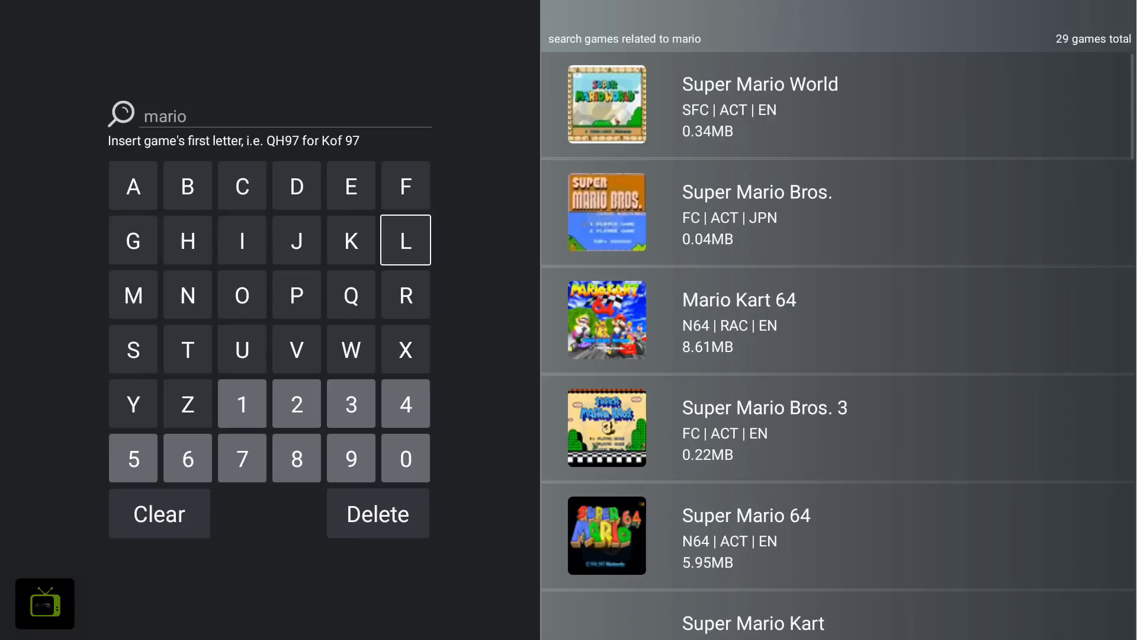
scroll("down", 3)
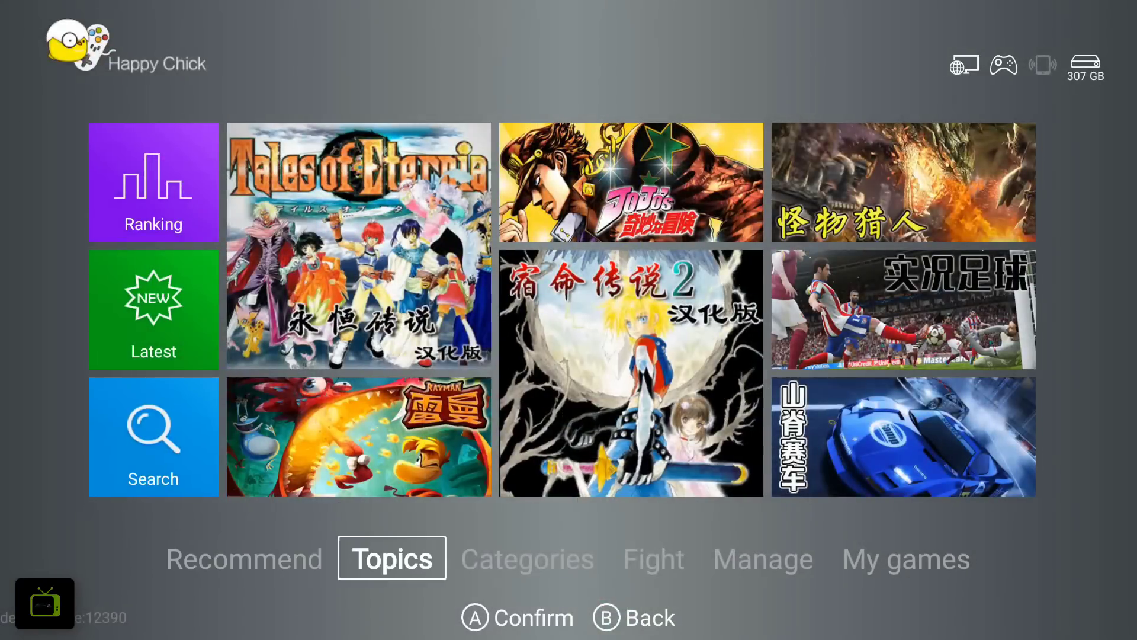
left_click(652, 558)
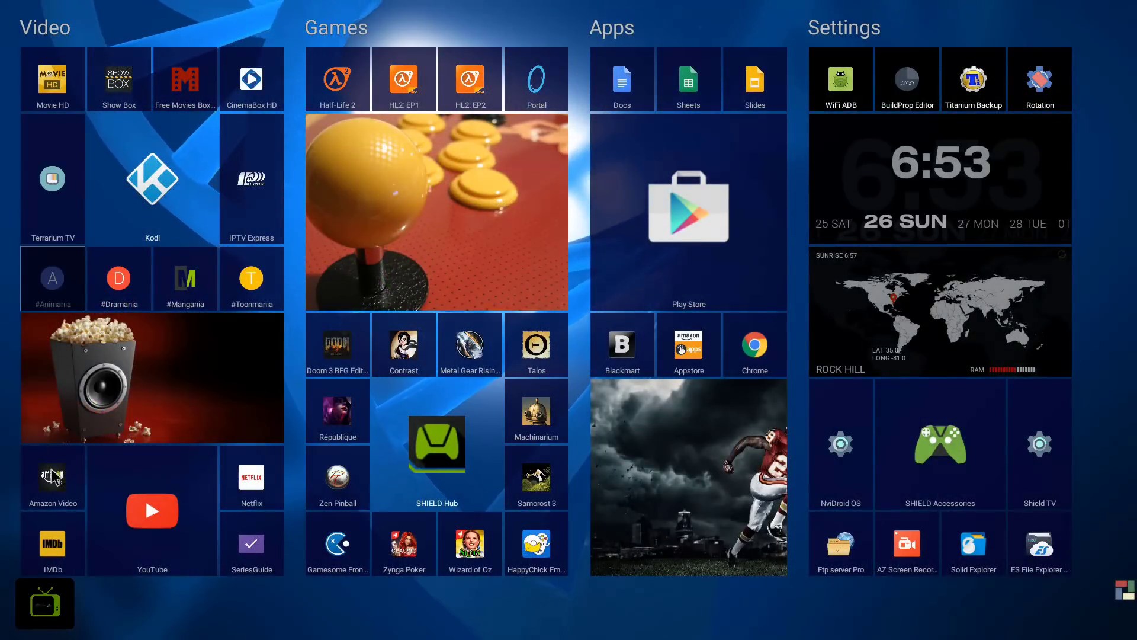
Browse Amazon Video's Home catalog without signing in, then confirm exiting the app.
left_click(51, 481)
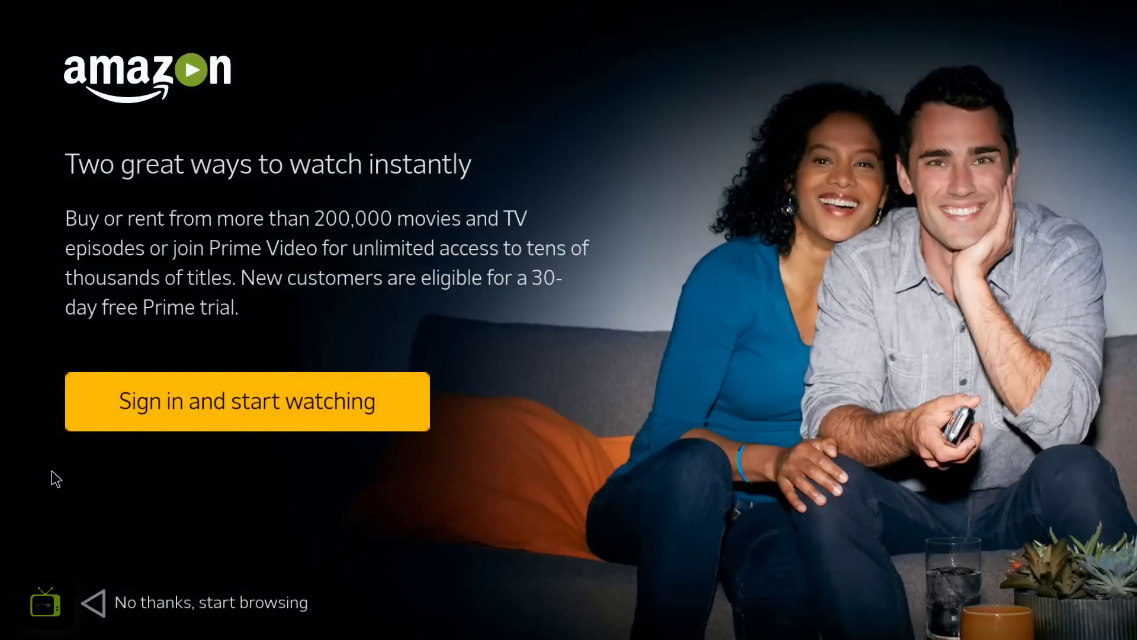
left_click(209, 602)
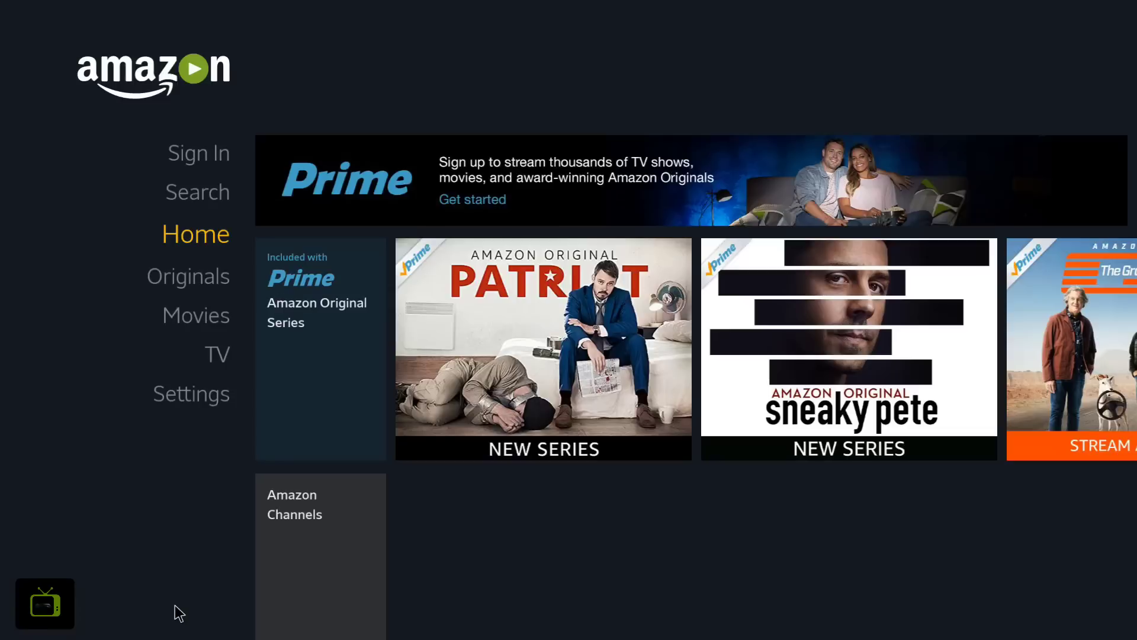
scroll("down", 3)
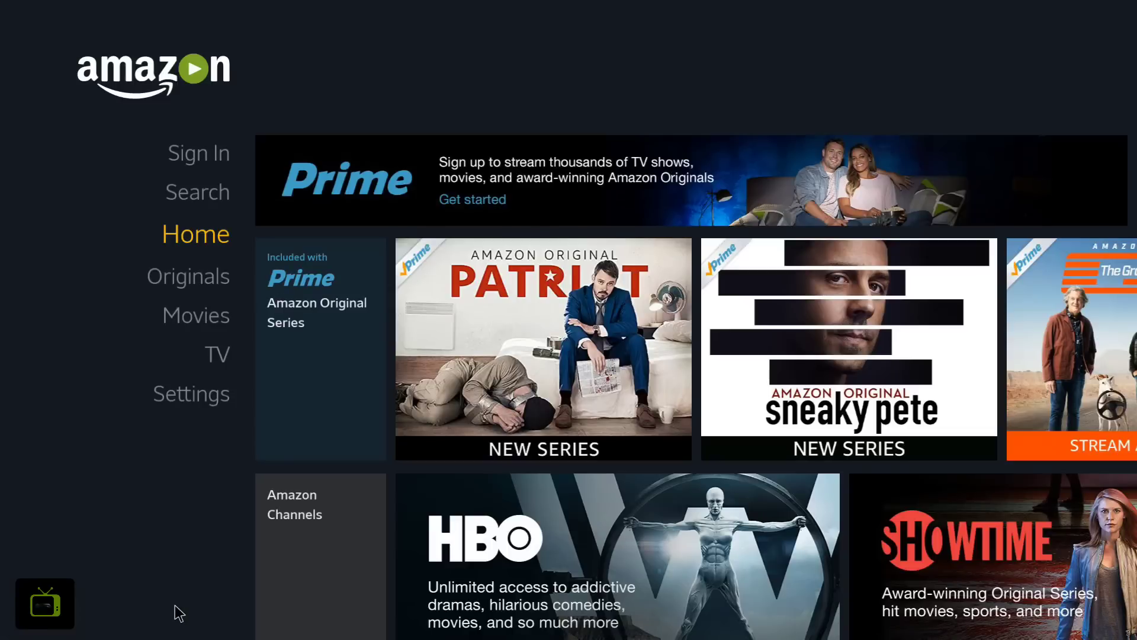
scroll("down", 3)
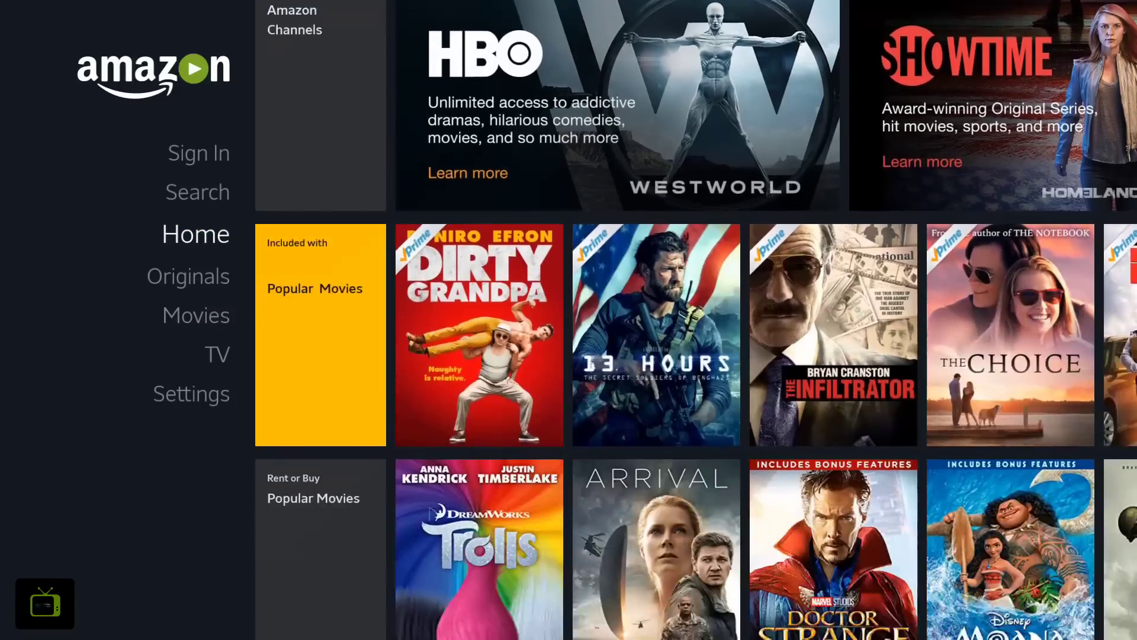
scroll("down", 3)
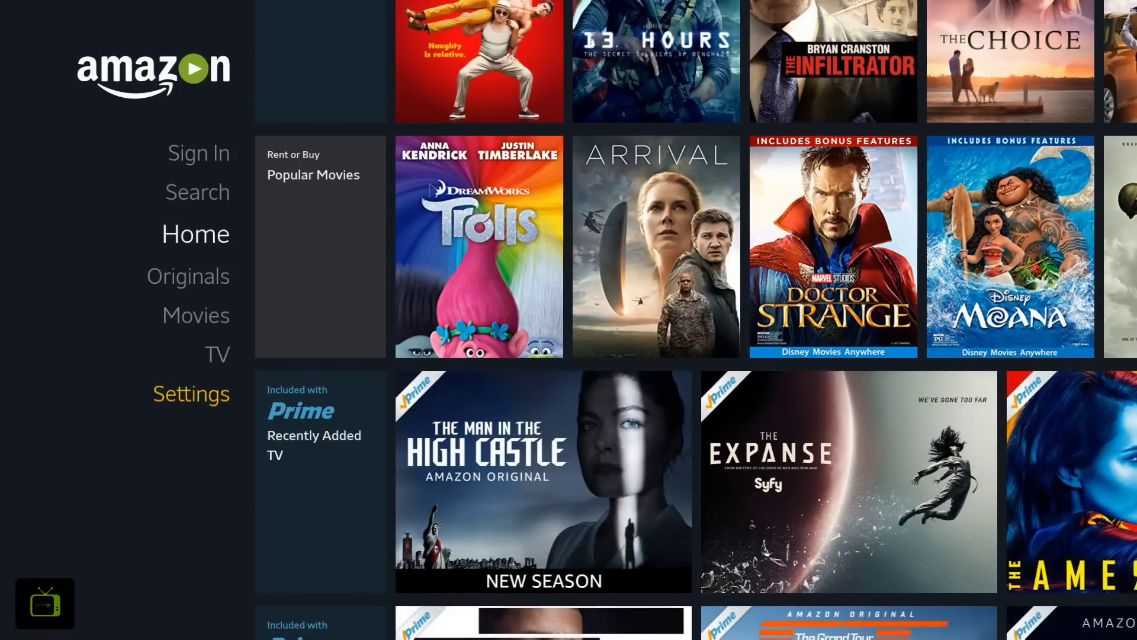
left_click(191, 393)
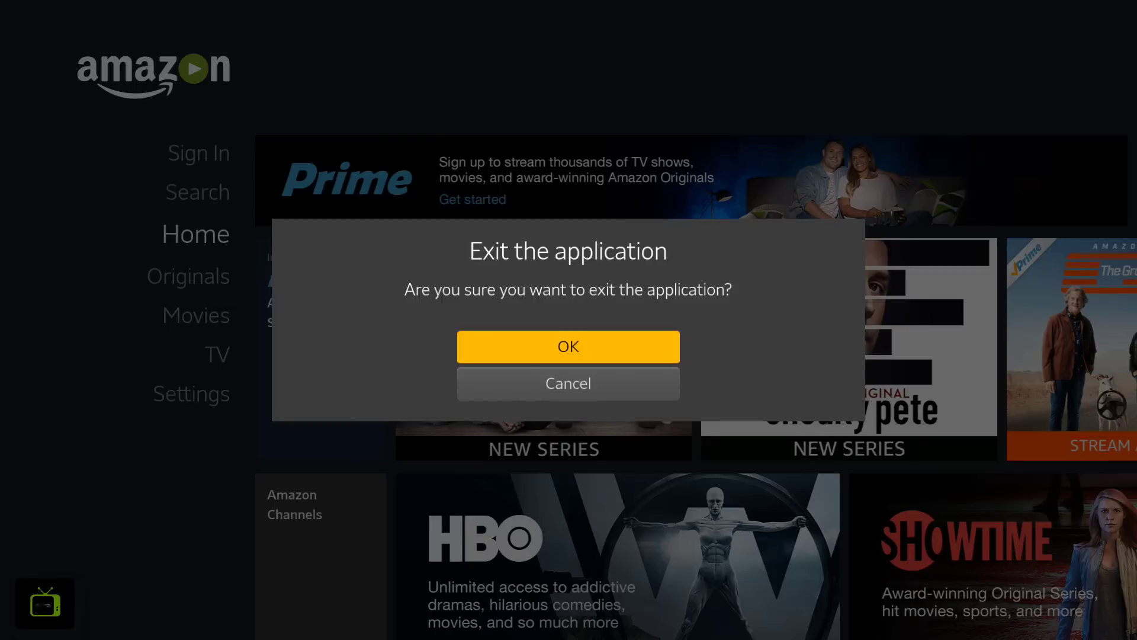
left_click(568, 346)
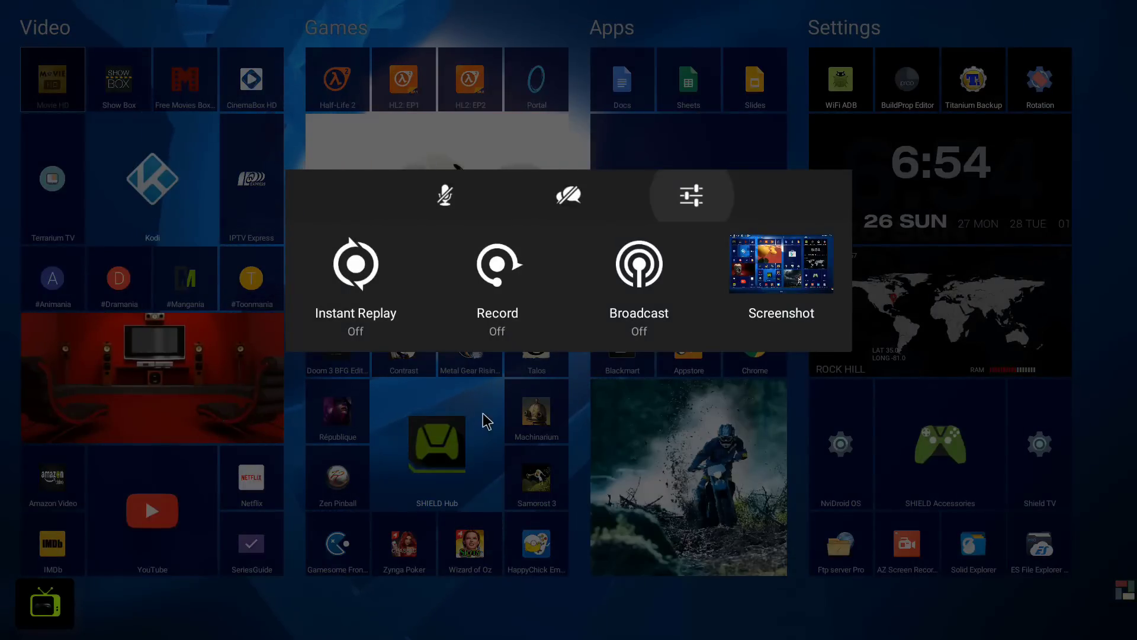
mouse_move(497, 262)
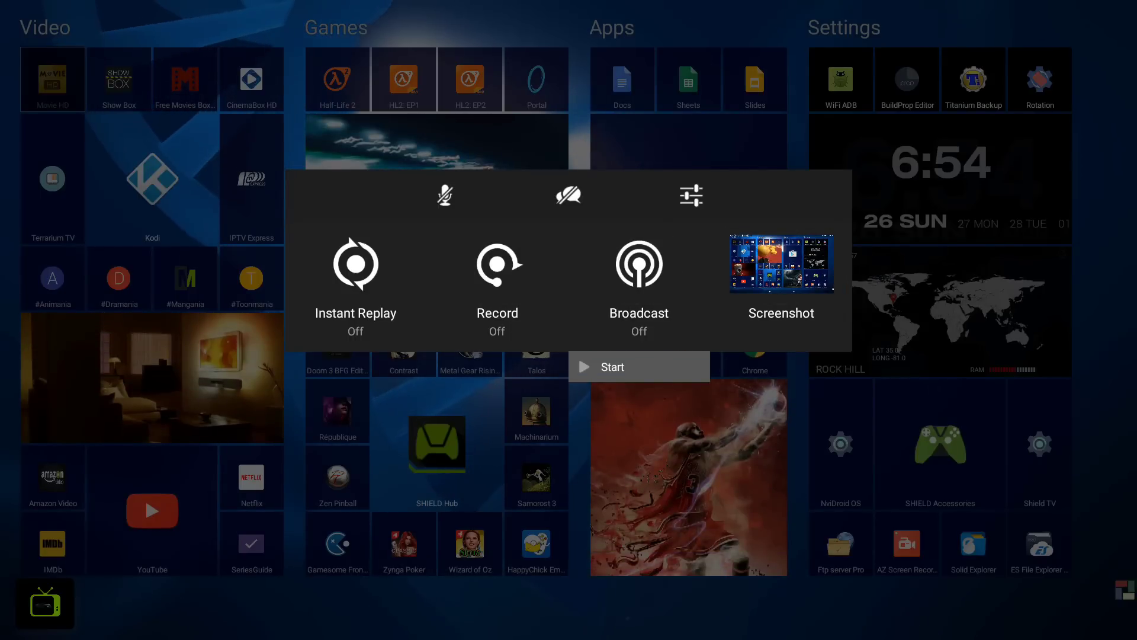
Open the Share overlay settings and choose a capture quality level from Low to Ultra.
left_click(690, 195)
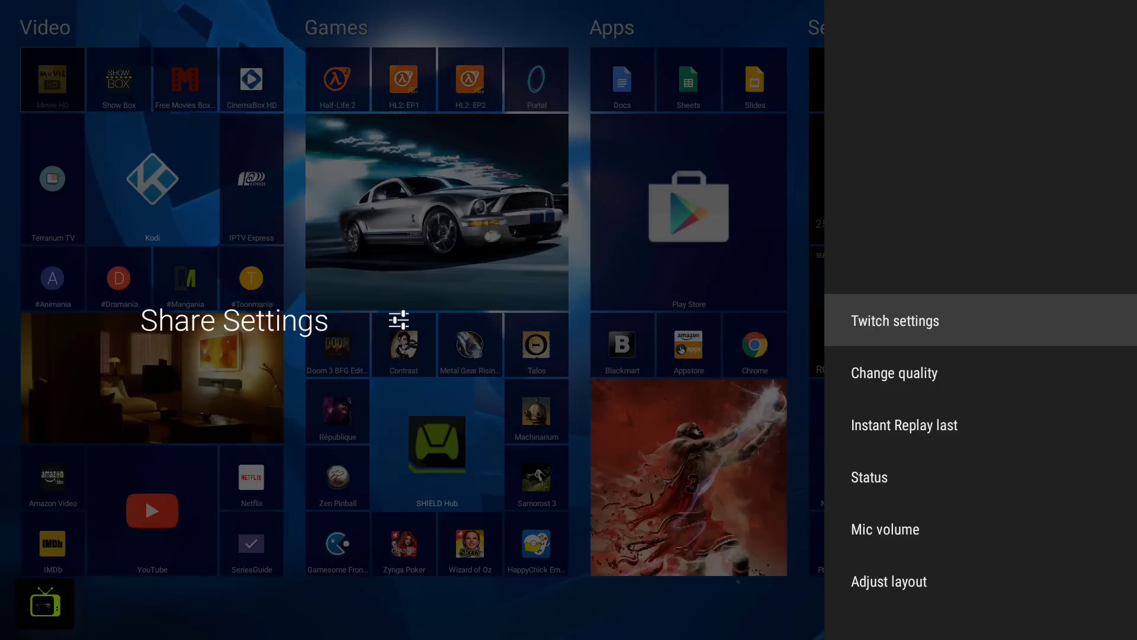
left_click(894, 372)
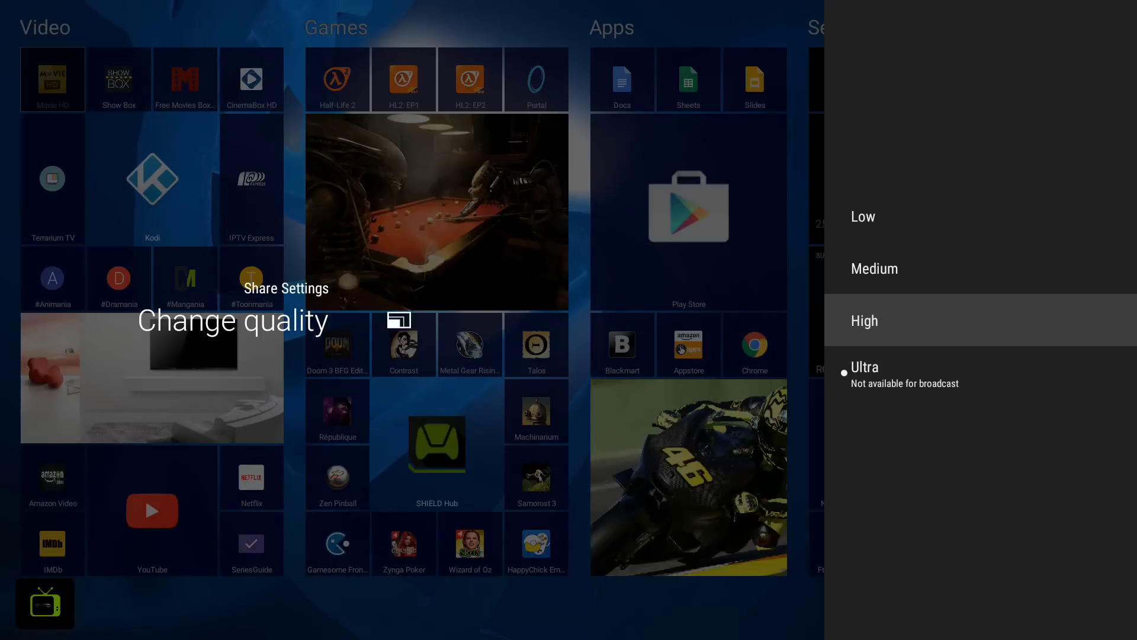
left_click(863, 320)
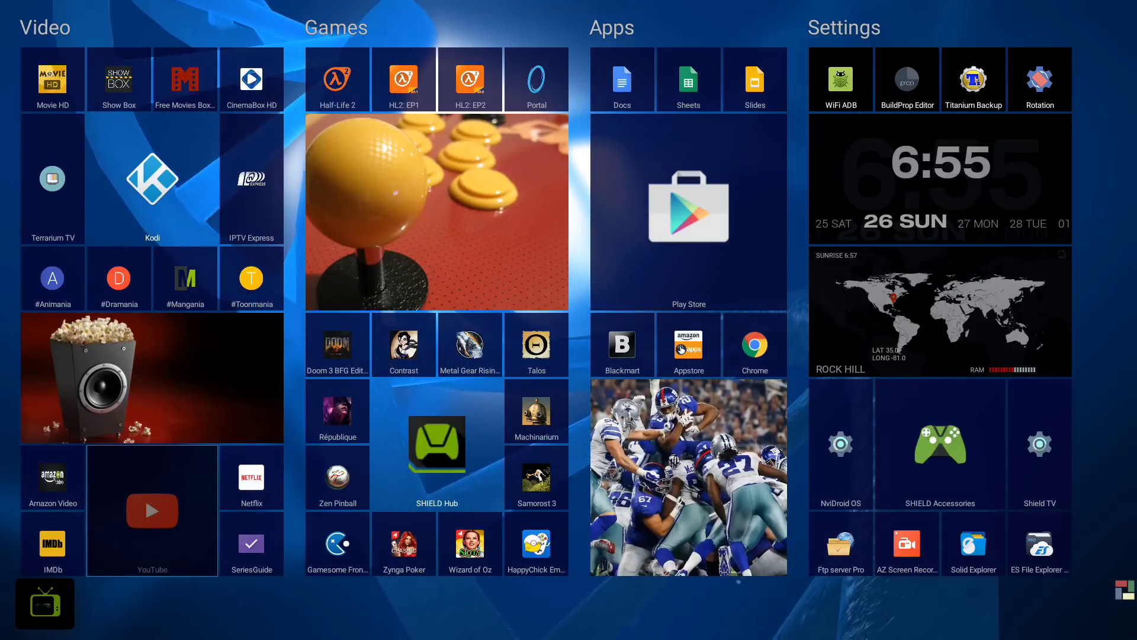
left_click(151, 510)
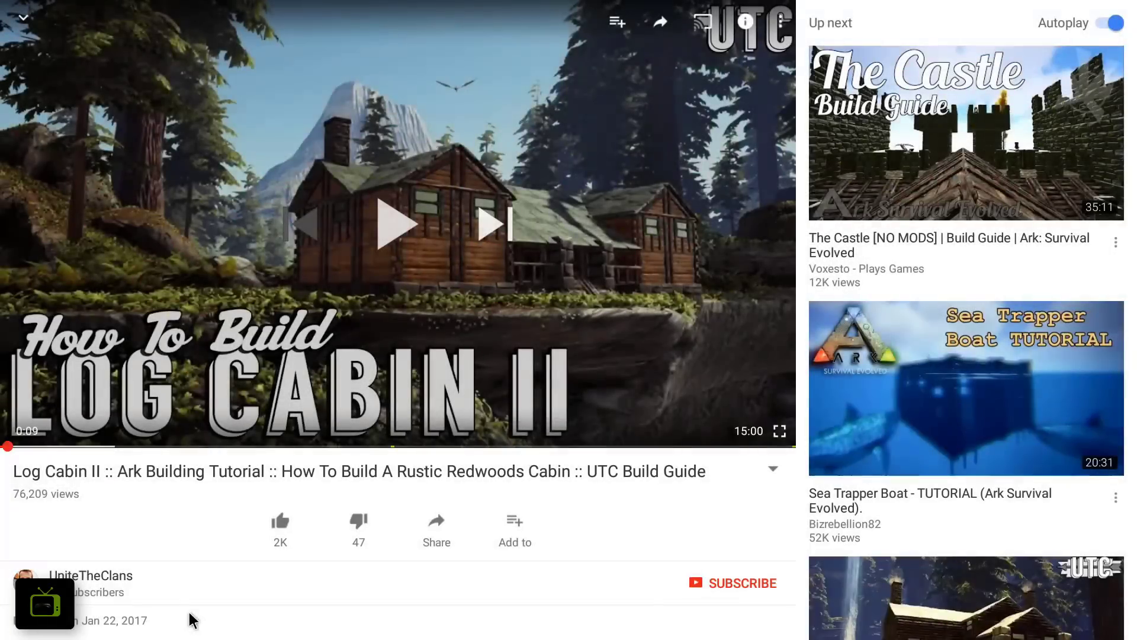
mouse_move(424, 603)
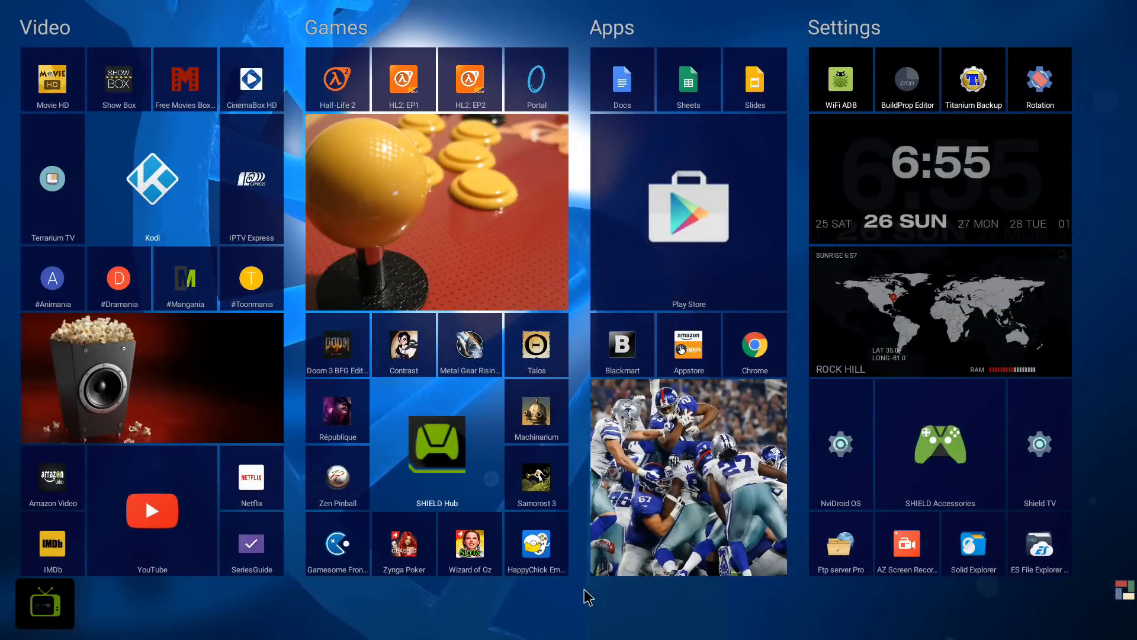
mouse_move(1012, 603)
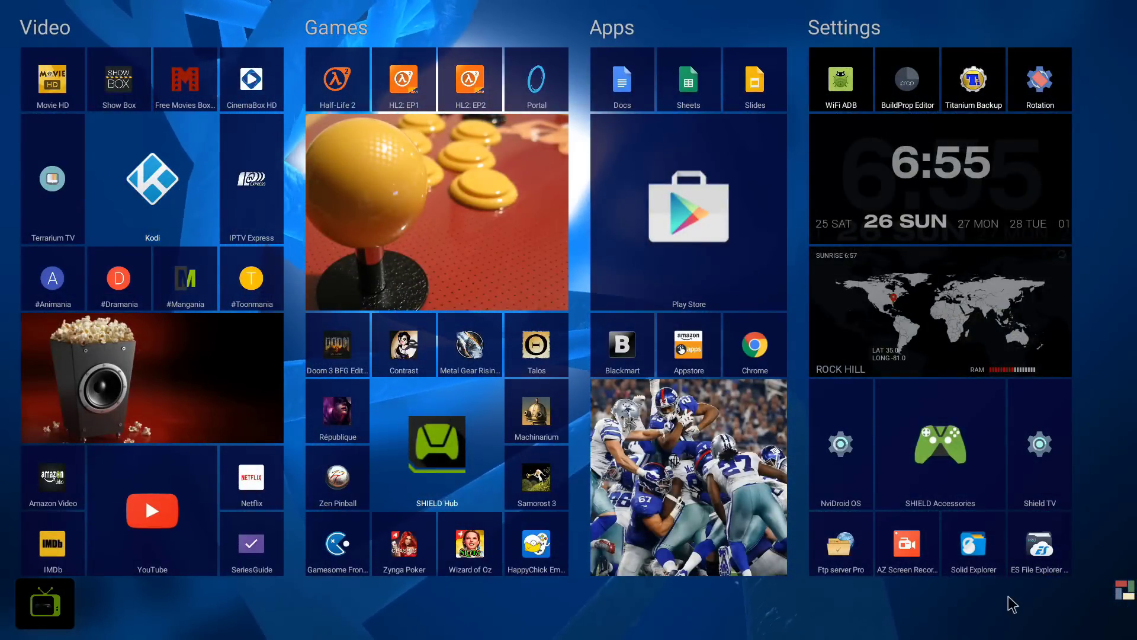